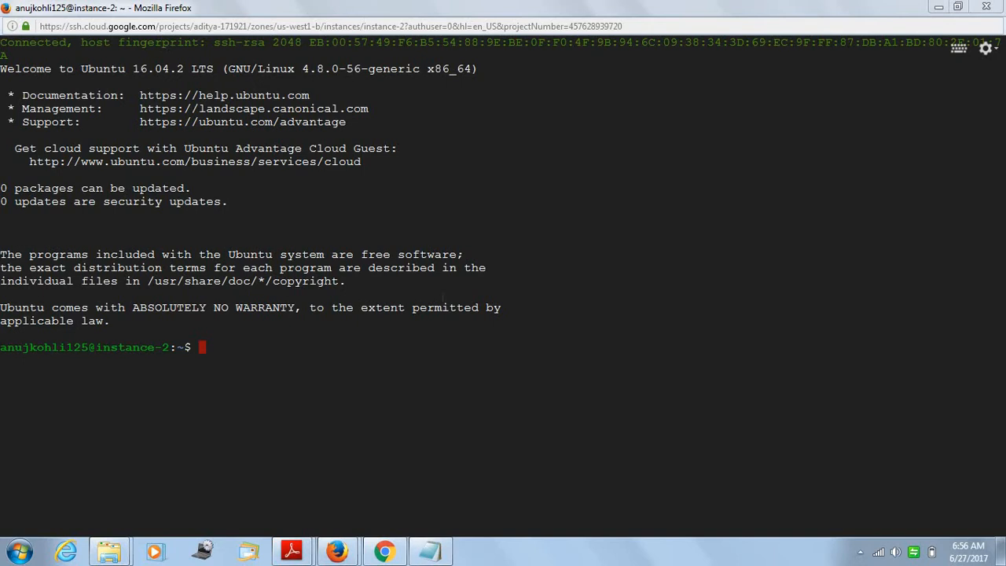
mouse_move(374, 343)
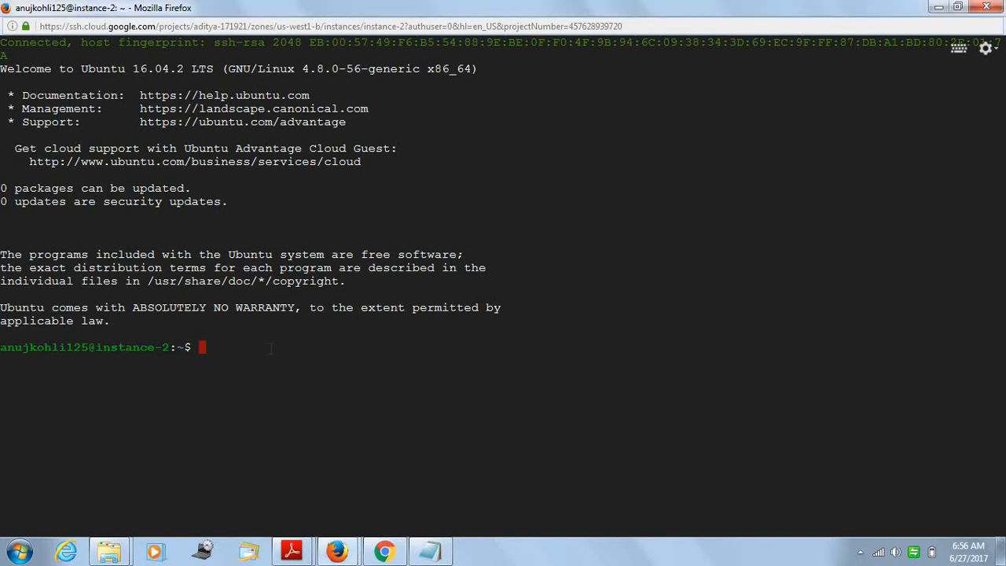
Step: Run 'sudo apt-get update' and 'sudo apt-get --assume-yes upgrade' to refresh and upgrade the VM's packages
text(sudo apt-get update)
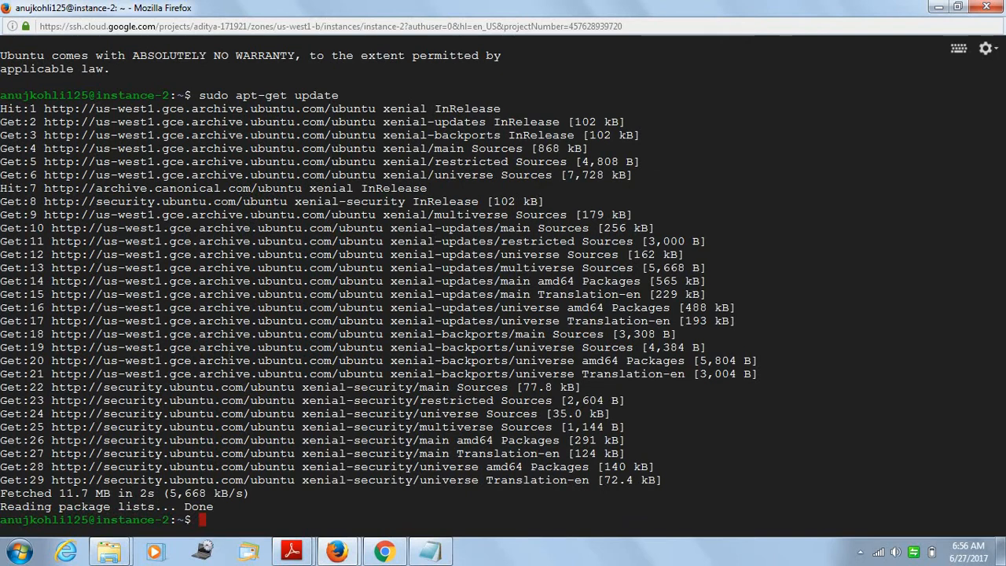
text(sudo)
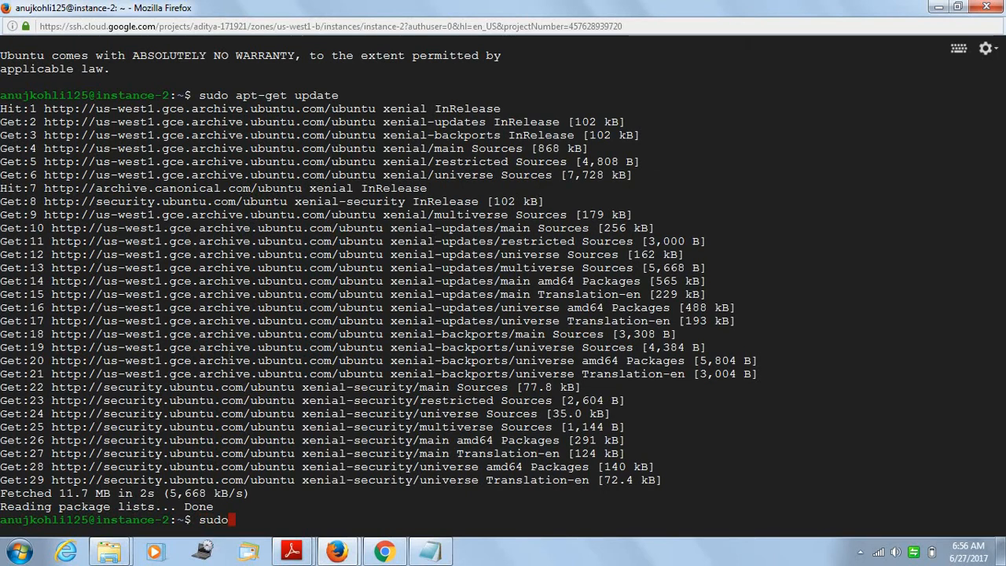
text(apt-g)
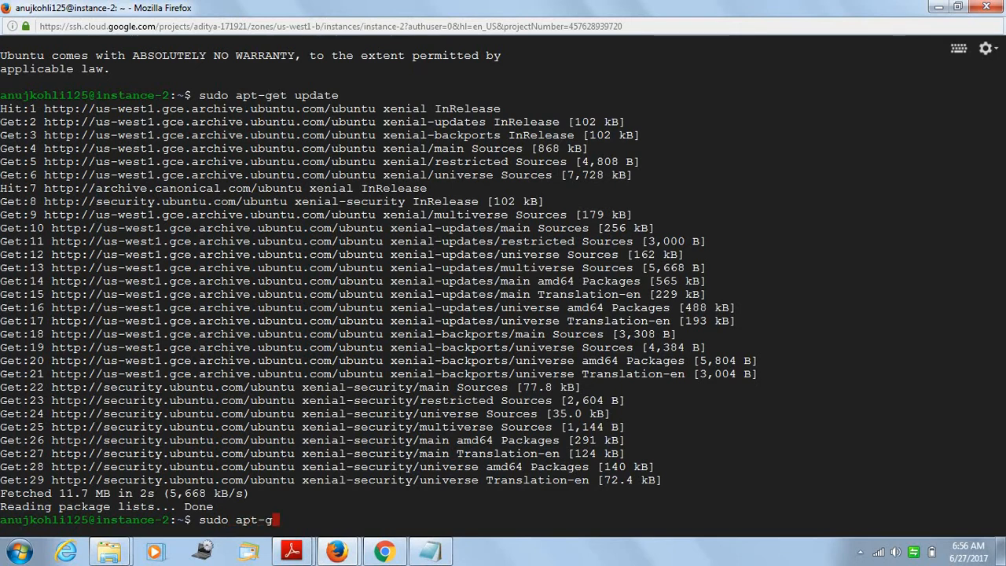
text(et -a)
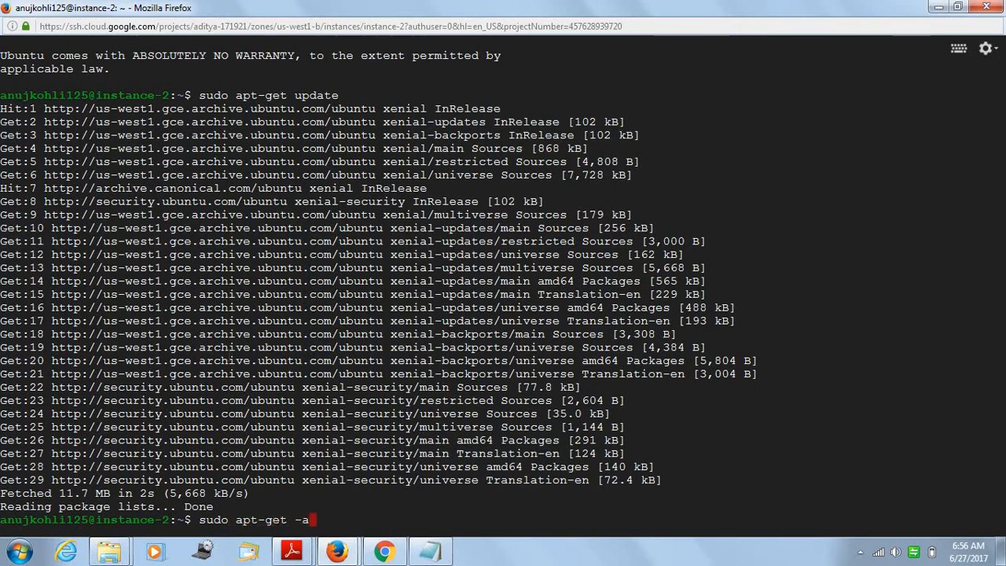
text(-ss)
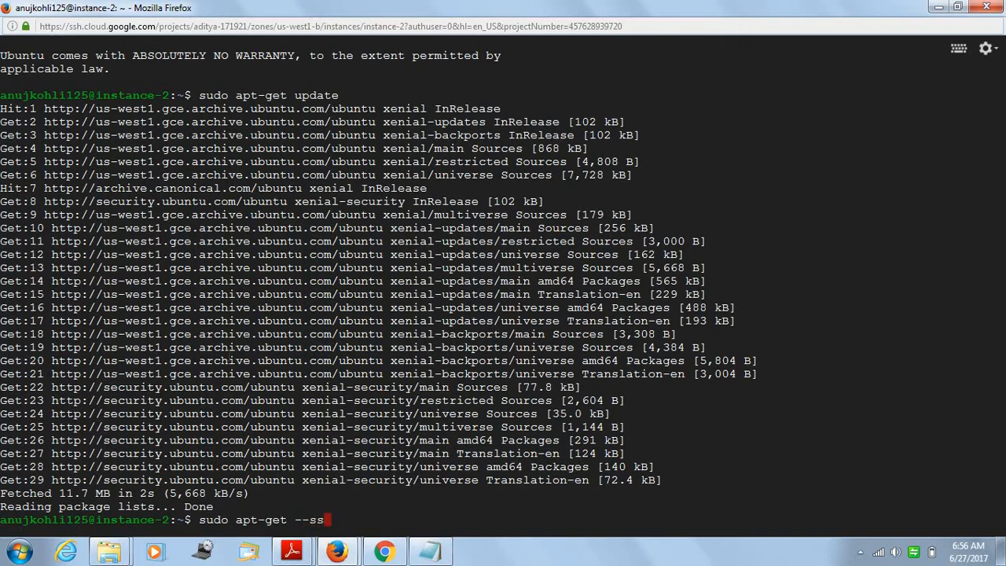
text(assu)
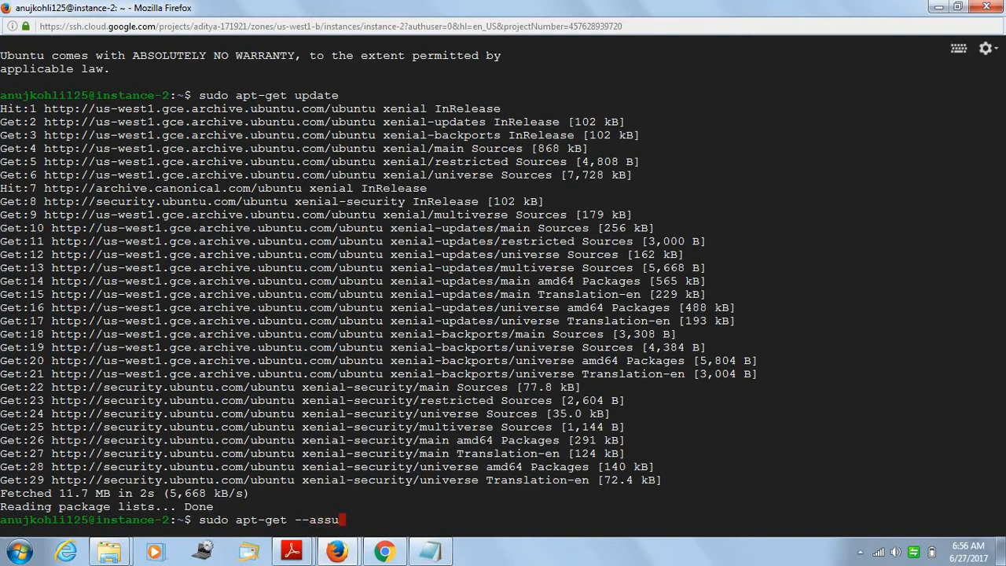
text(me-y)
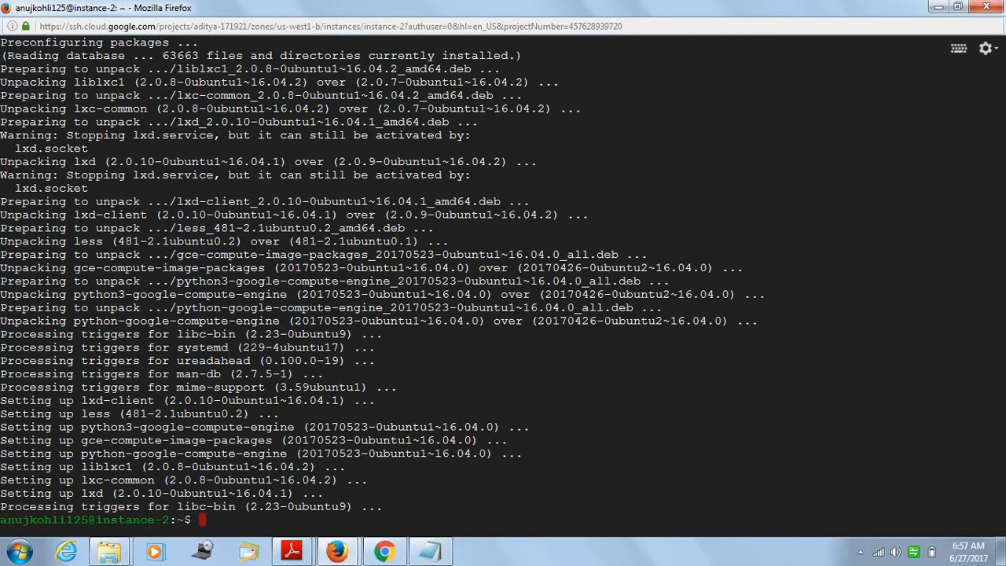
Step: Install software-properties-common with 'sudo apt-get --assume-yes install'
text(sudo apt)
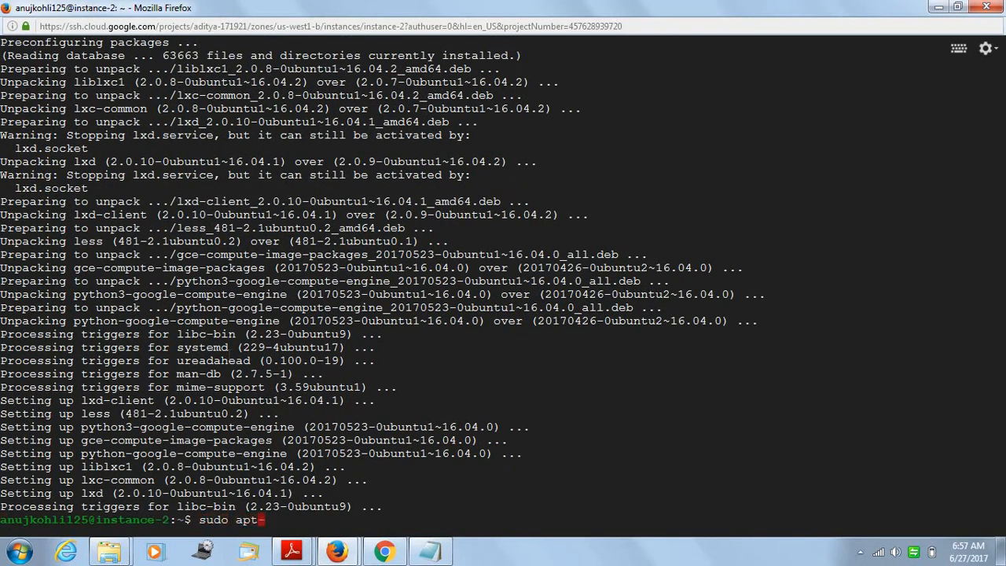
text(-get)
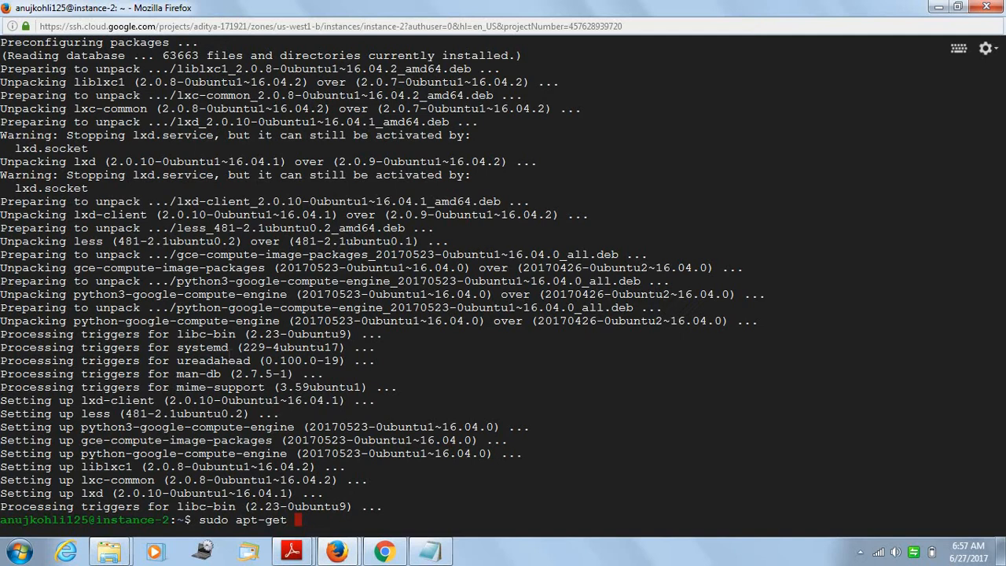
text(--assume)
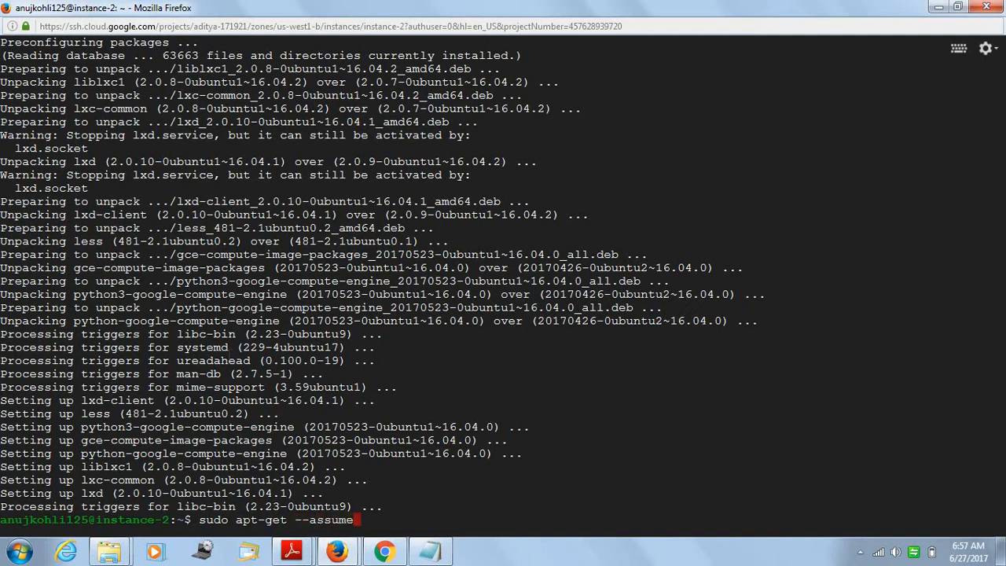
text(-yes)
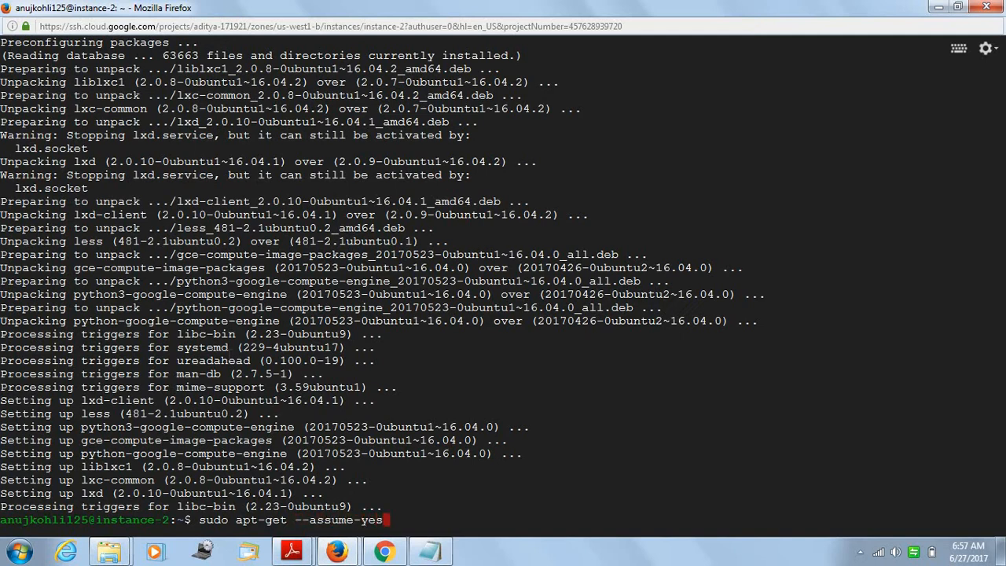
text(install)
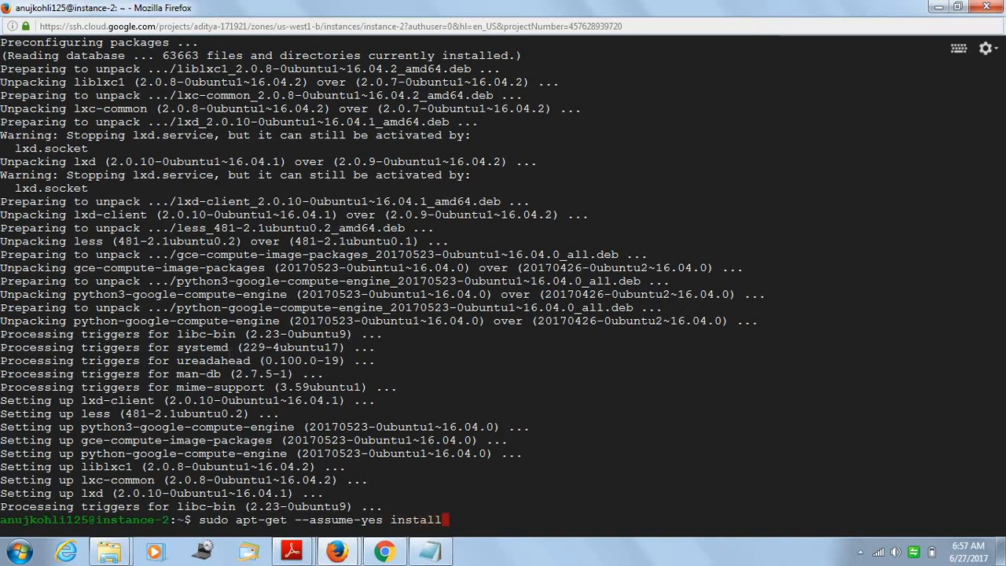
text(software-)
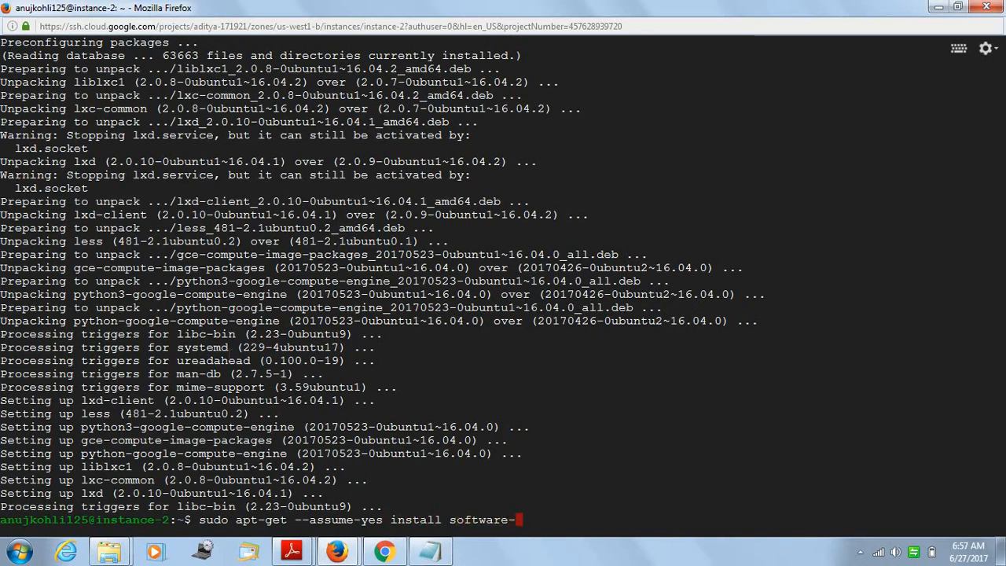
text(proper)
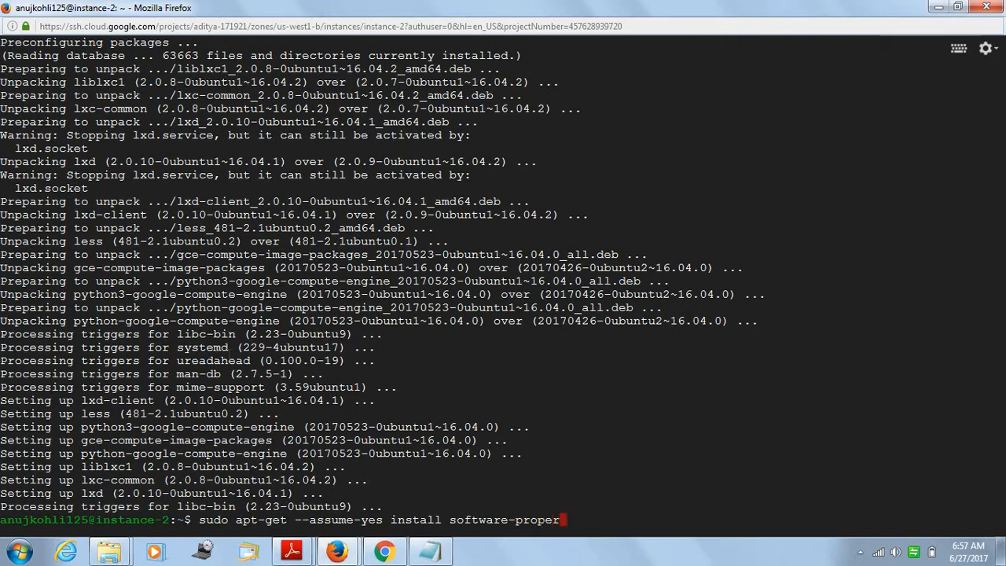
text(ties)
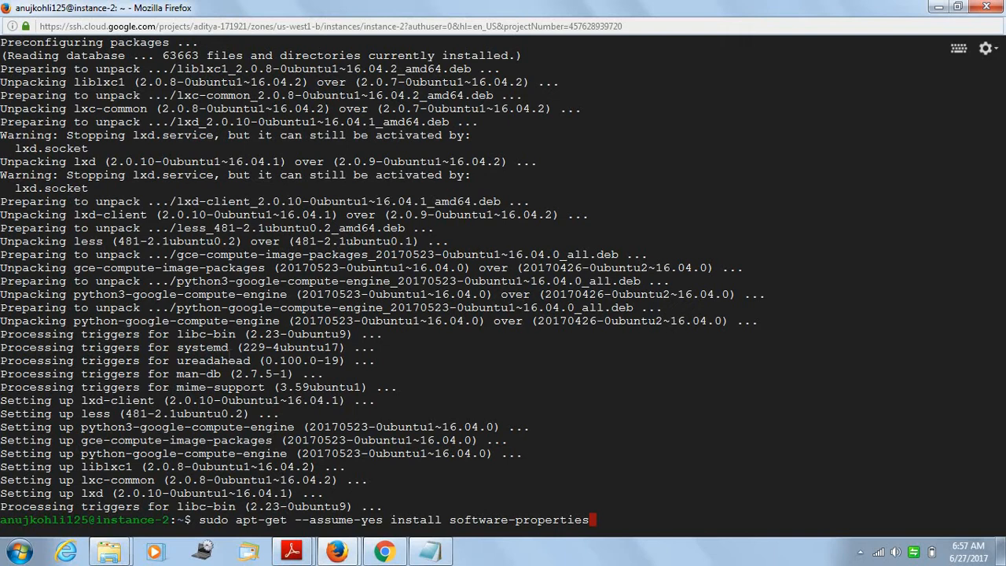
text(-common)
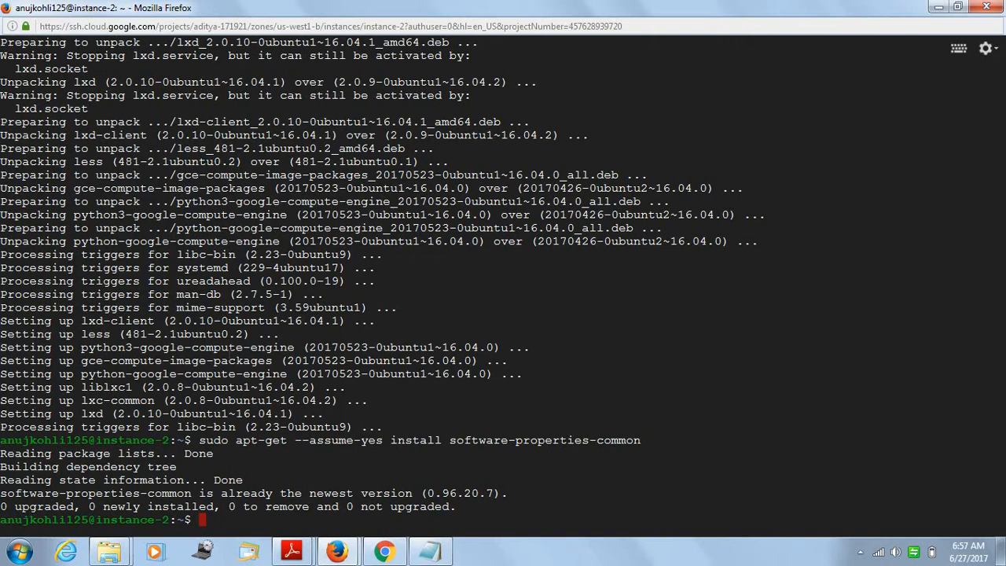
Step: Install python-setuptools, python-dev and build-essential with sudo apt-get install
text(sudo)
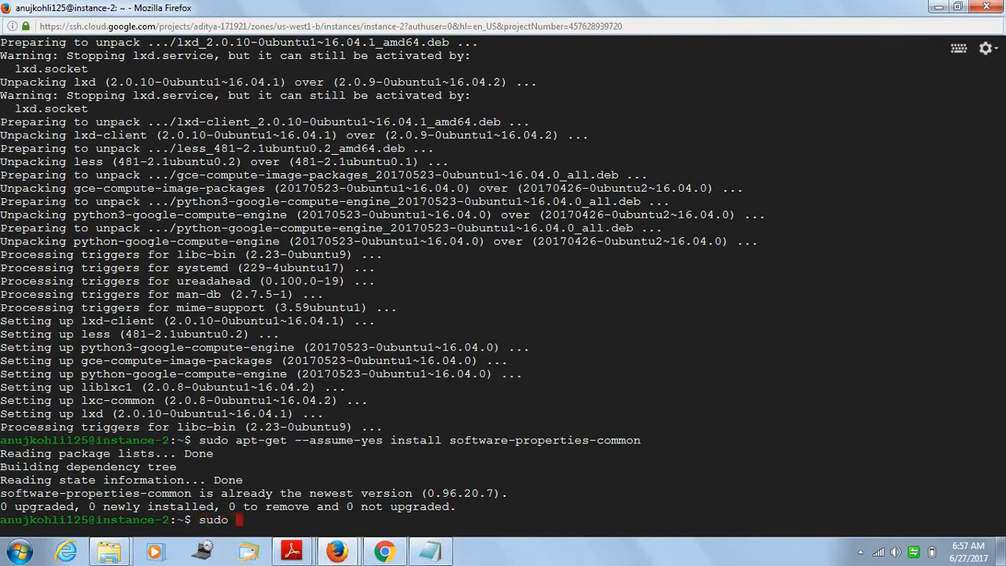
text(apt-get)
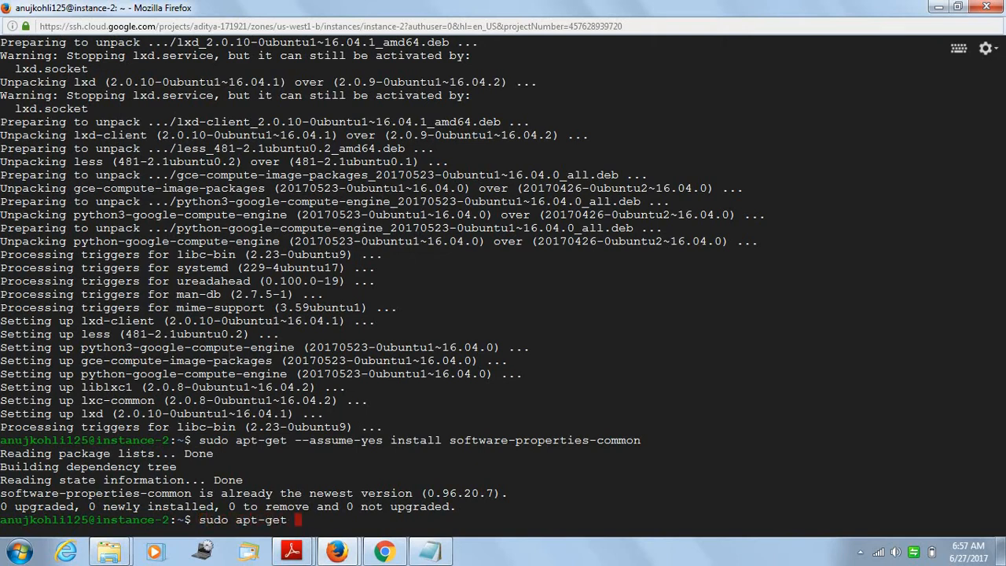
text(install p)
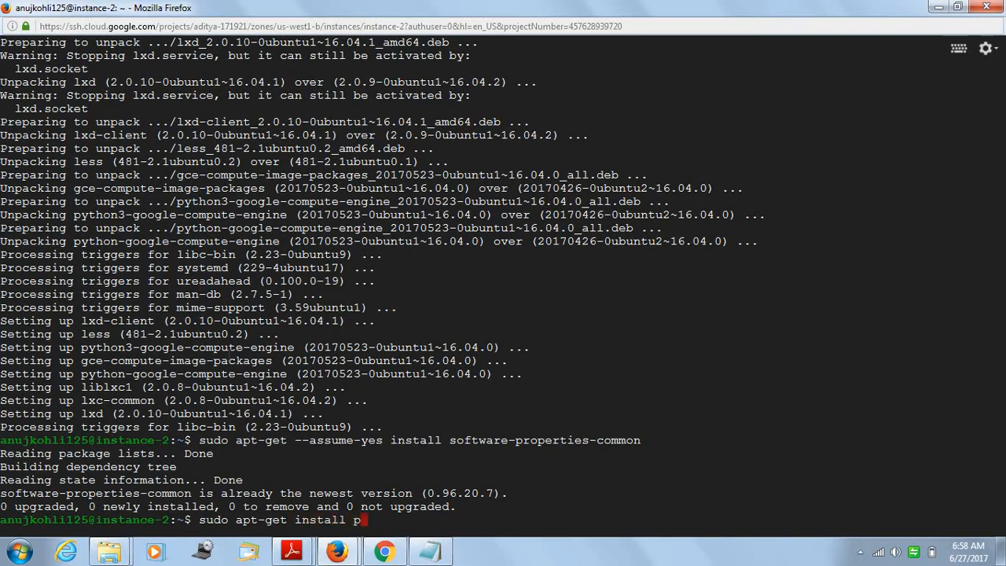
text(ython-)
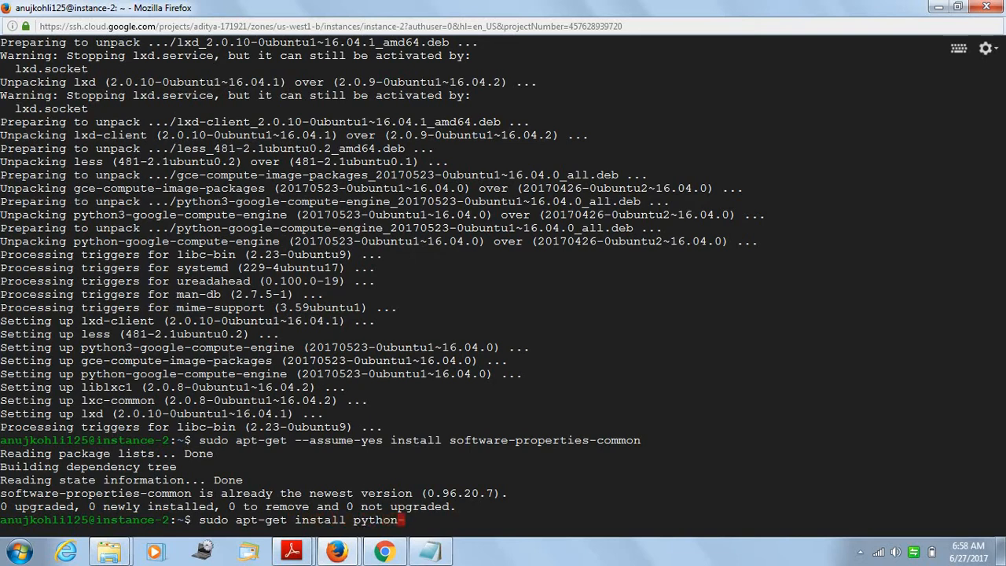
text(-stup)
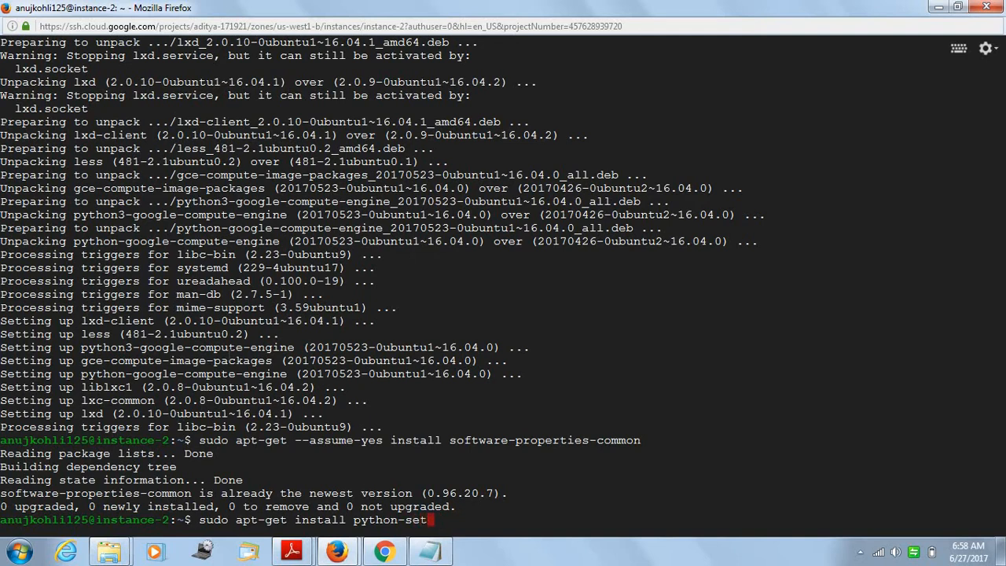
text(up)
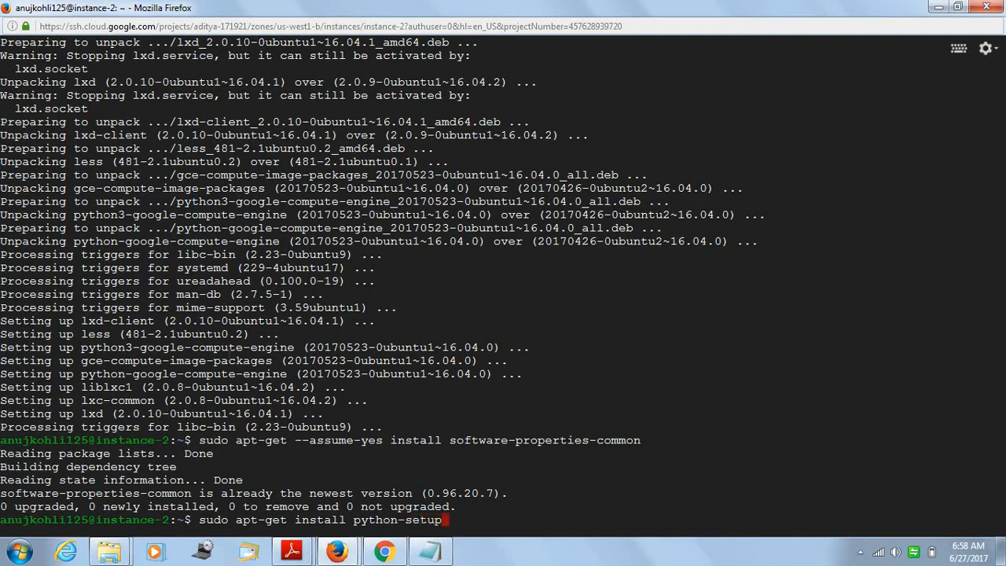
text(tools)
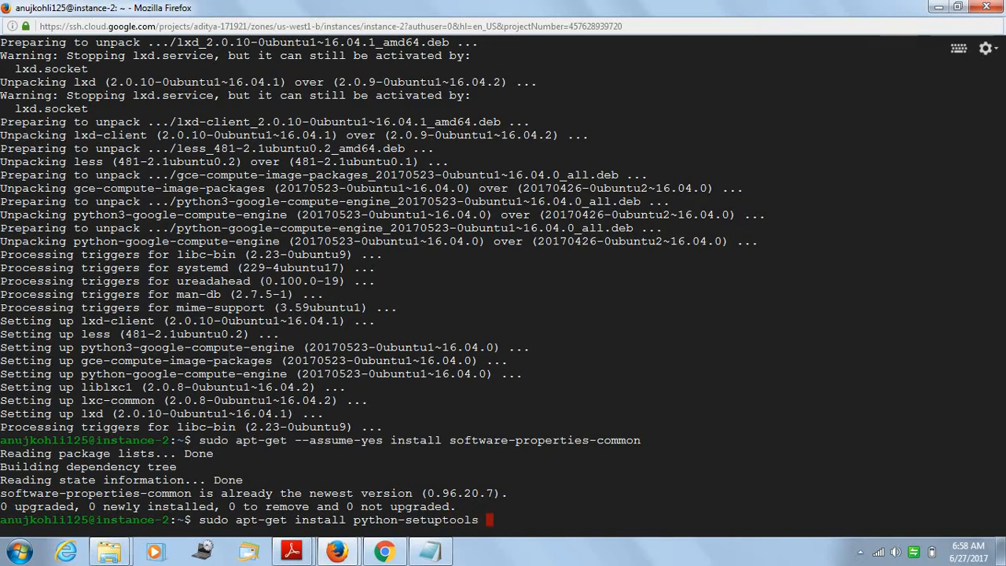
text(python)
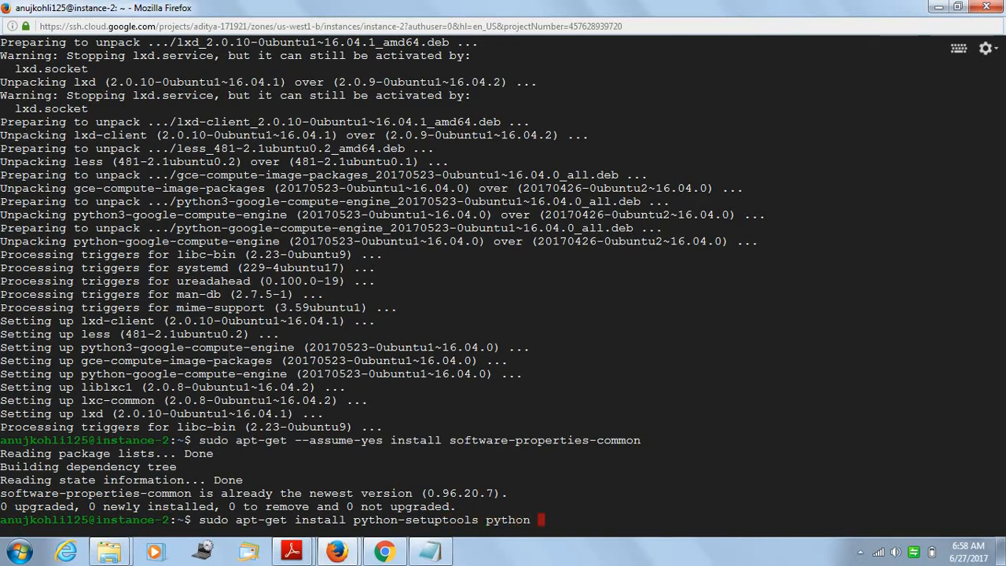
text(-dev)
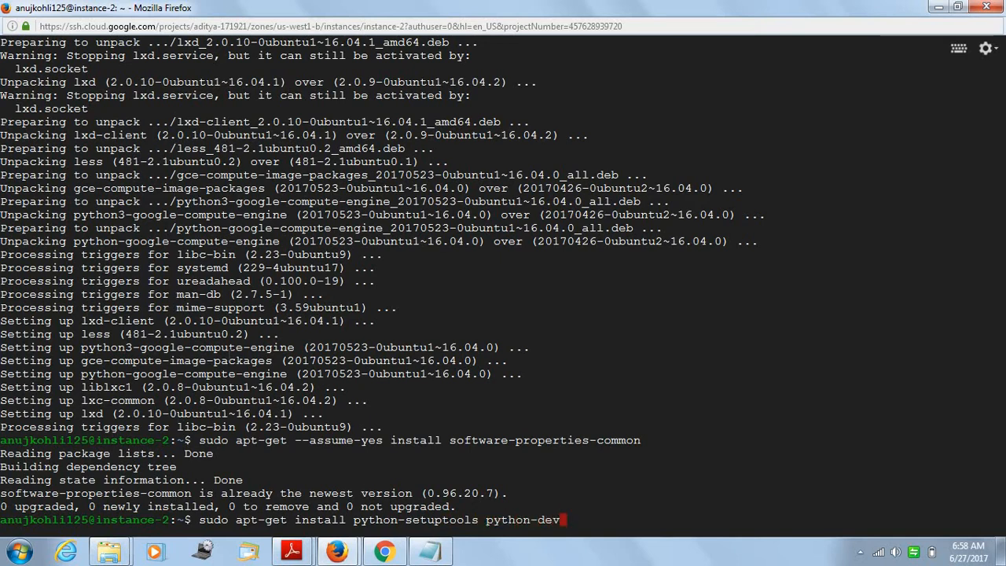
text(build-)
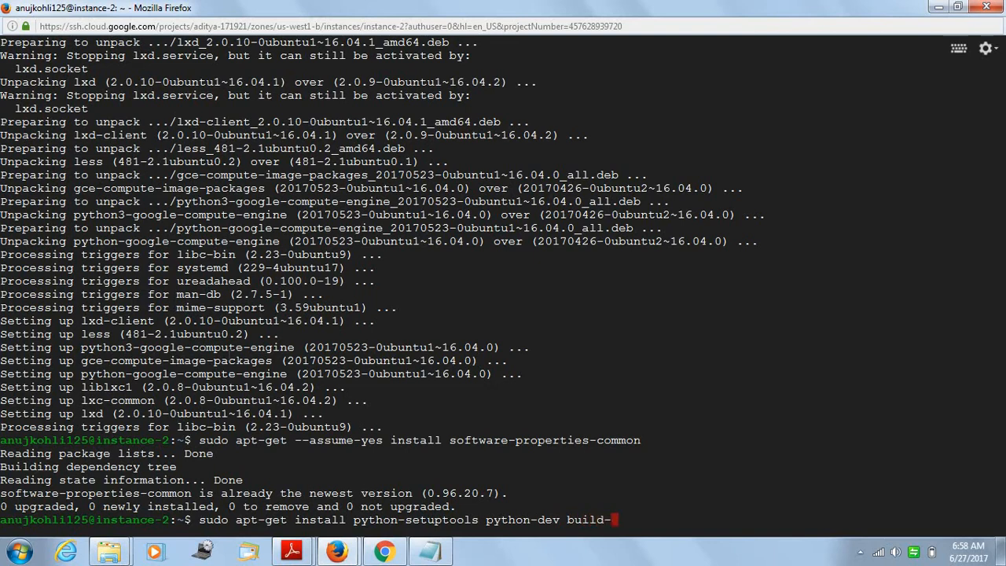
text(essential)
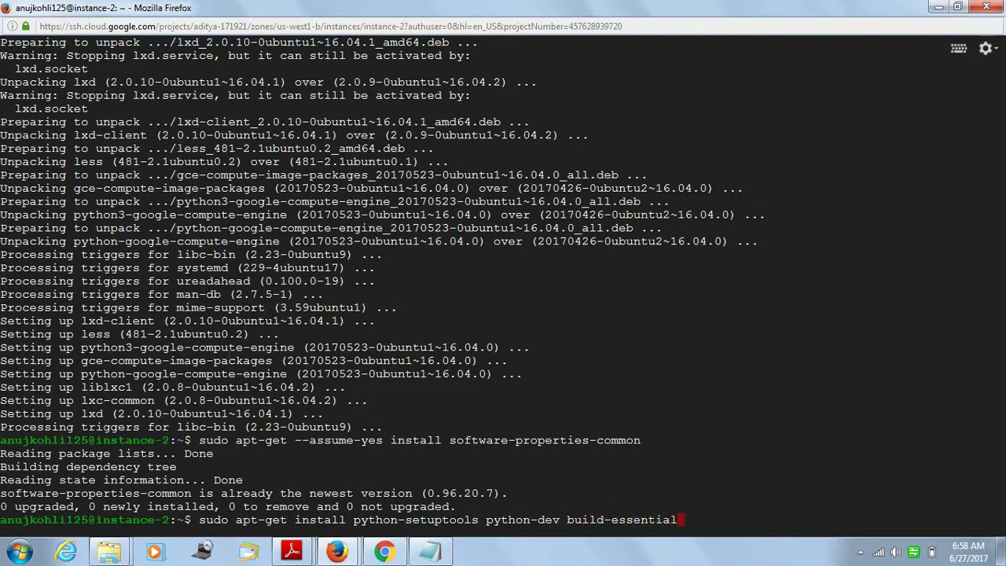
key(Return)
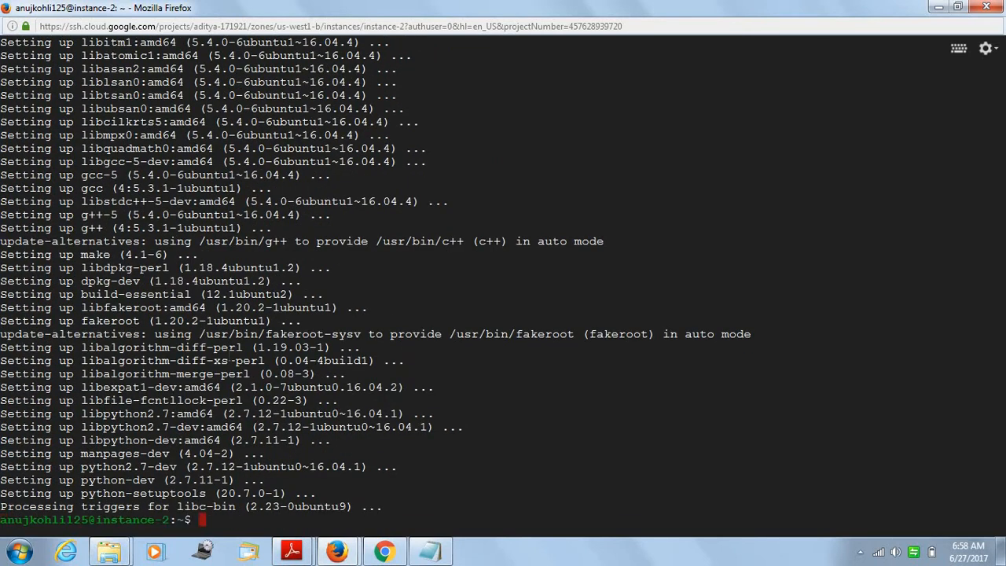
Step: Install pip with 'sudo easy_install pip', then Jupyter with 'sudo pip install jupyter'
text(sudo)
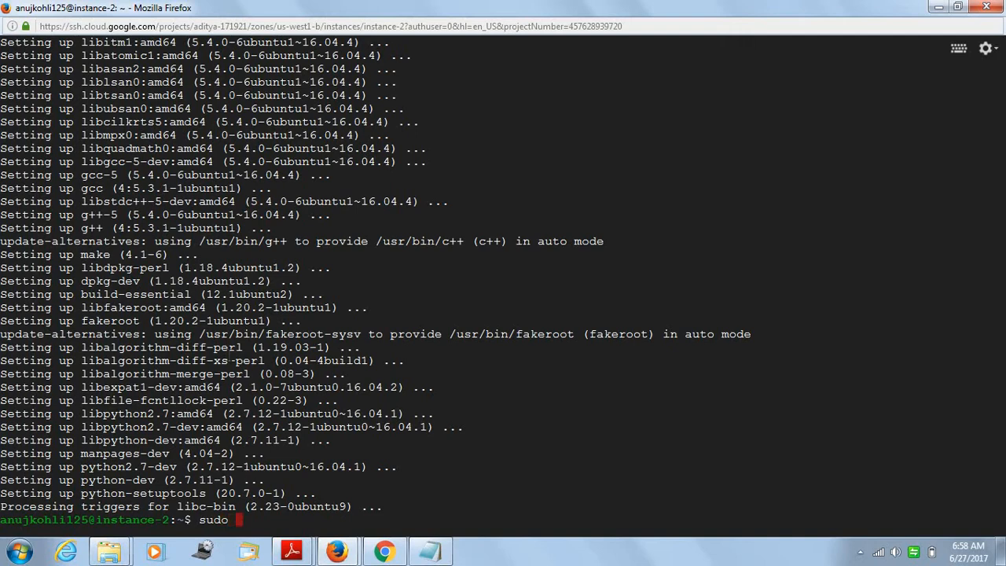
text(easy_install pip)
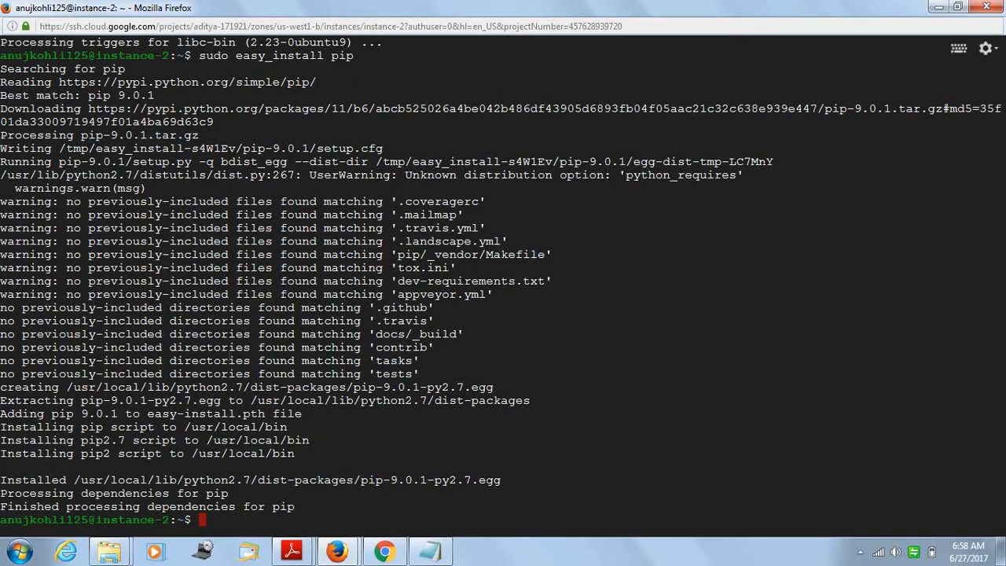
text(sudo pip)
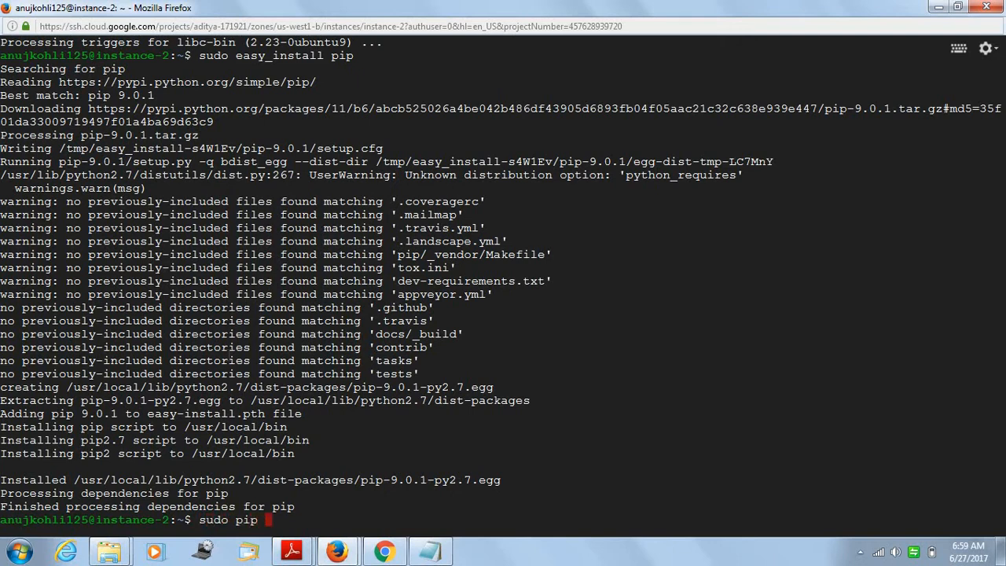
text(install)
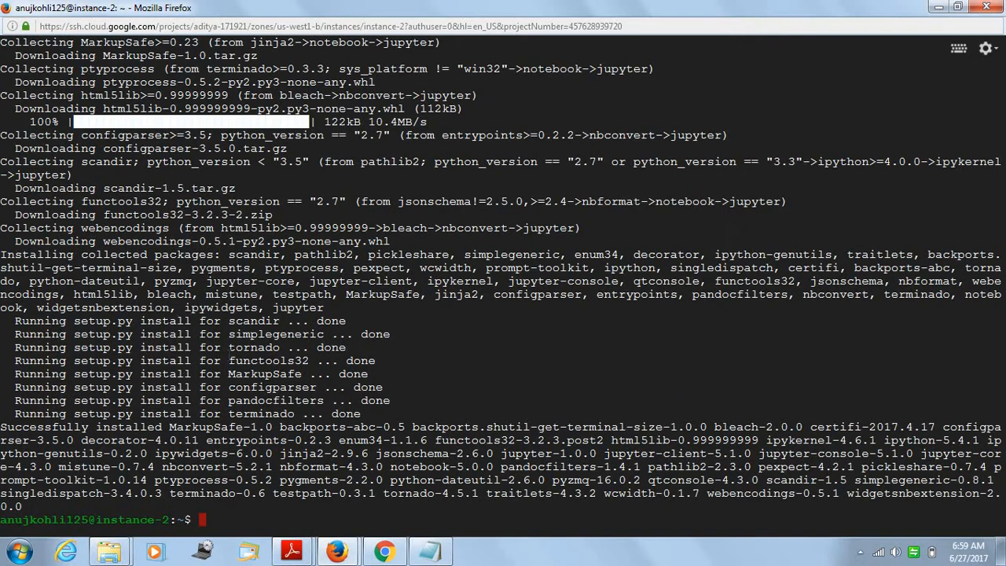
Step: Run 'jupyter notebook --generate-config', retyping it after the first misspelled attempt fails
text(jupyer)
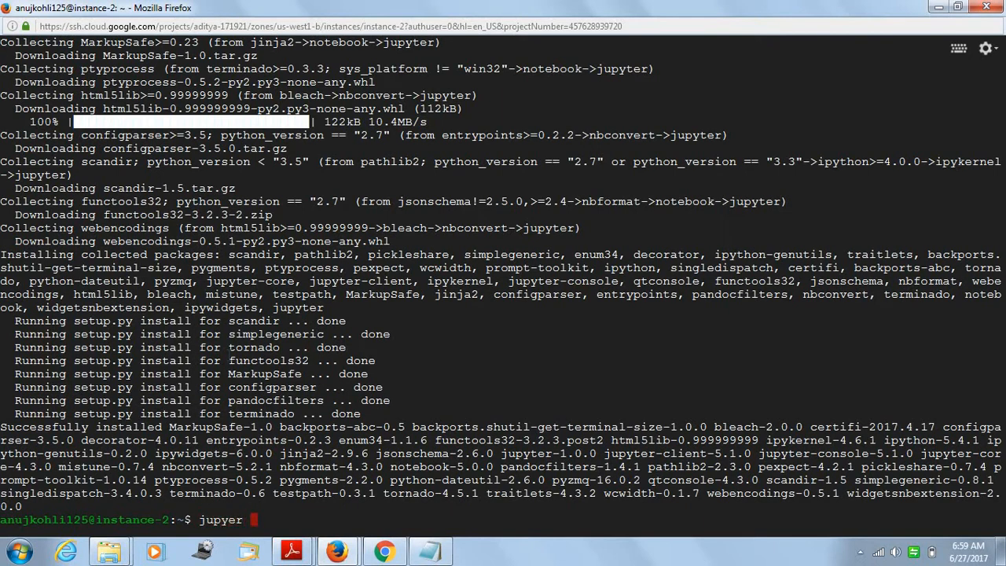
text(notebook)
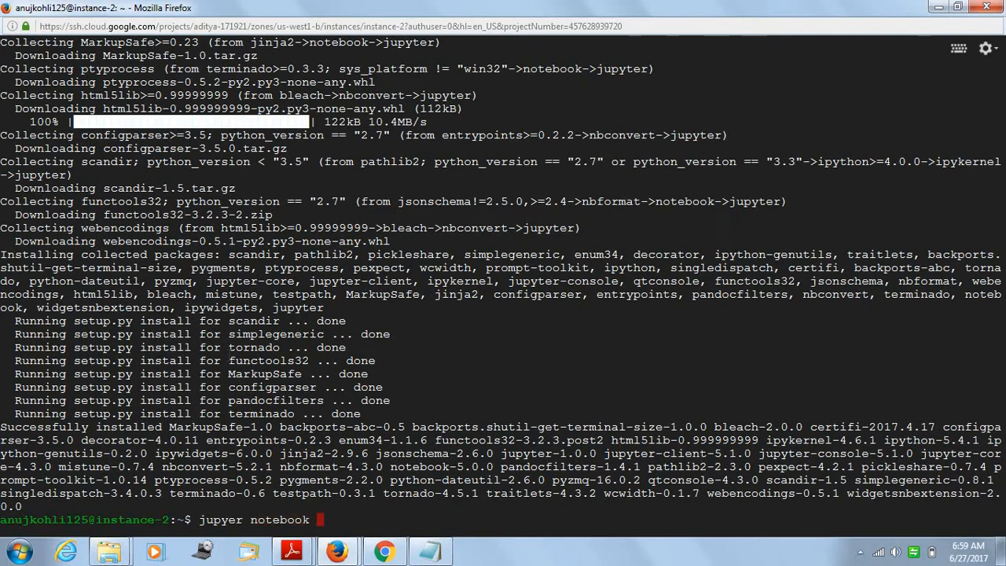
text(--)
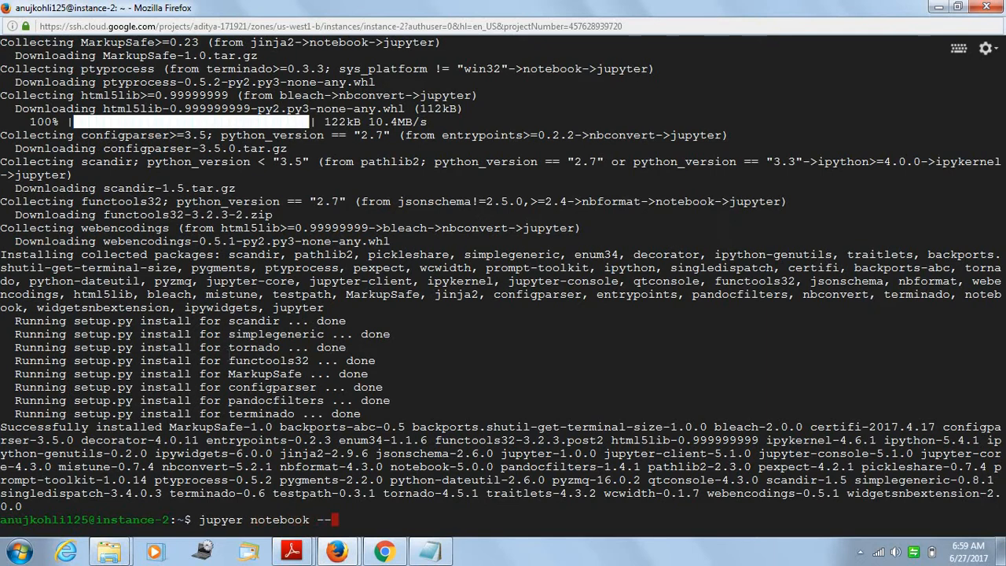
text(g)
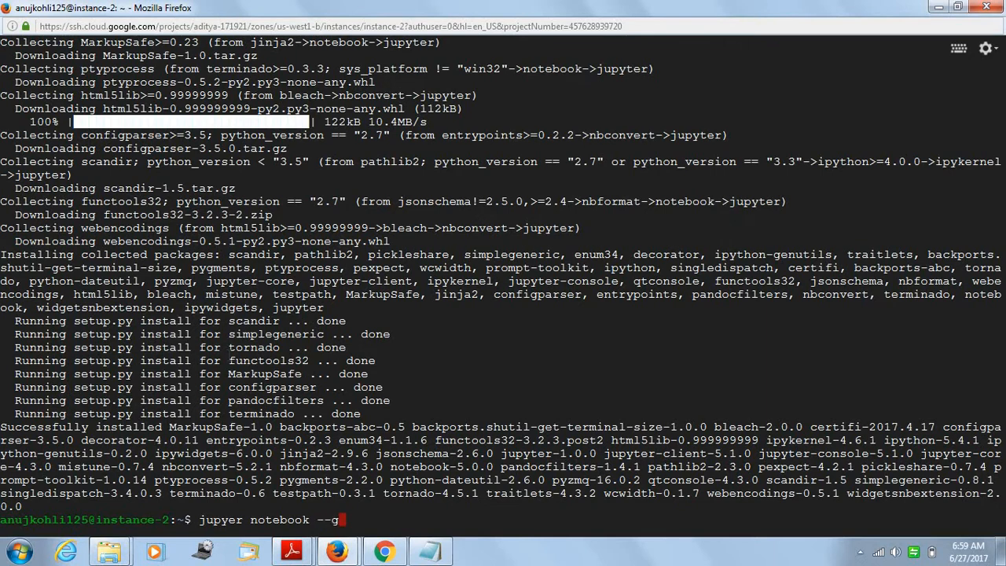
text(enerate)
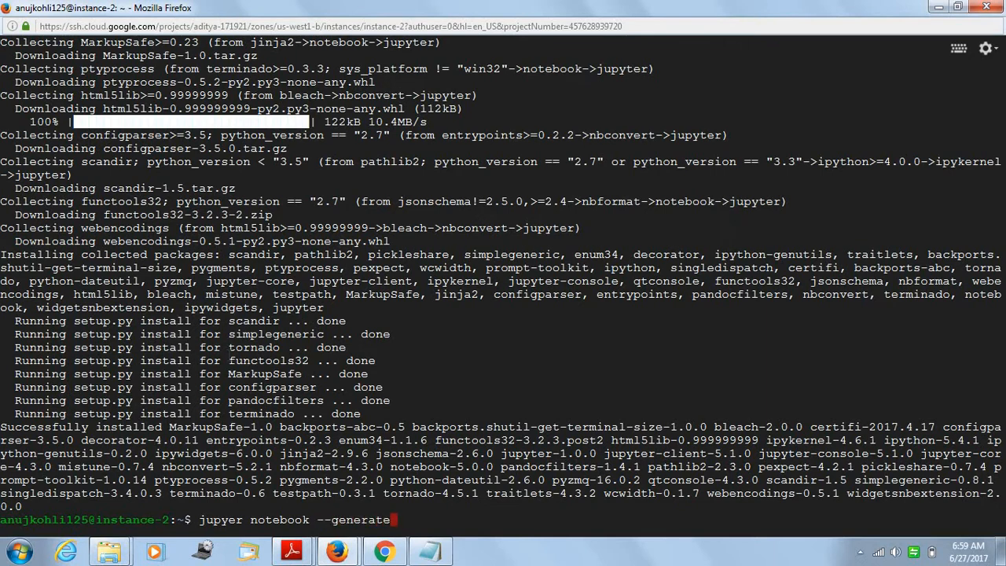
text(-cinfig)
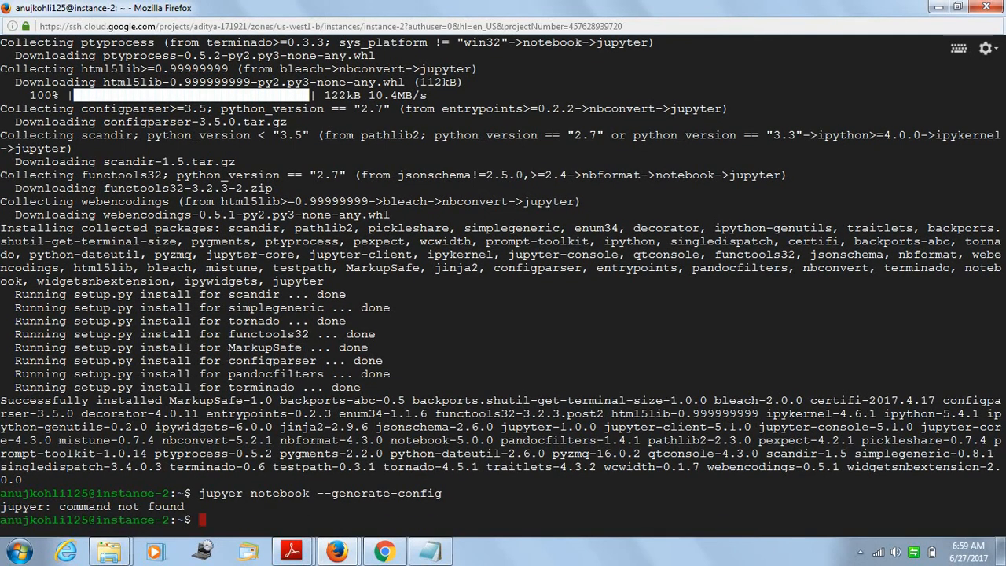
text(jupyer notebook --generate-config)
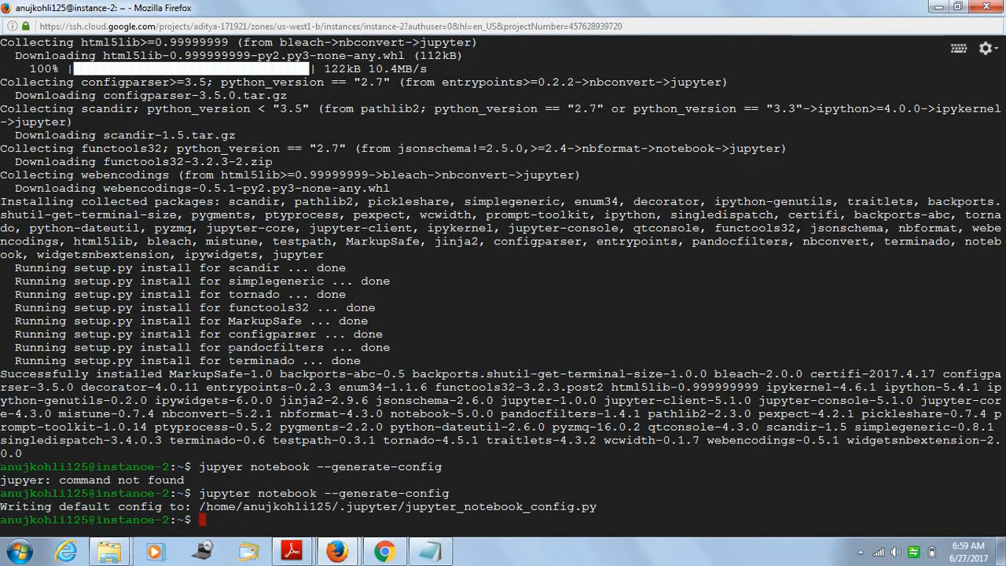
Step: Begin a 'sudo nano ~/' command to edit the generated config file
text(sudo)
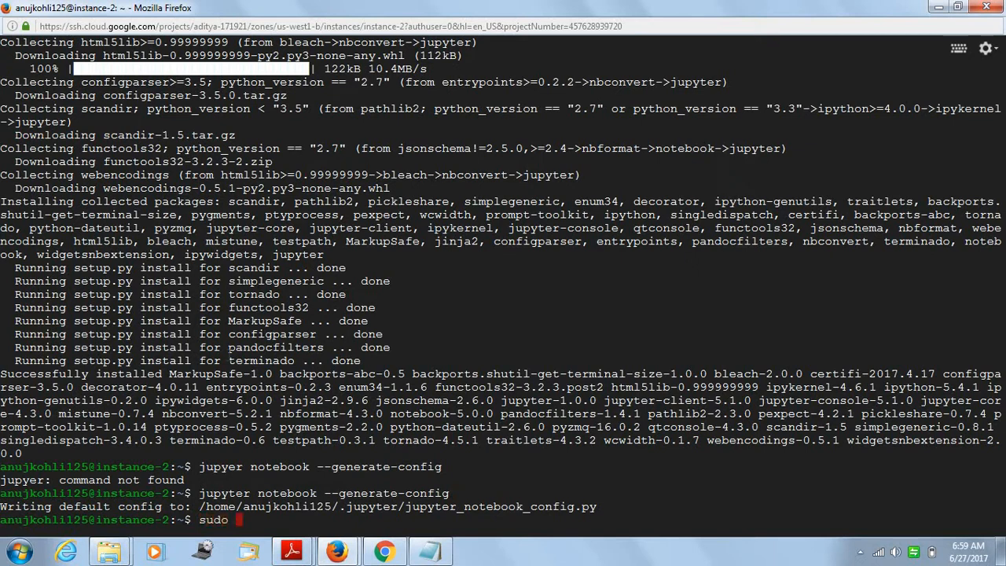
text(nano)
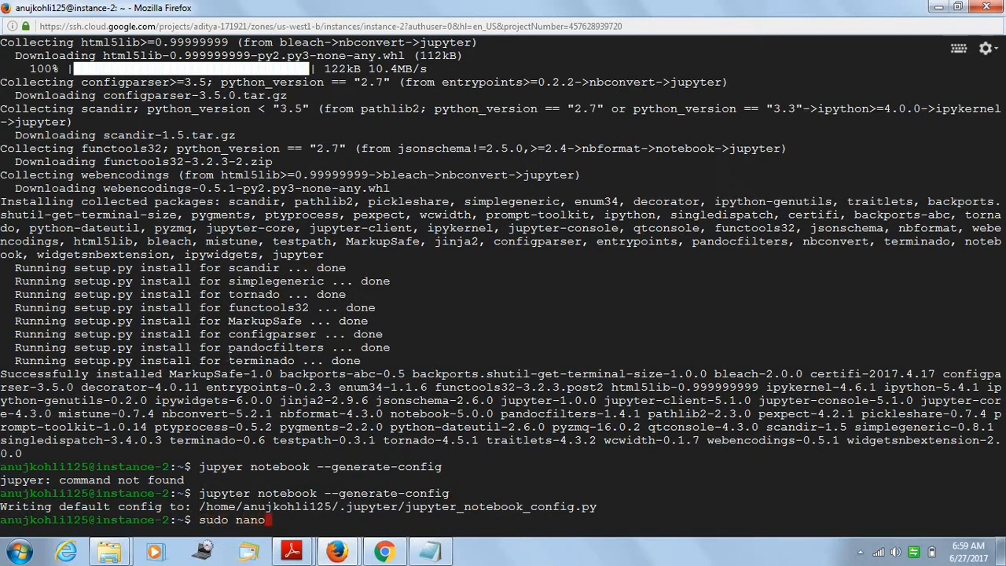
text(~/)
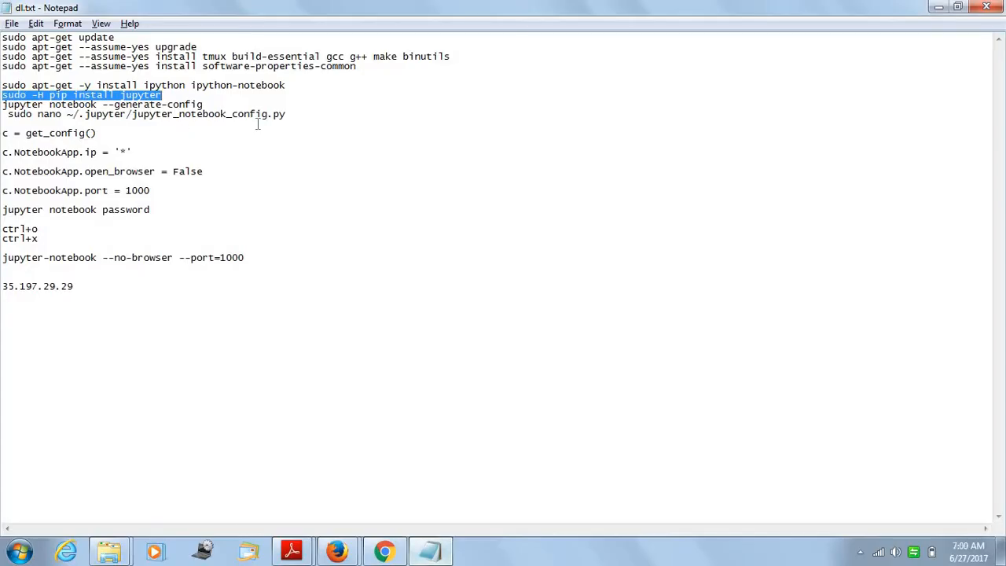
Step: Copy the config path from Notepad and enter 'sudo nano ~/.jupyter/jupyter_notebook_config.py' in the terminal
double_click(228, 113)
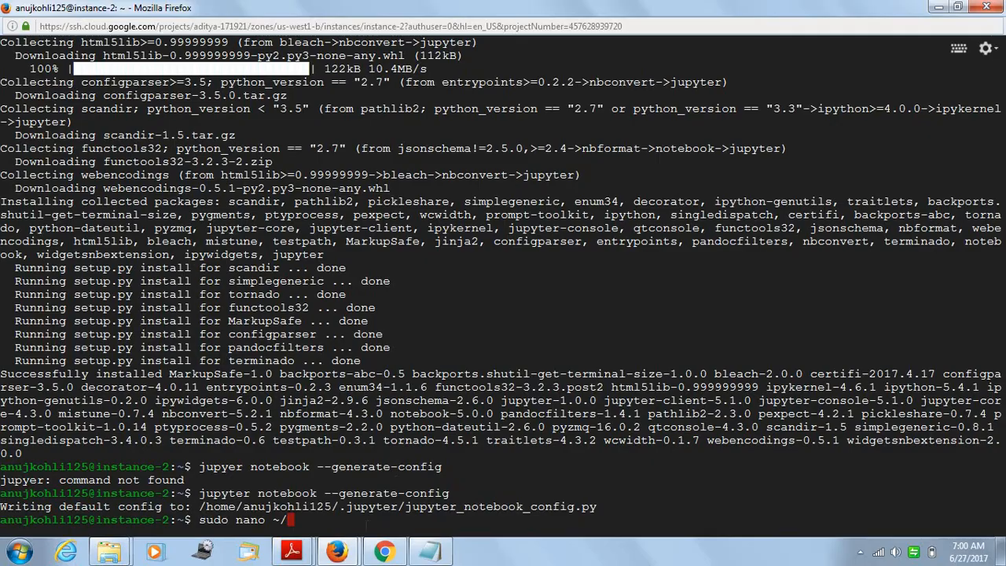
key(Backspace)
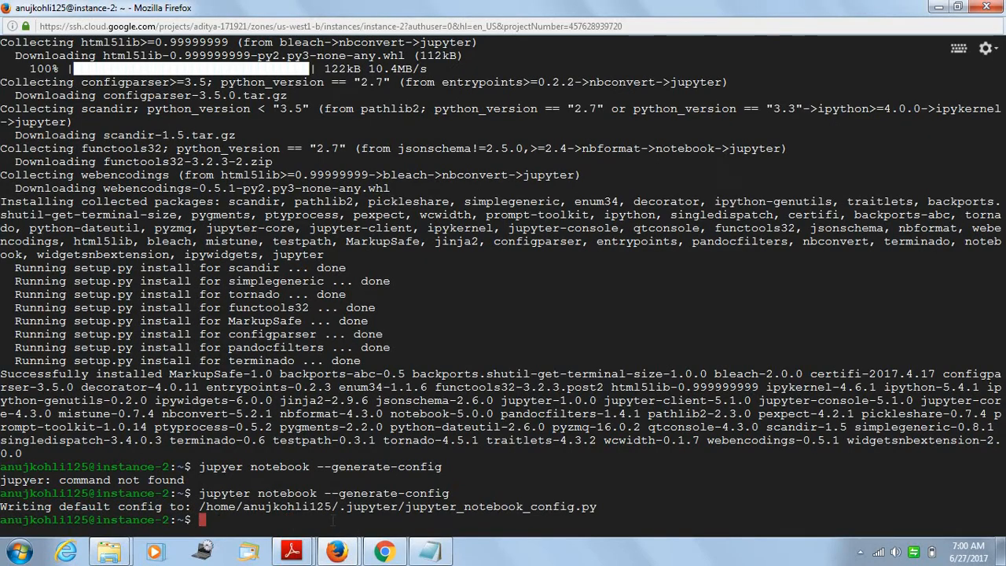
mouse_move(426, 550)
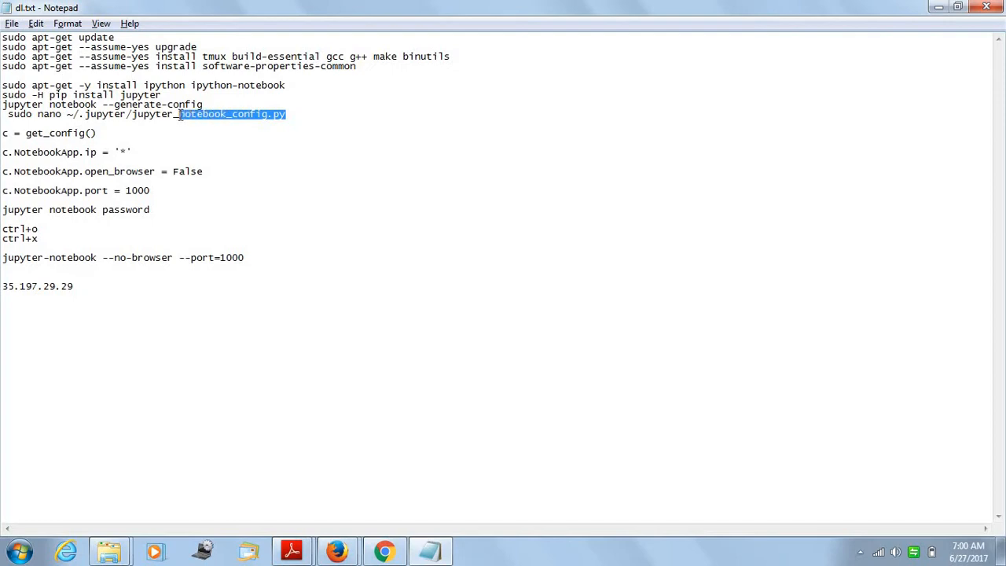
drag(179, 113, 7, 113)
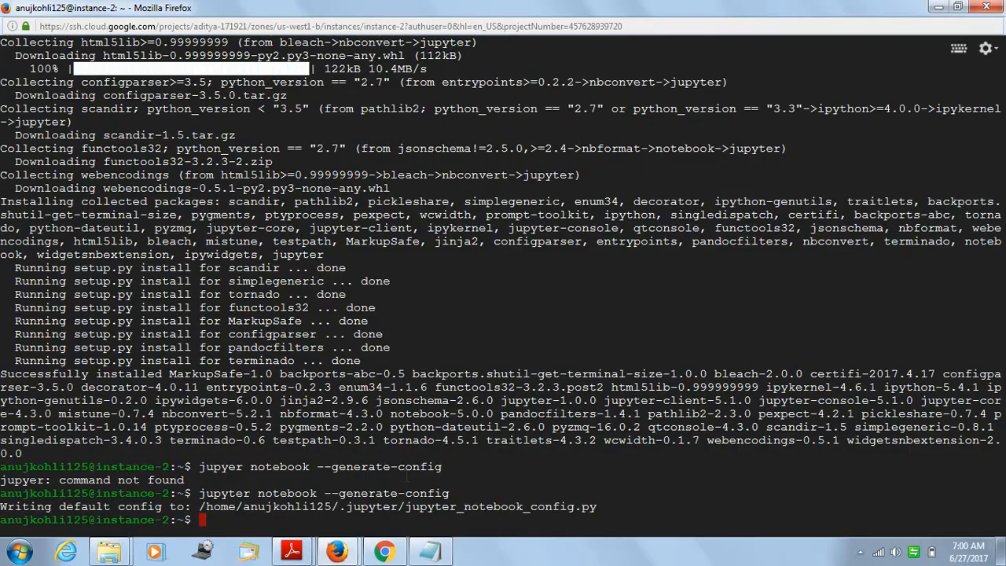
text(sudo nano ~/.jupyter/jupyter_notebook_config.py)
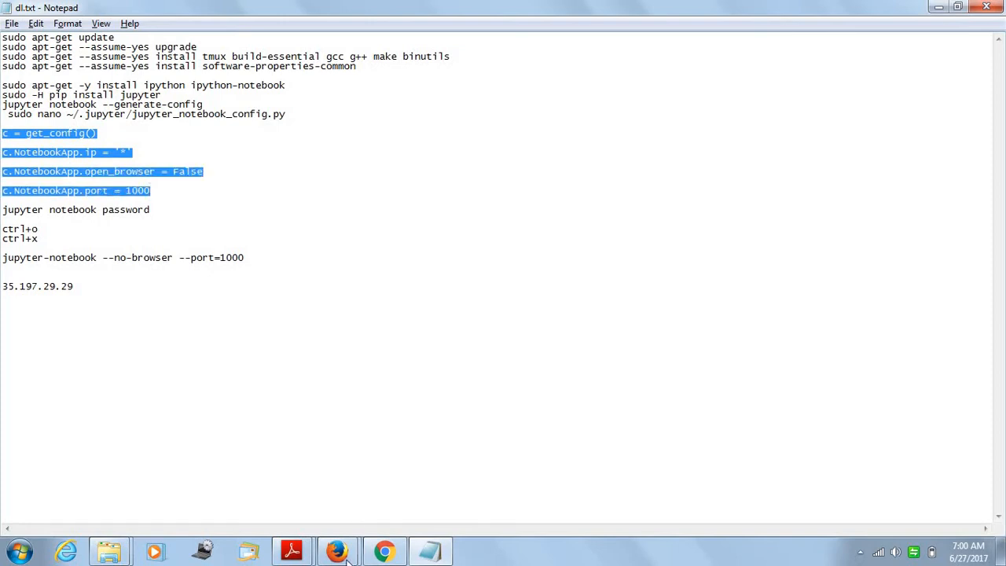
Step: Paste the NotebookApp ip, open_browser and port 1000 lines into nano and save the config
click(341, 550)
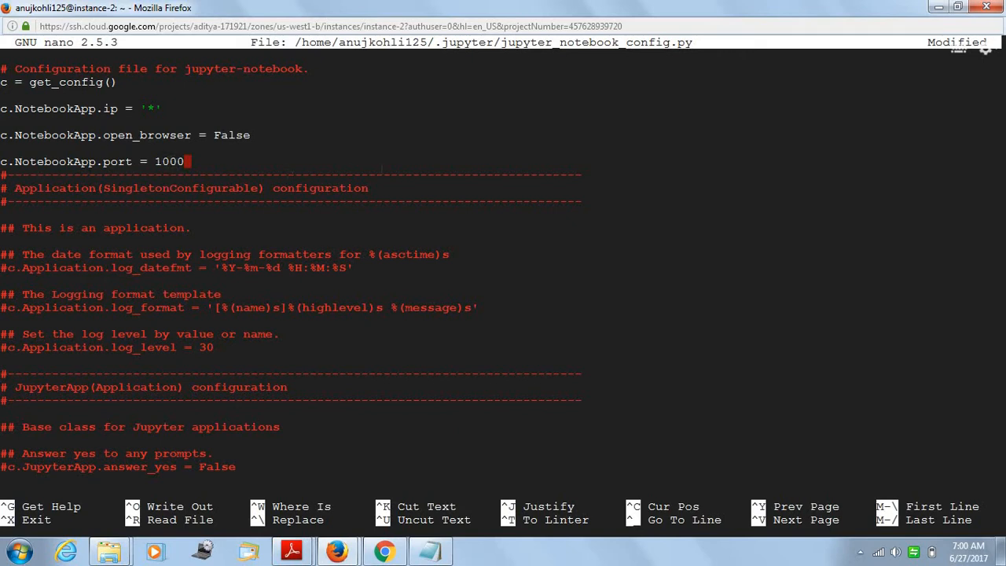
key(ctrl+o)
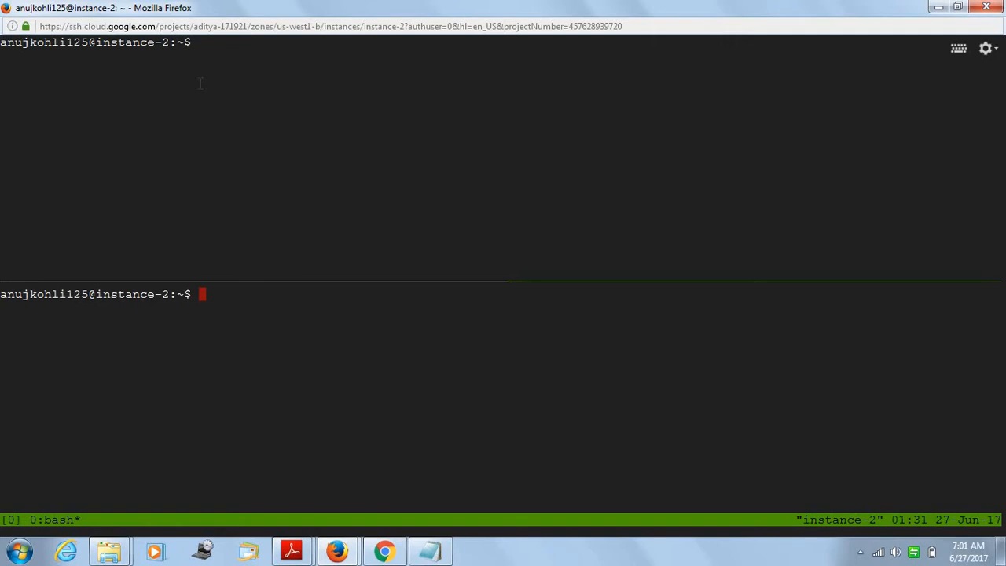
Step: Exit nano and start a tmux session split into two shell panes
text(exi)
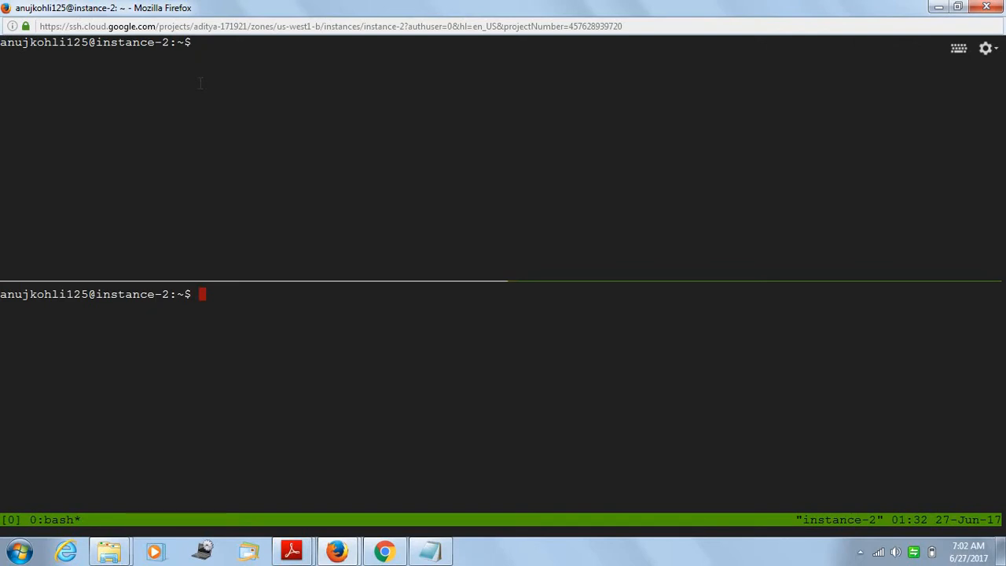
Step: Set a notebook password with 'jupyter notebook password', entering it twice
text(jupyter n)
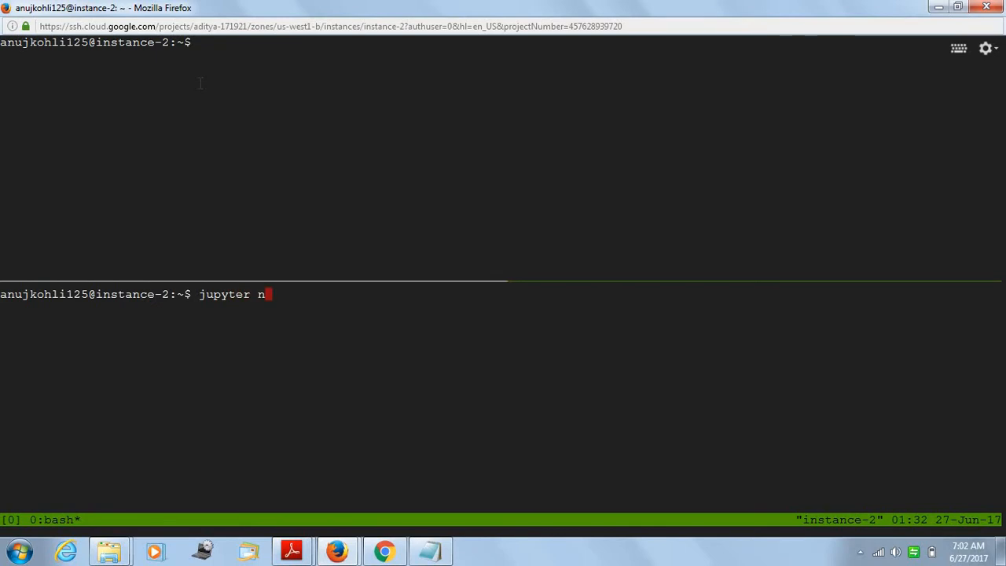
text(otebook passwo)
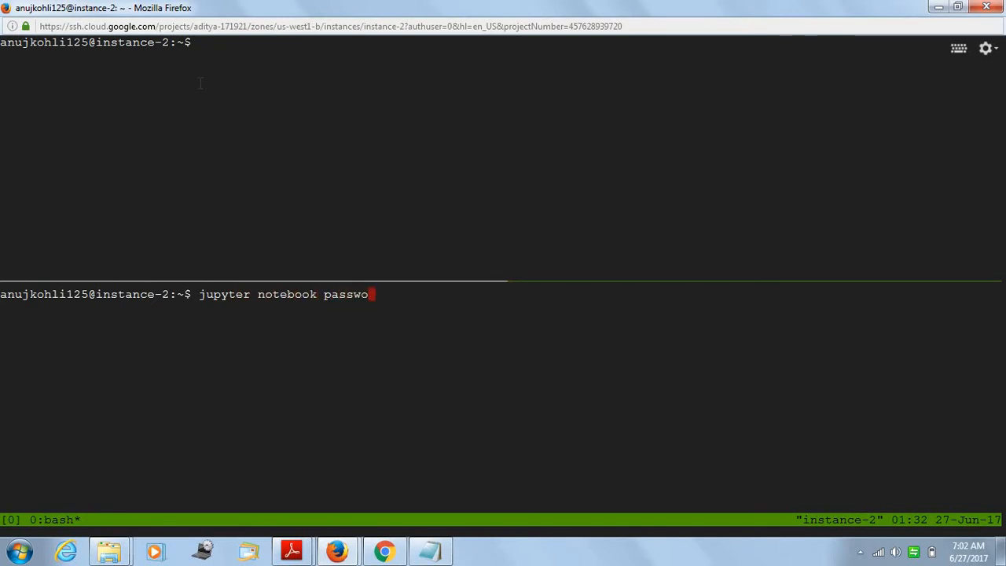
text(rd)
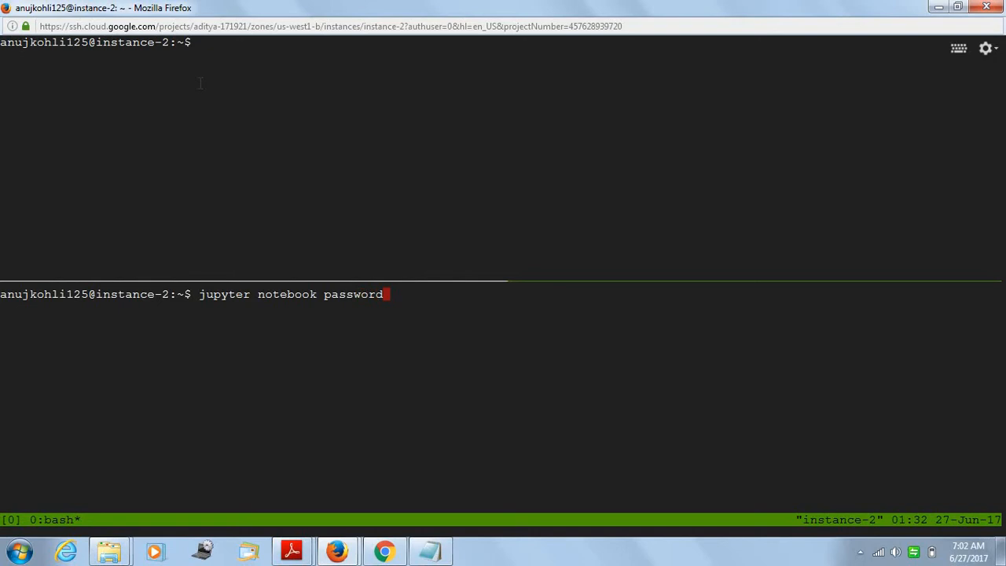
key(Return)
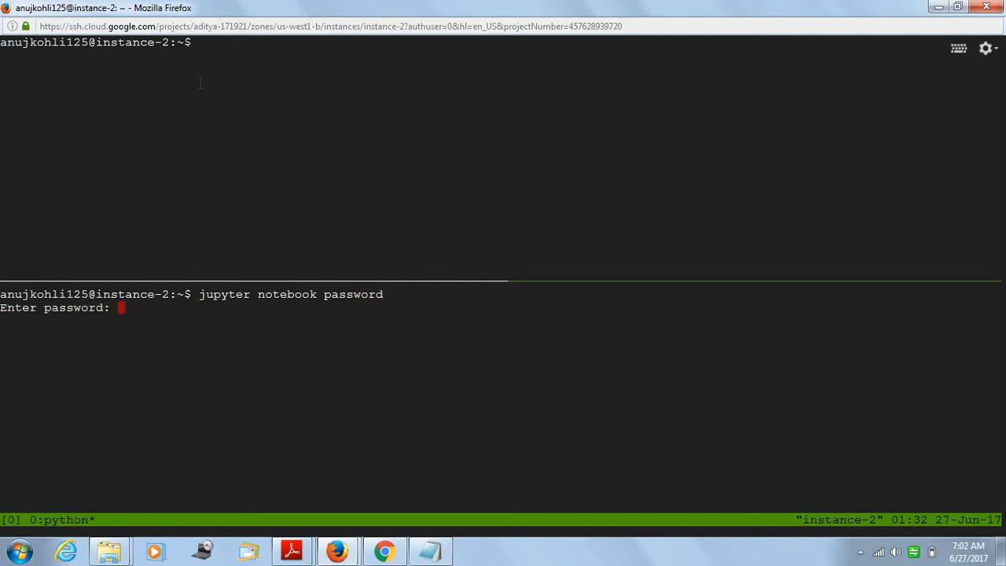
key(Enter)
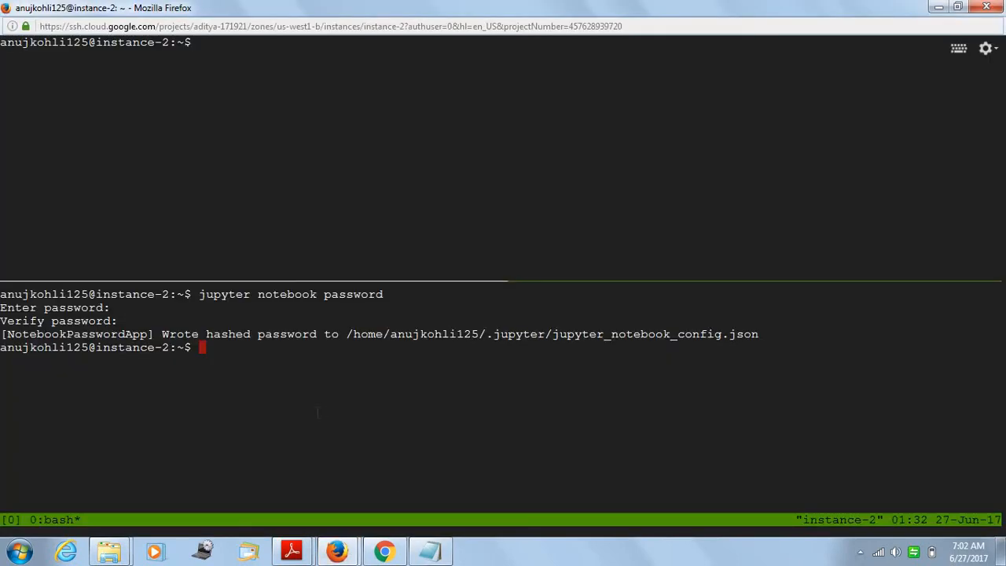
Step: Launch the server with 'jupyter-notebook --no-browser --port=1000'
text(jupyter-notebook --no-browser --port=1000)
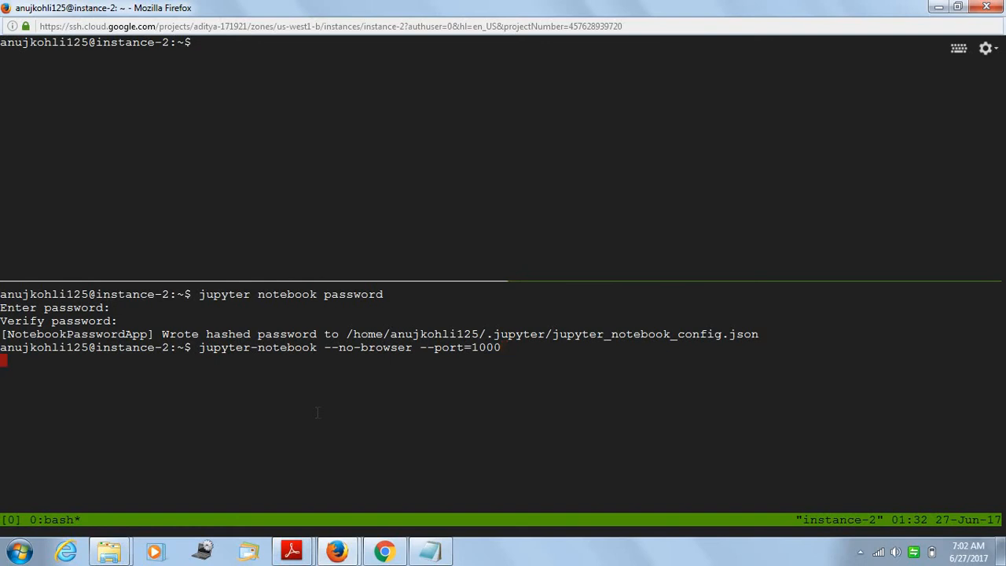
key(Return)
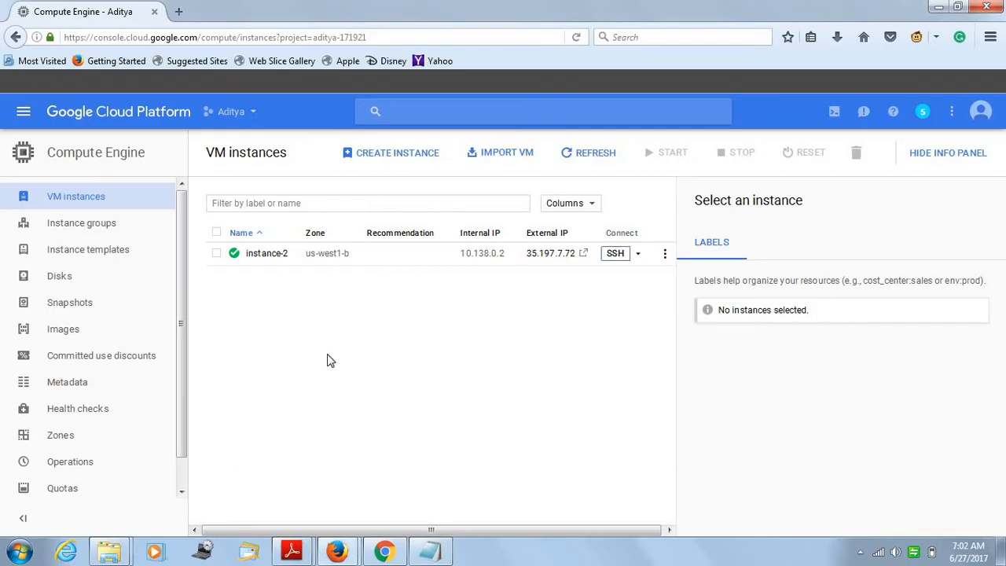
mouse_move(530, 261)
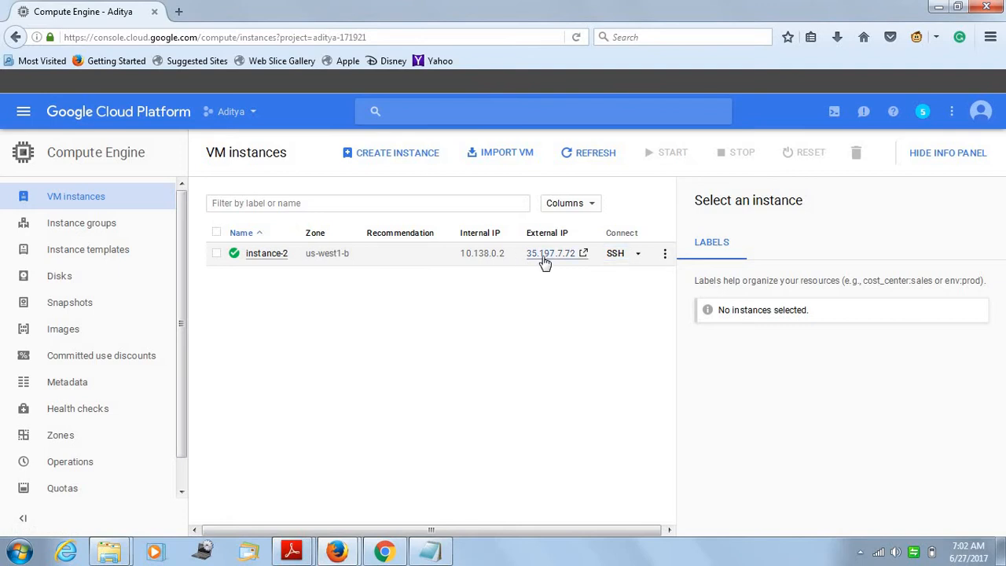
Step: Load the instance's external IP 35.197.7.72:1000 in a new tab, which fails, and return to Compute Engine
double_click(550, 253)
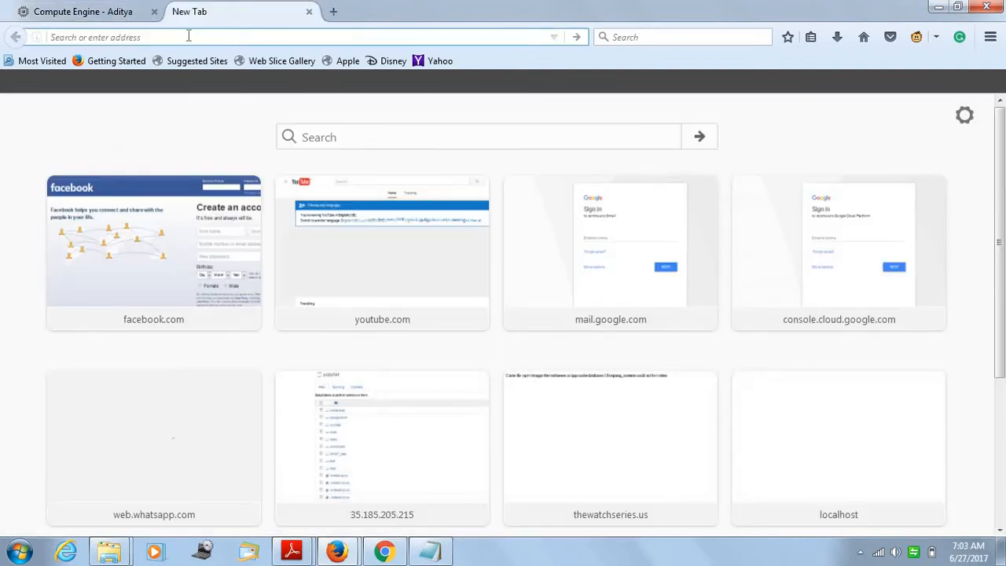
text(35.197.7.72:1000)
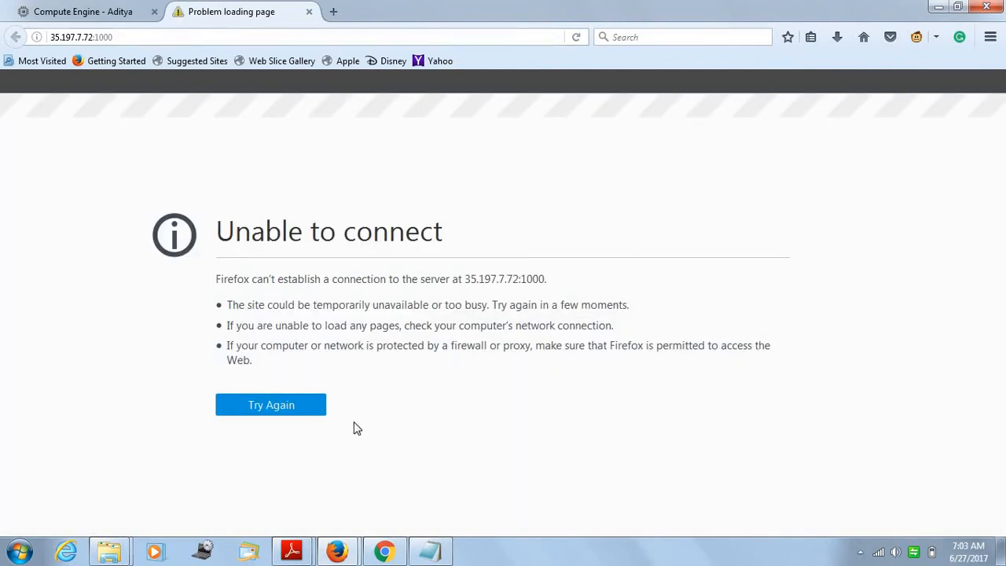
mouse_move(360, 431)
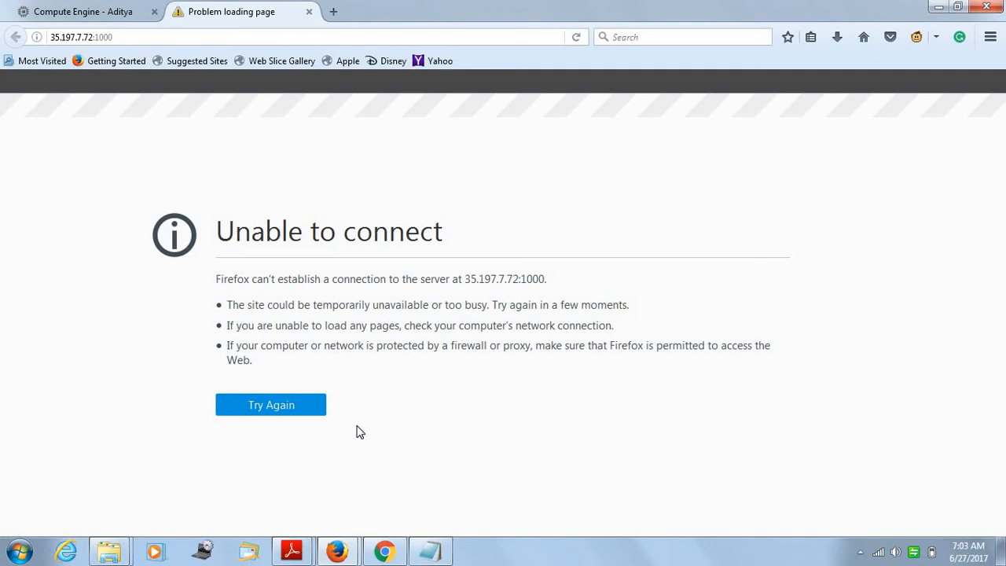
mouse_move(131, 11)
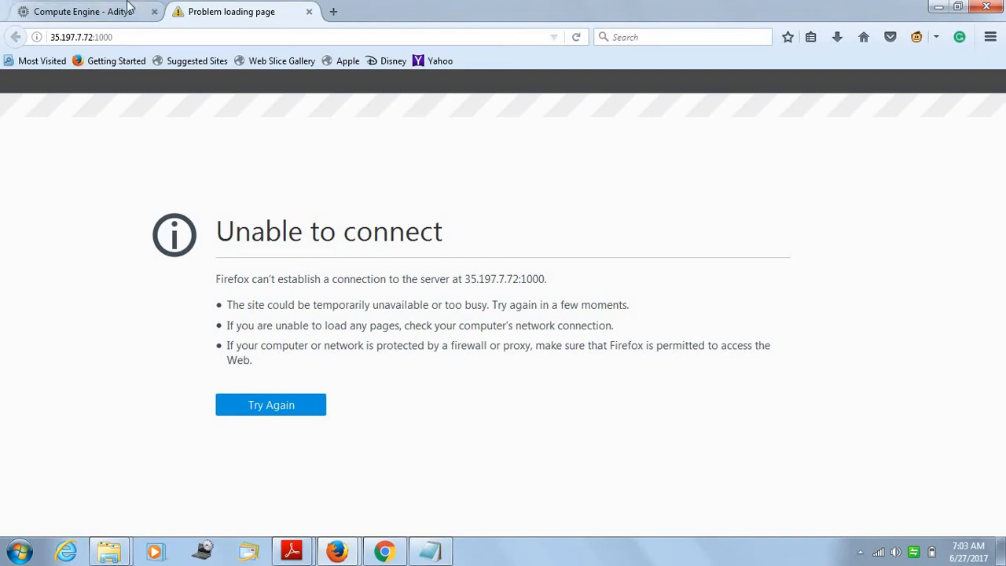
click(79, 14)
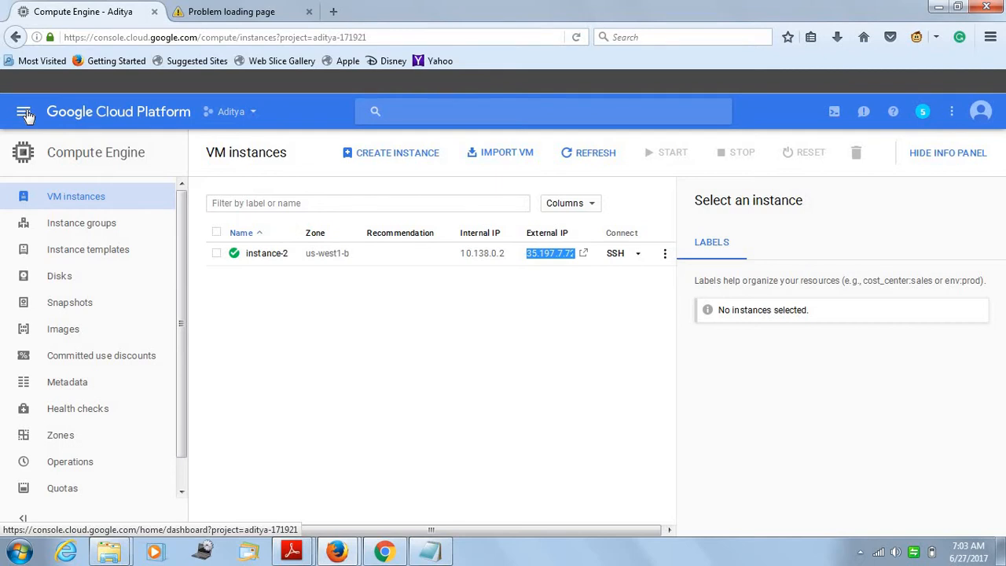
Step: Review the Networking firewall rules, confirming the tcp:1000 rule exists
click(25, 110)
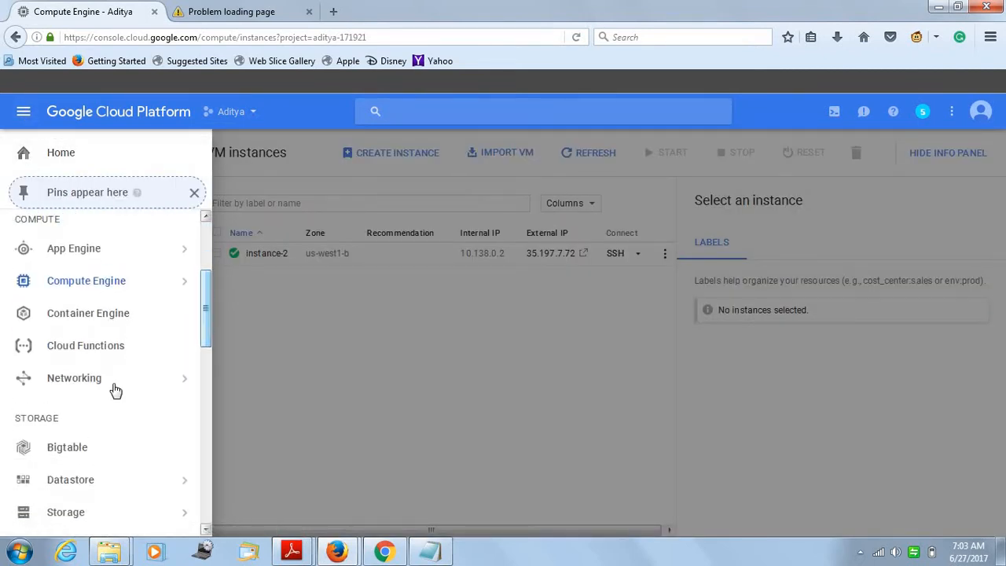
mouse_move(107, 385)
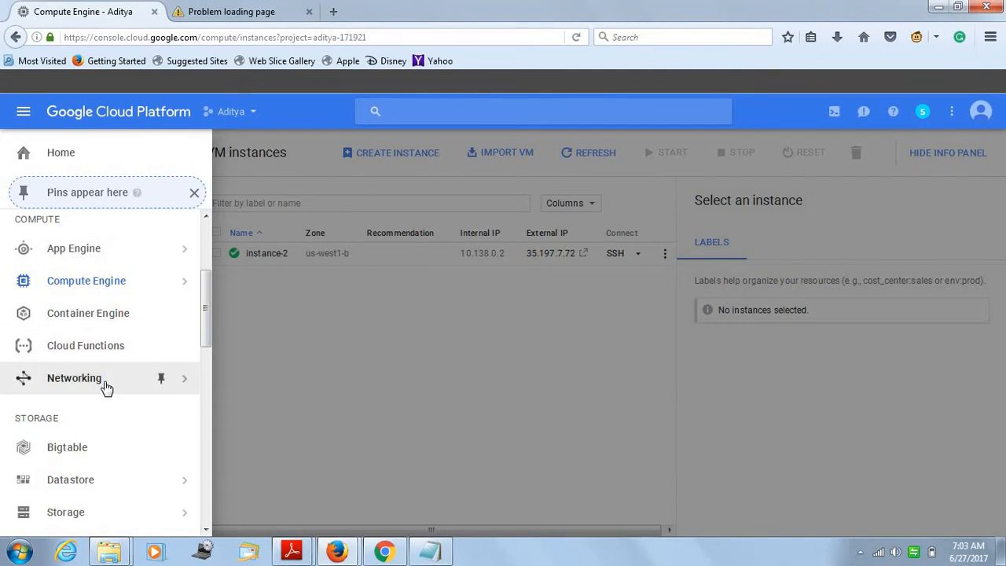
click(73, 377)
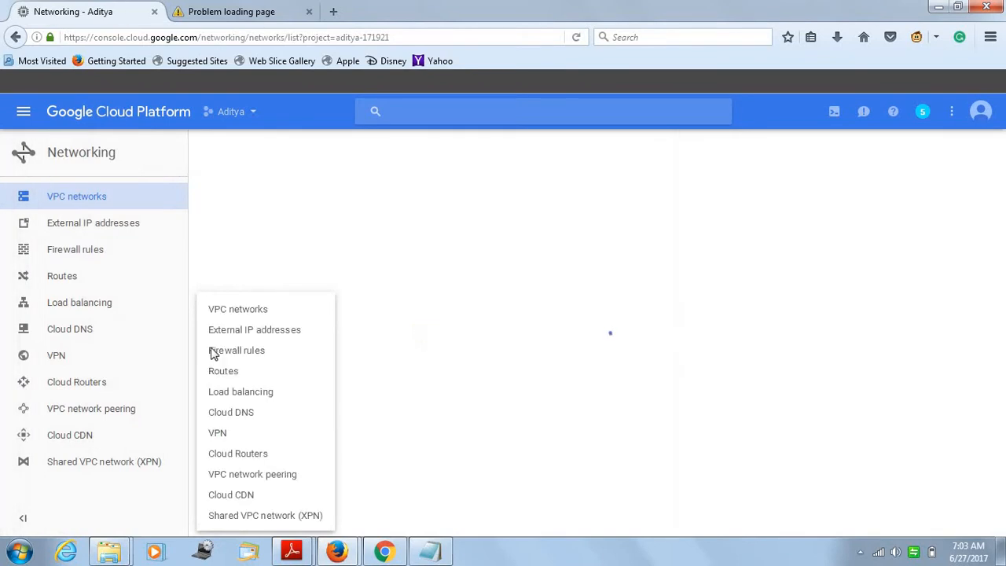
click(76, 248)
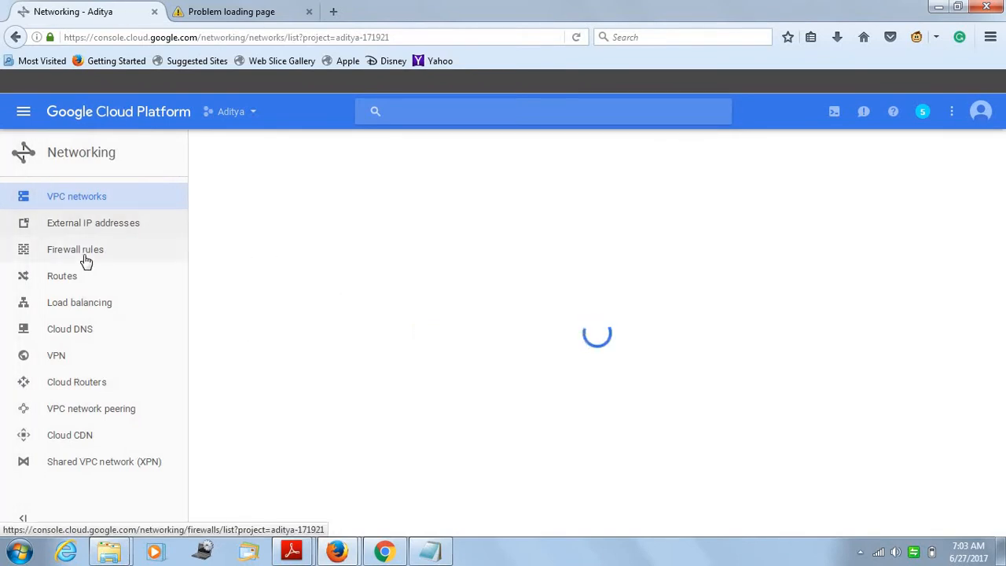
click(76, 249)
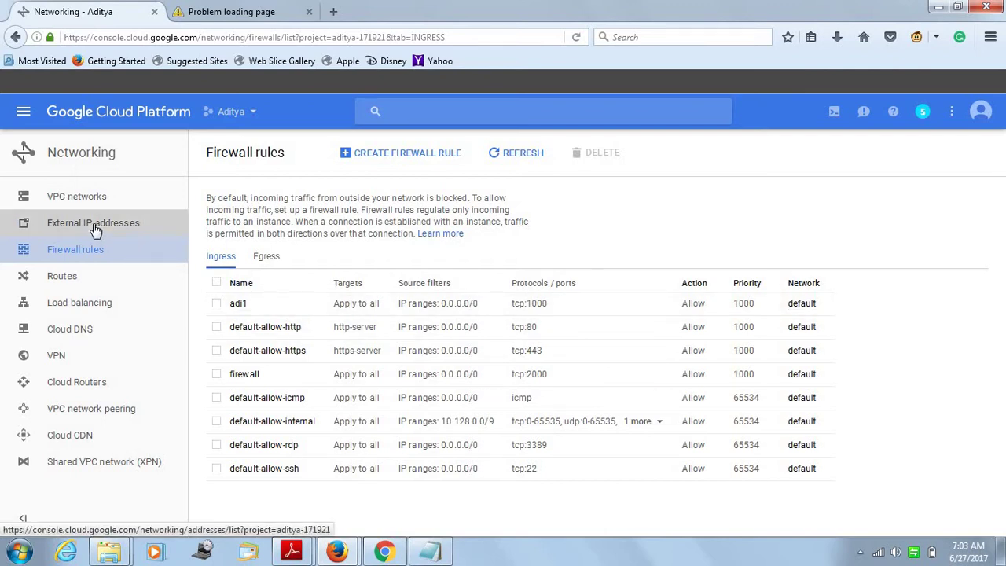
Step: View the External IP addresses page showing the instance's static address
click(93, 223)
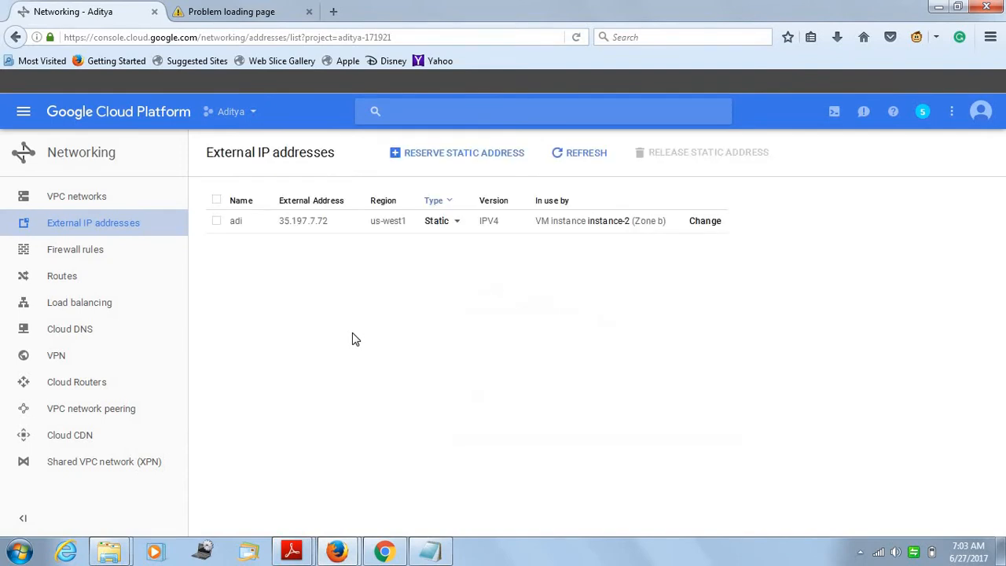
mouse_move(376, 399)
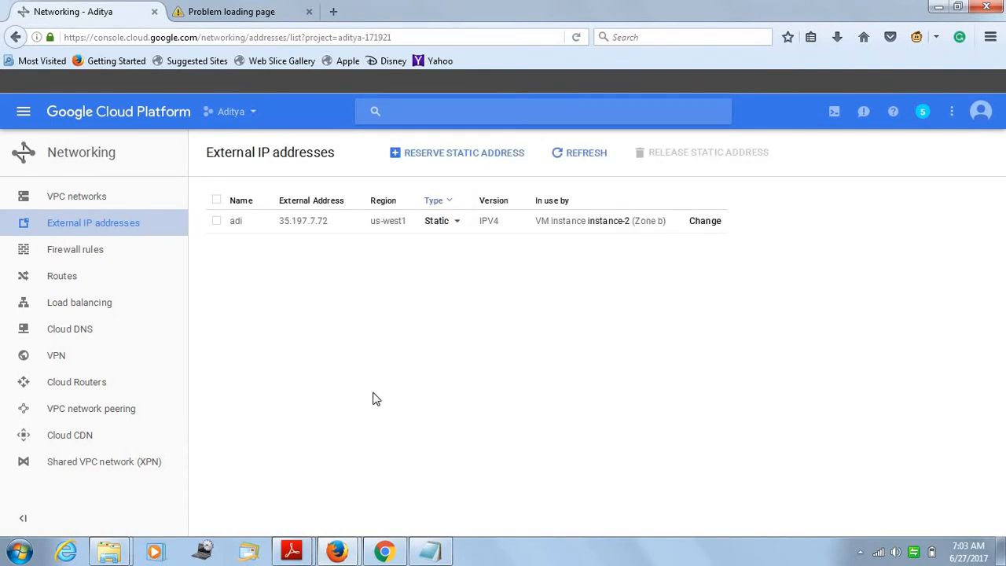
click(228, 13)
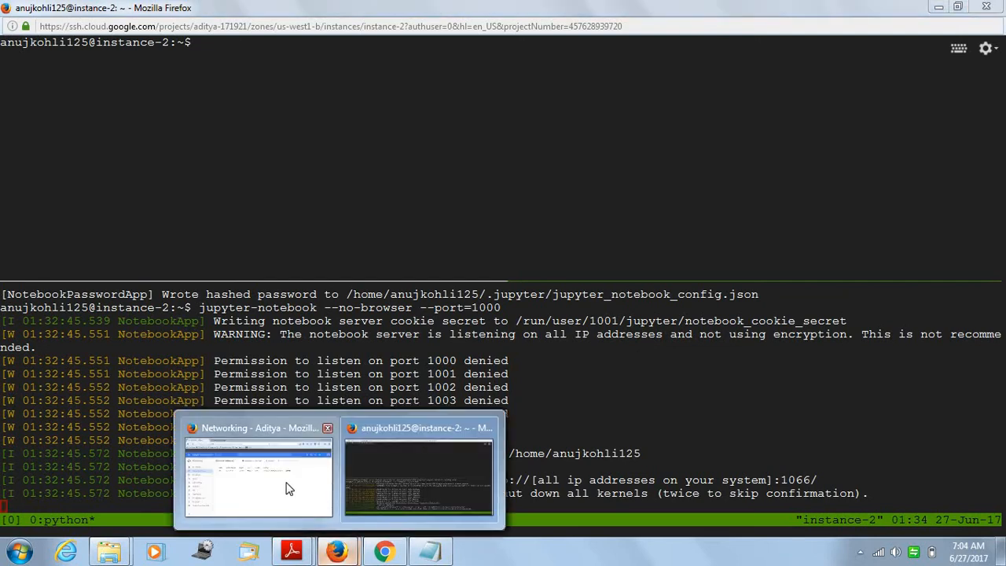
Step: Reload 35.197.7.72:1000 in the browser tab, which still fails to connect
click(257, 471)
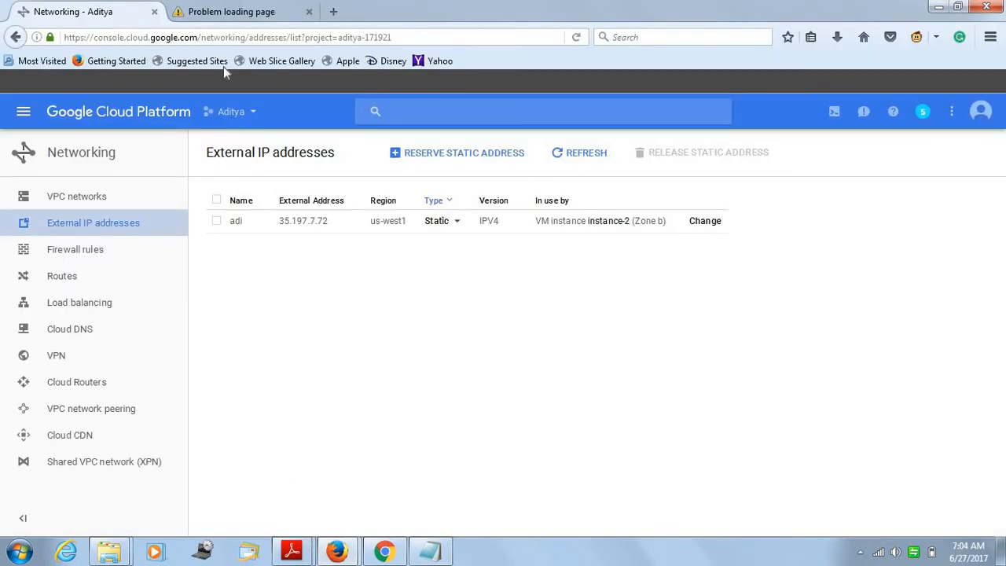
click(228, 11)
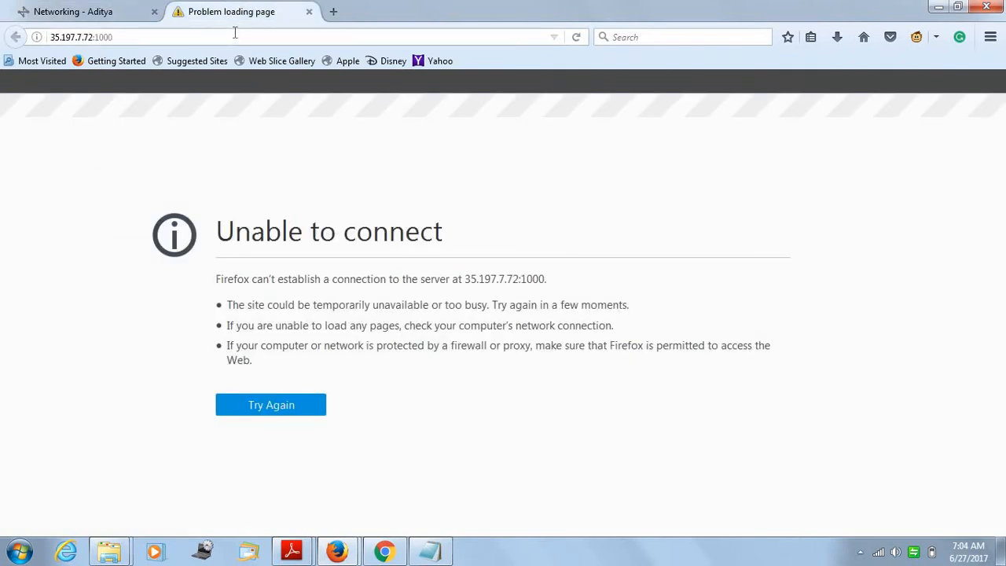
click(271, 404)
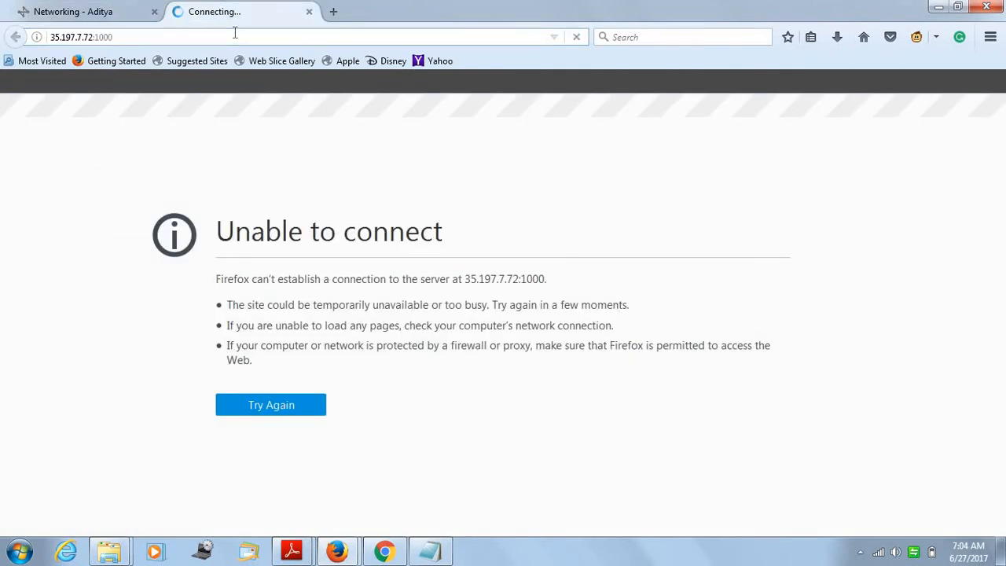
click(270, 404)
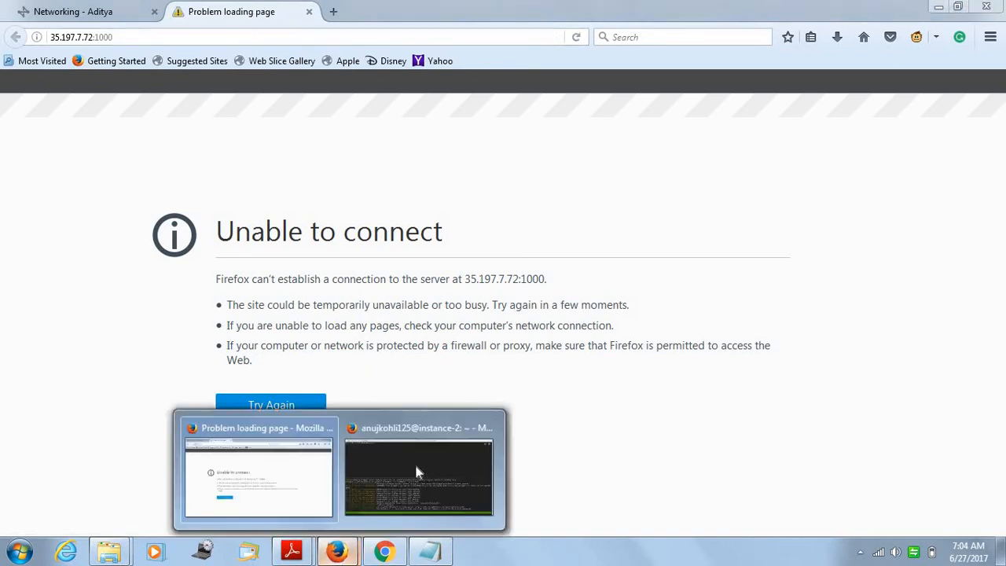
Step: Stop the running Jupyter server in SSH and re-enter 'jupyter-notebook --no-browser --port=1000'
click(421, 472)
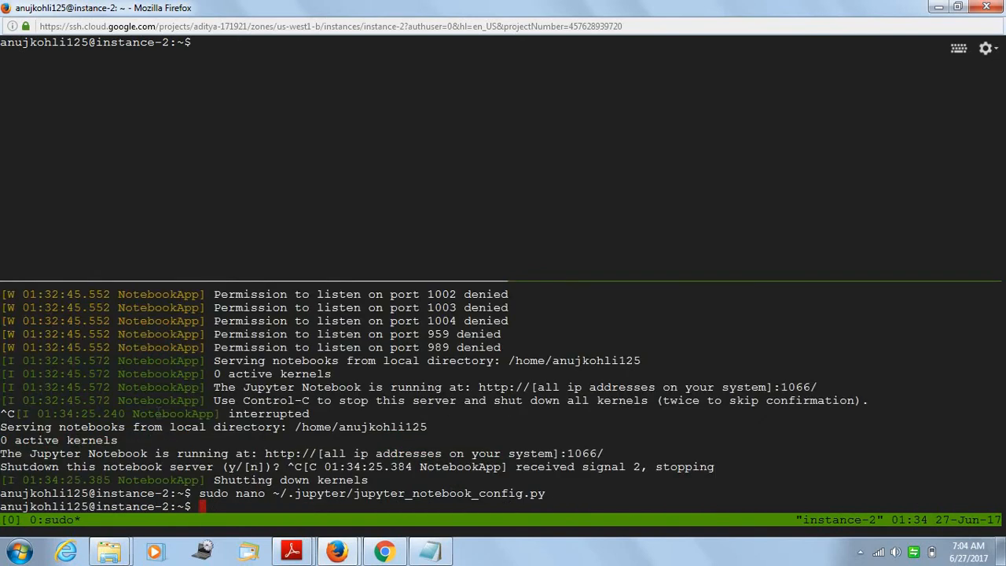
text(jupyter-notebook --no-browser --port=1000)
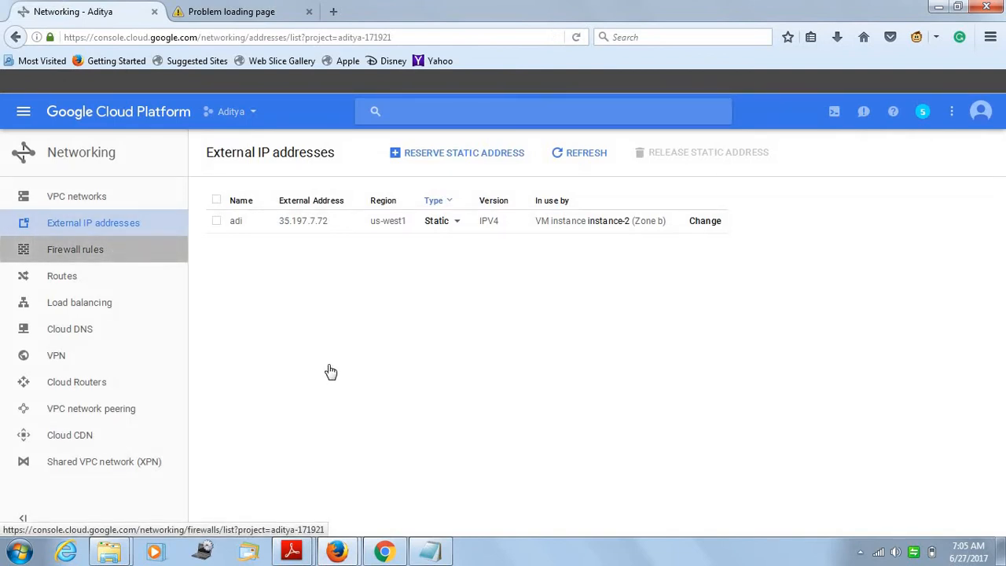
Step: Locate firewall rule adi1 in the VPC firewall list and begin editing it
click(76, 249)
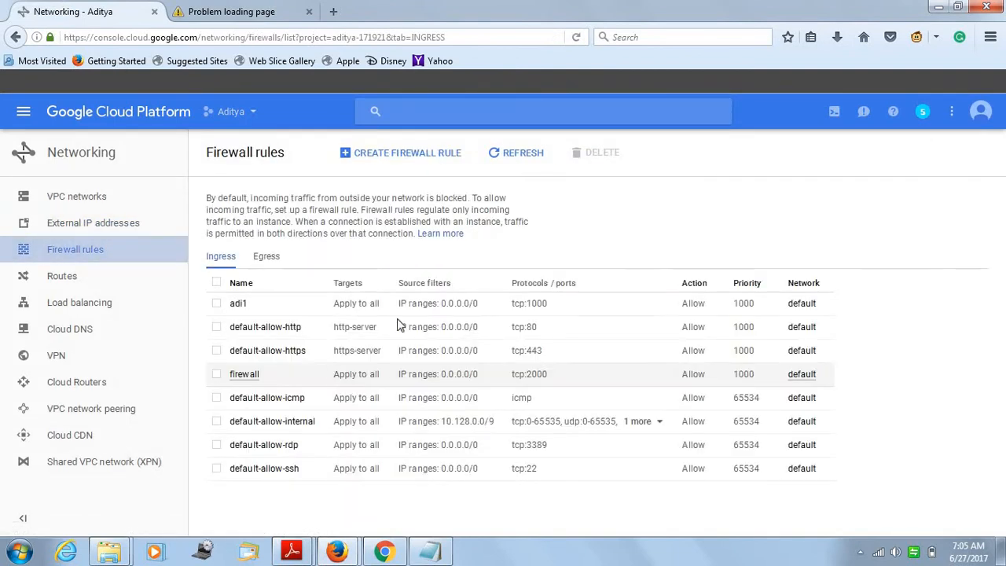
mouse_move(247, 307)
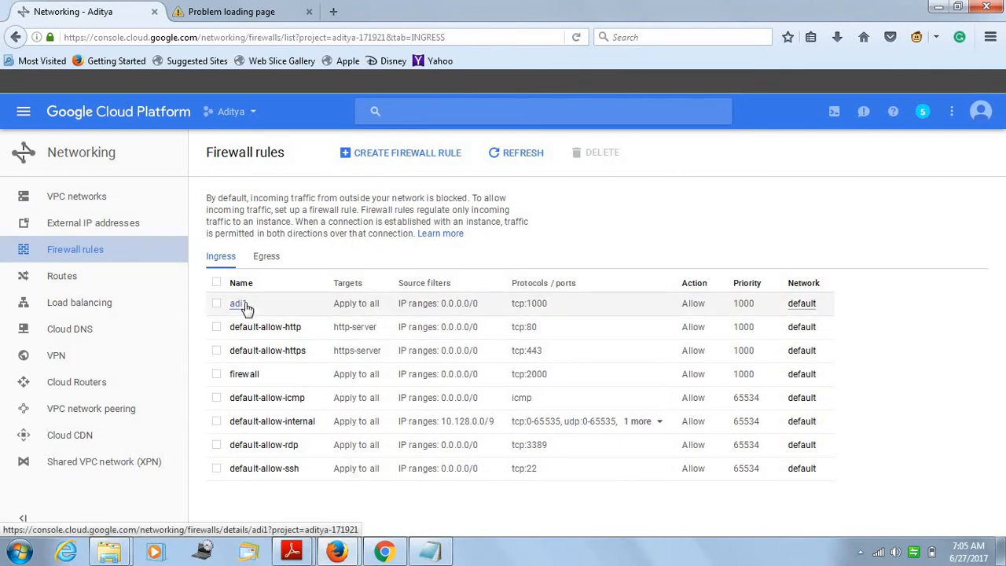
click(239, 305)
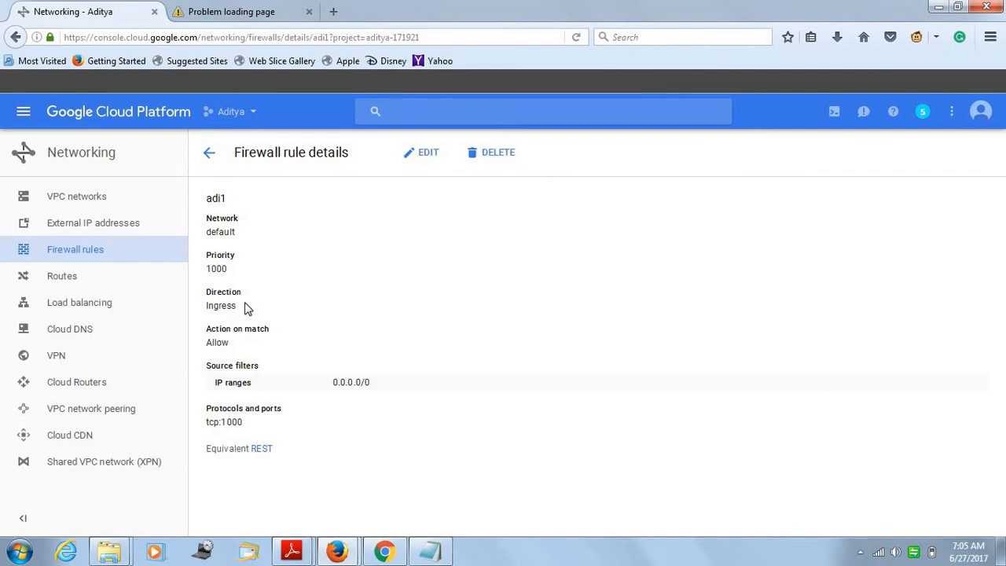
mouse_move(421, 158)
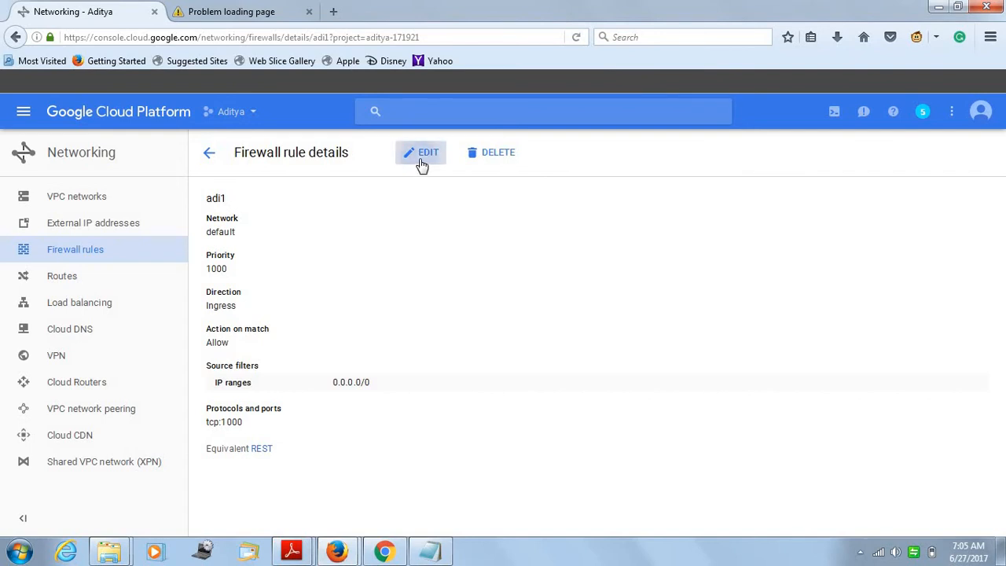
click(421, 153)
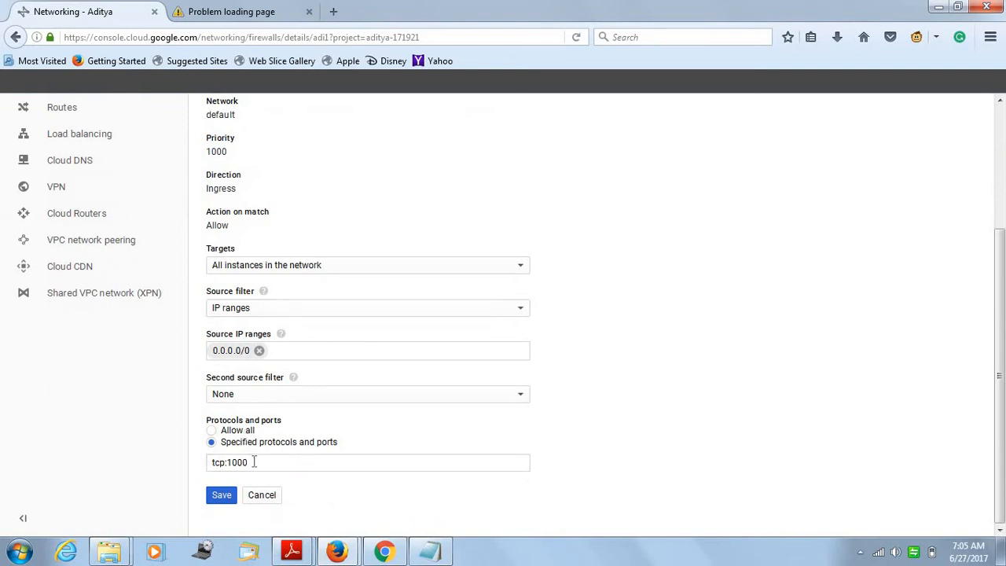
mouse_move(343, 275)
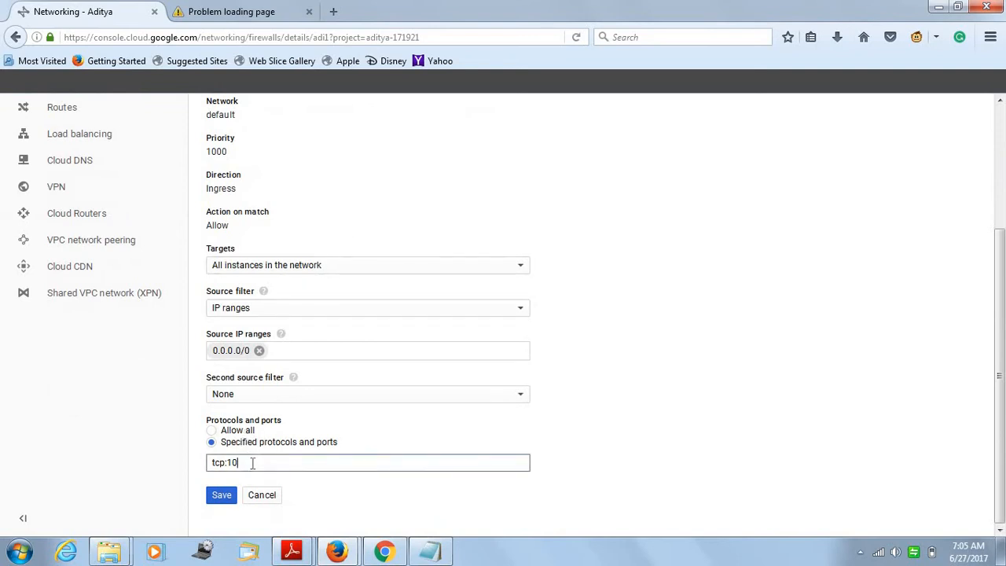
Step: Change the rule's specified protocols and ports to tcp:5000 and save it
key(BackSpace)
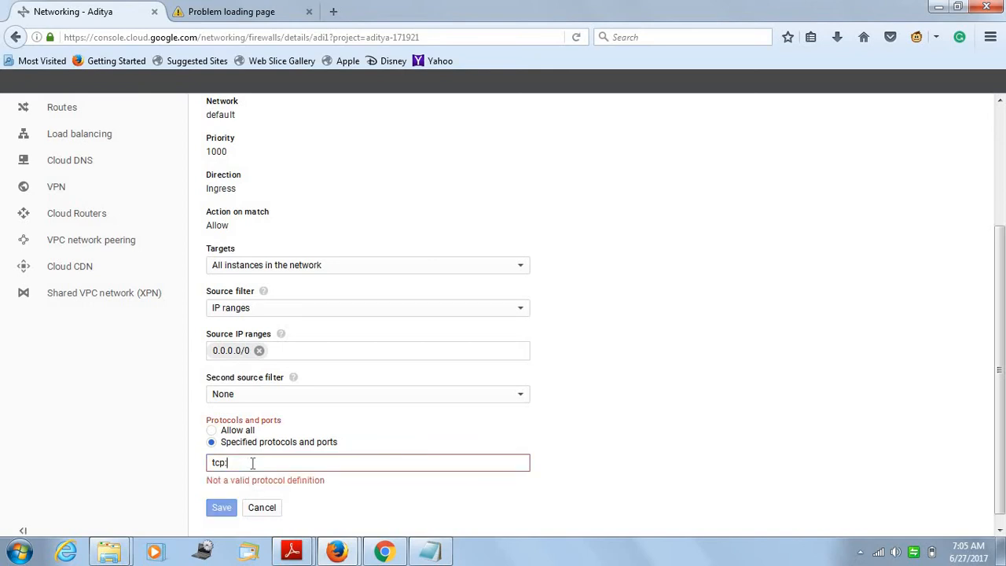
text(5000)
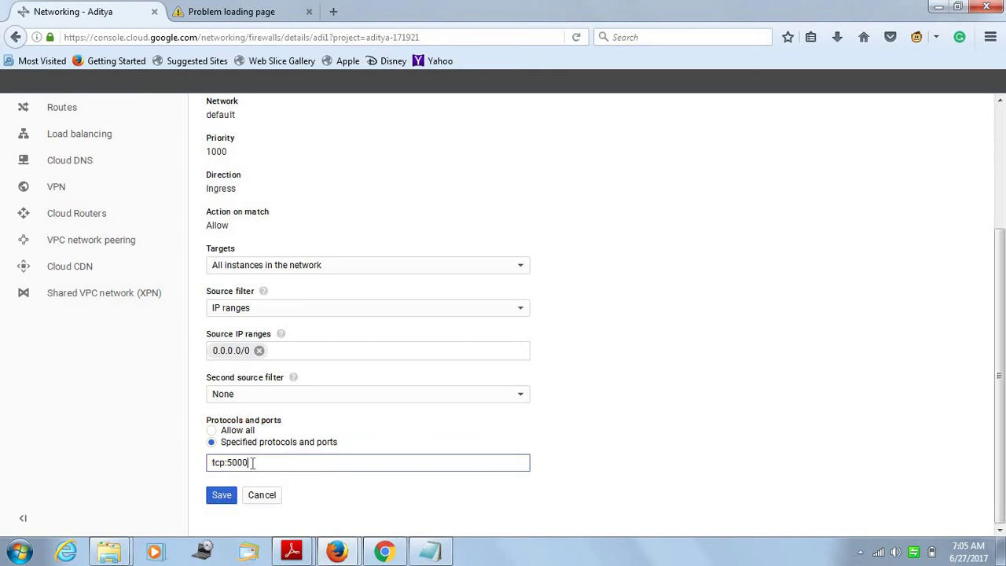
click(222, 495)
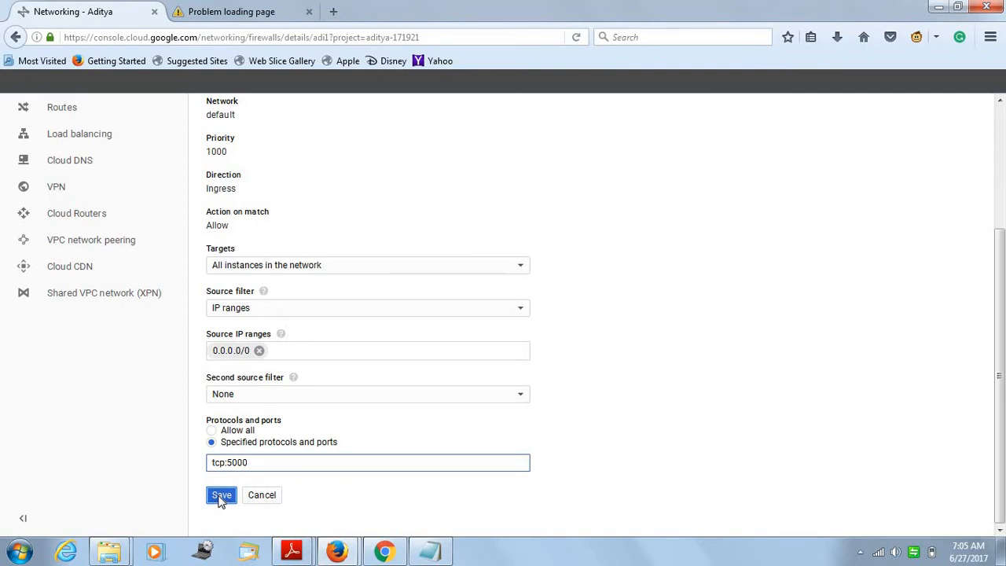
click(220, 495)
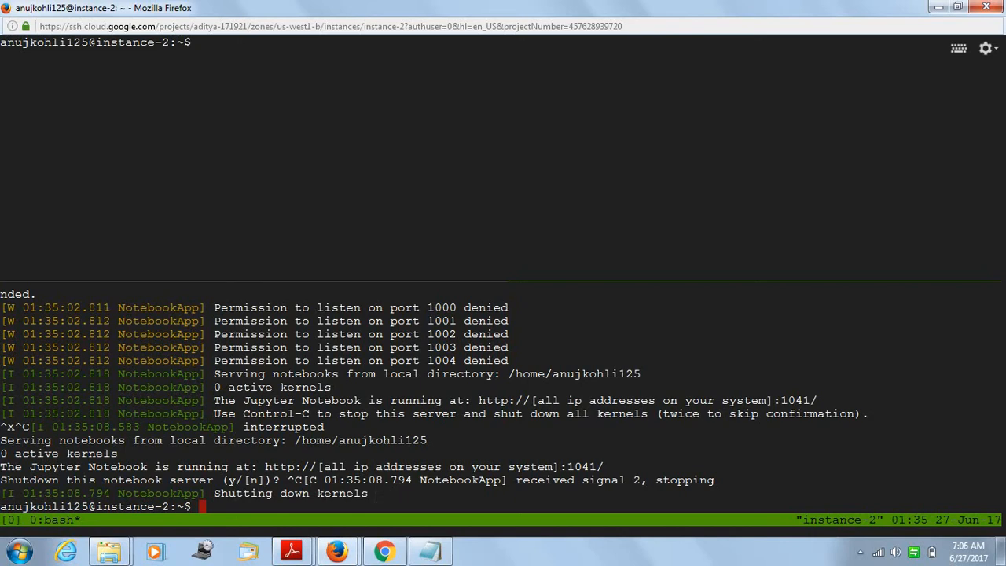
Step: Reopen the Jupyter config file in nano after stopping the notebook server
text(jupyter-notebook --no-browser --port=1000)
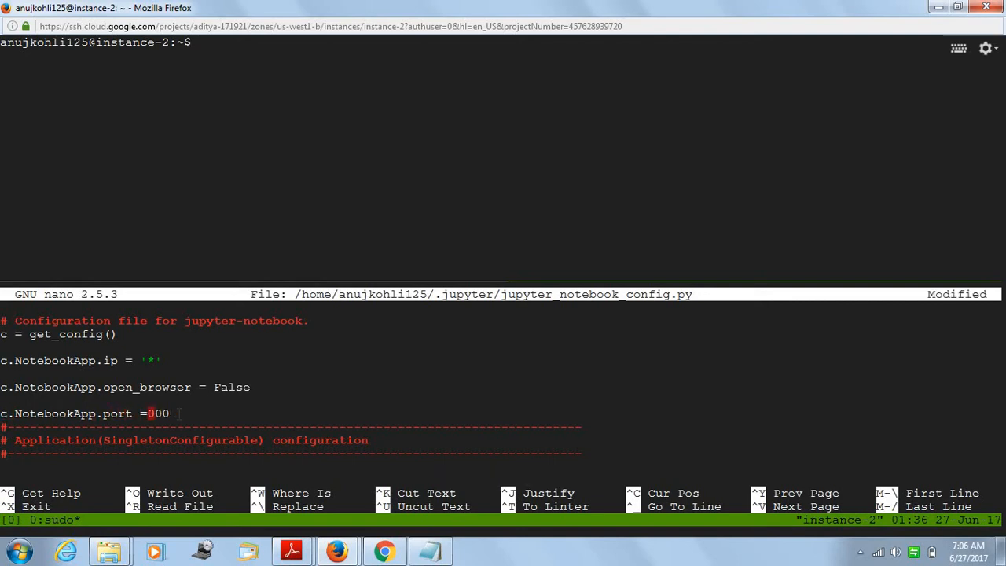
Step: Set c.NotebookApp.port to 5000 in the config file, write it and leave nano
text(5)
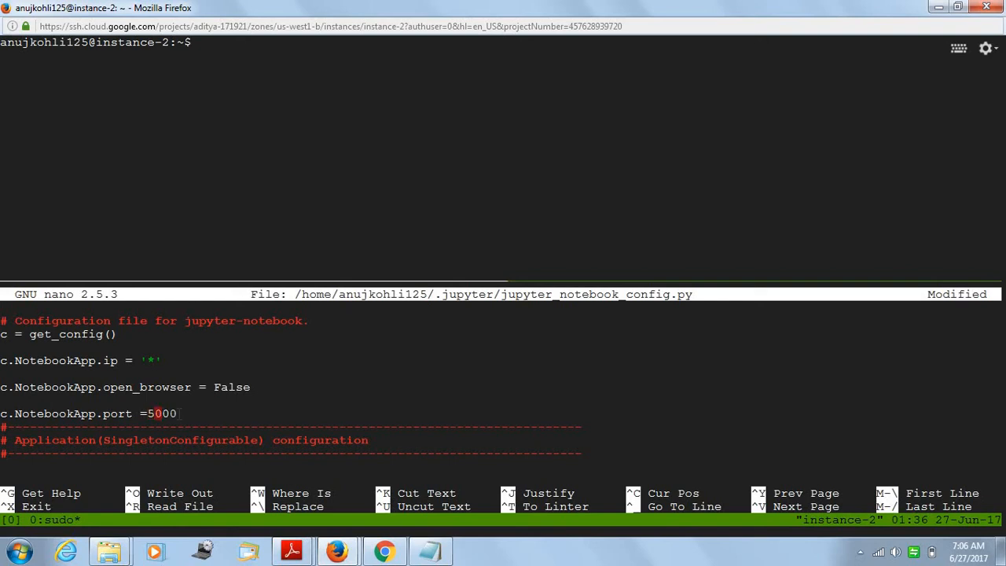
key(ctrl+o)
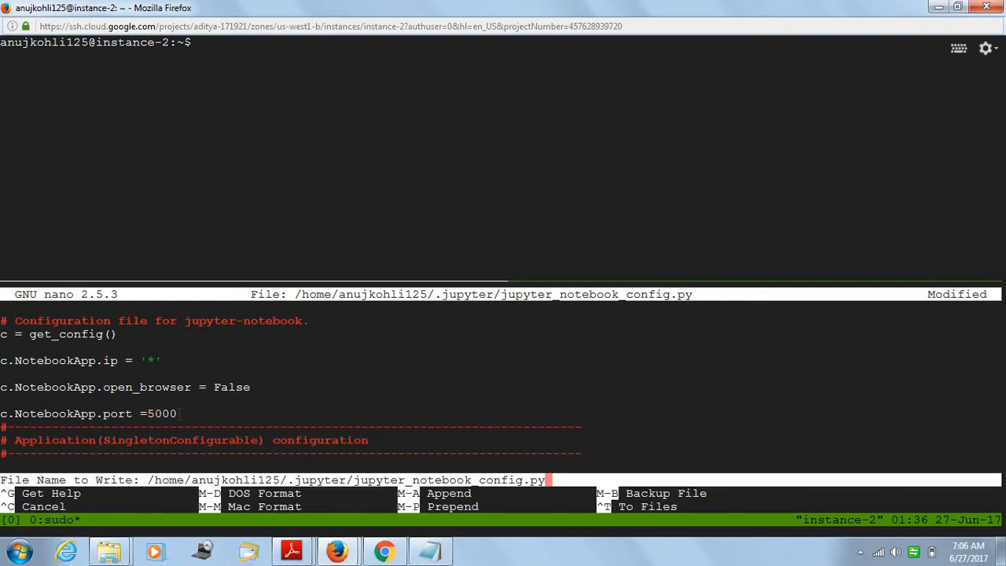
key(Enter)
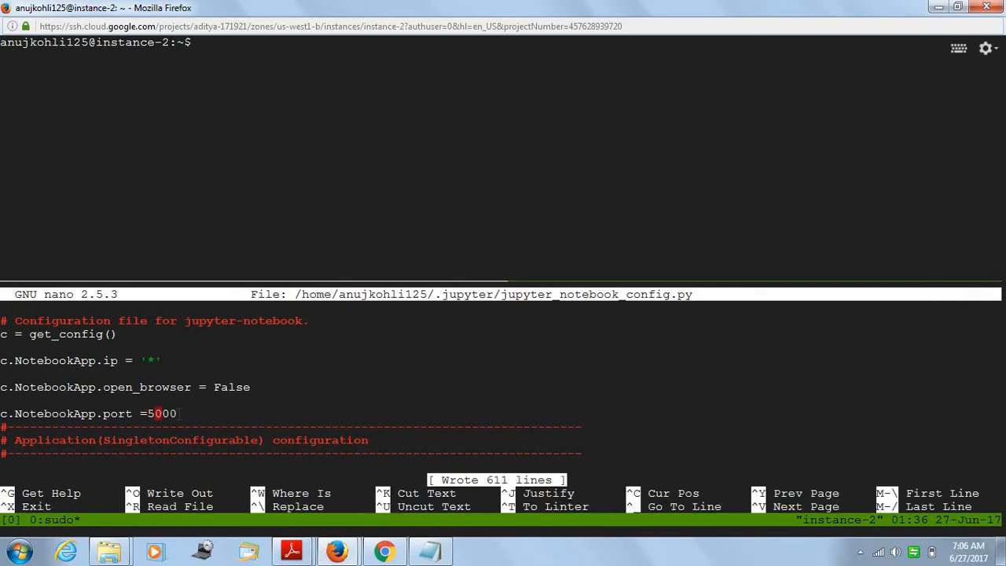
key(ctrl+x)
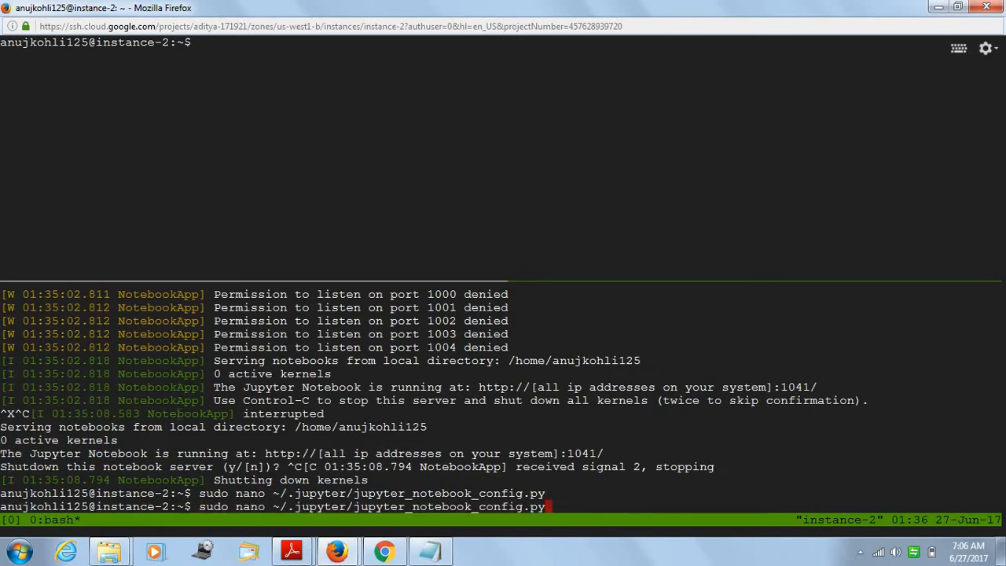
Step: Start the Jupyter notebook server without a browser on port 5000
key(Return)
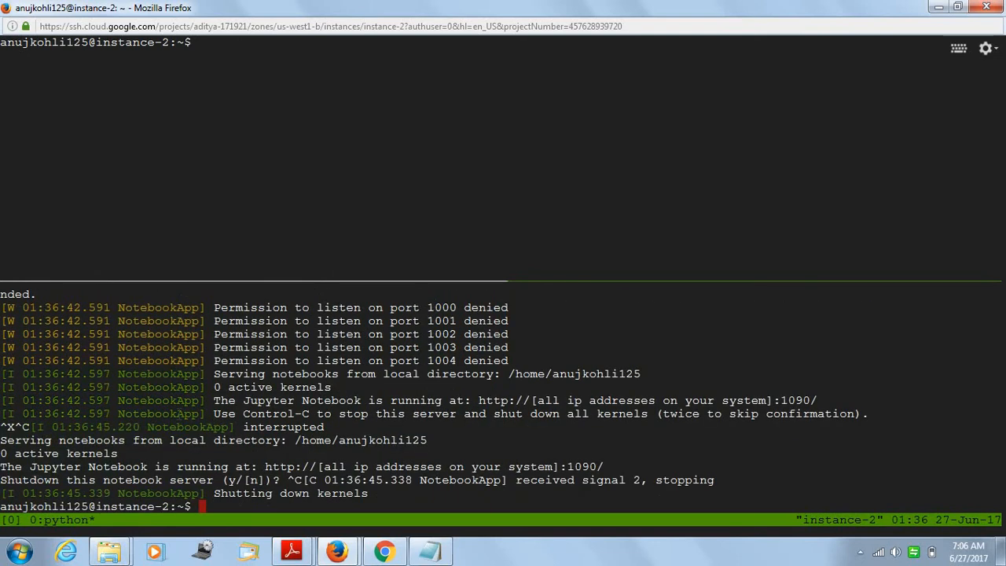
text(jupyter-notebook --no-browser --port=1000)
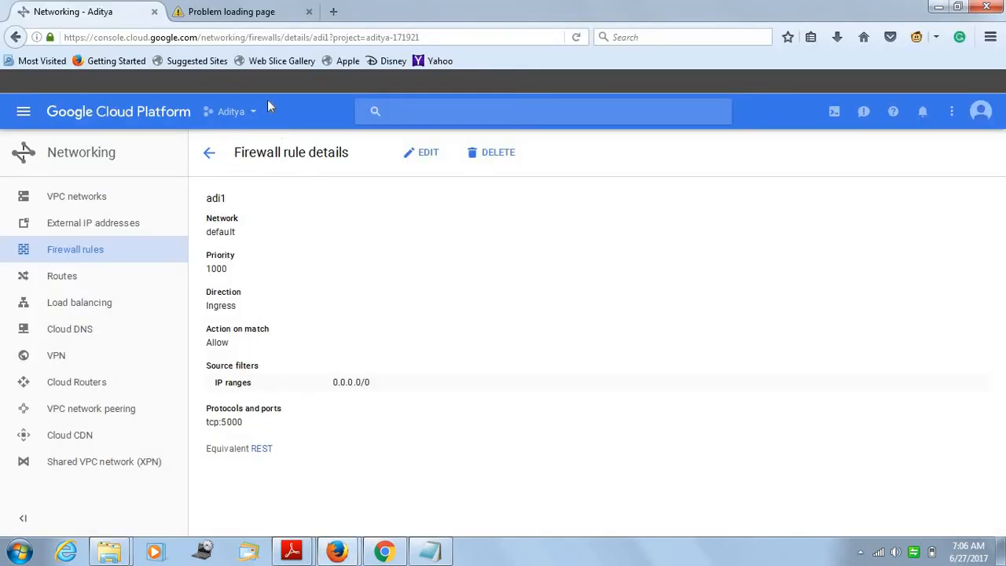
Step: Browse to the notebook server at 35.197.7.72:5000
click(236, 14)
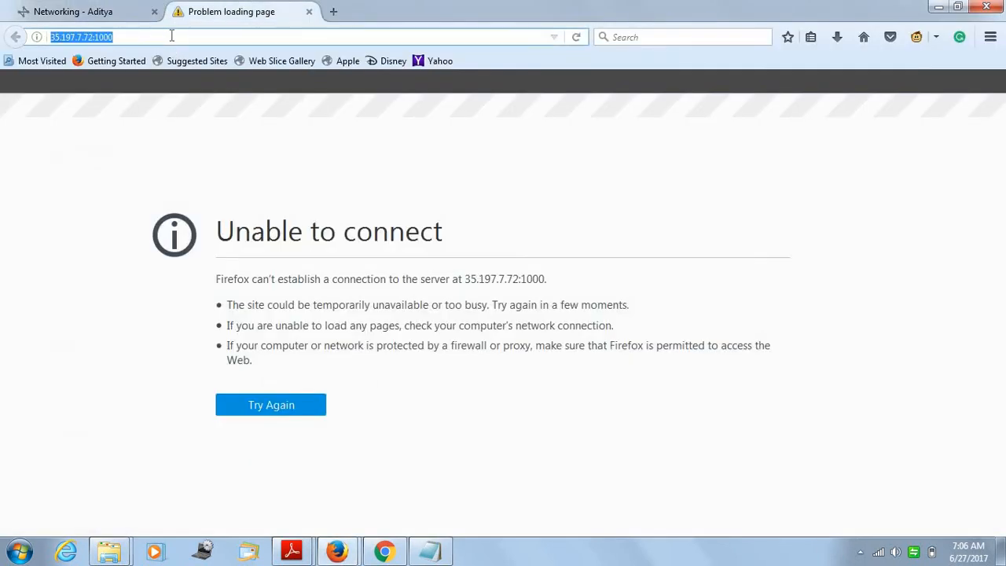
text(35.197.7.72:5)
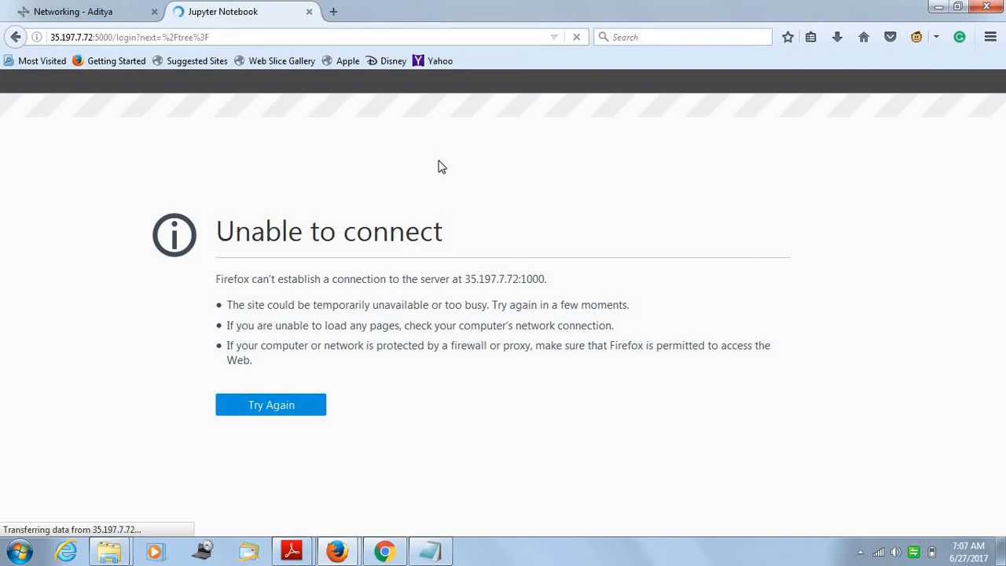
click(270, 404)
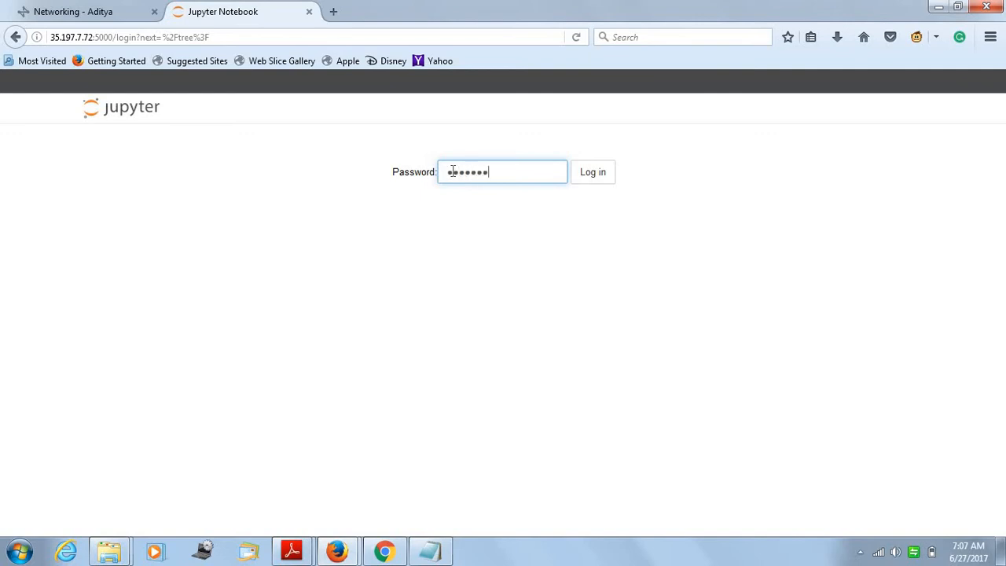
Step: Log in with the password and decline Firefox's offer to remember it
click(593, 171)
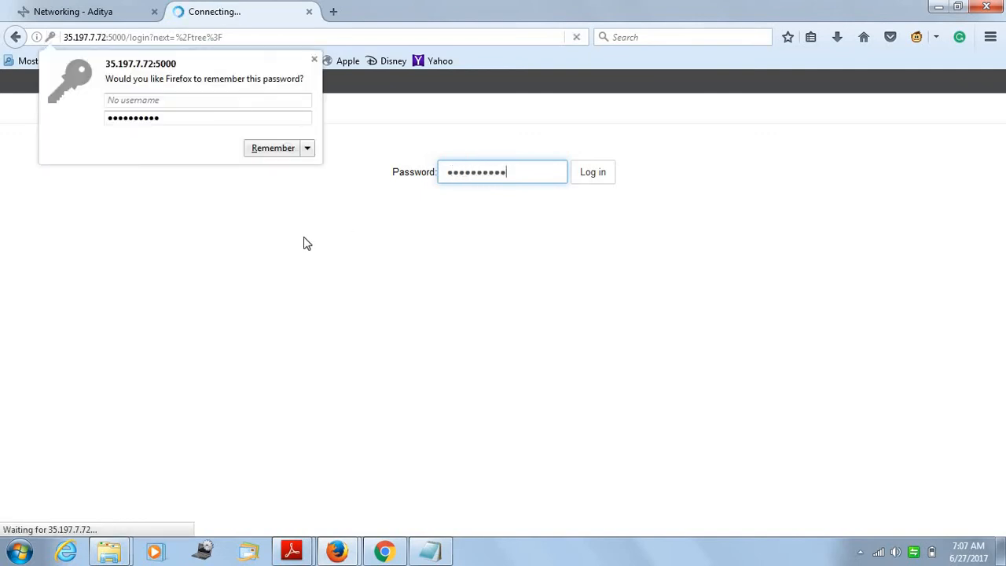
click(592, 171)
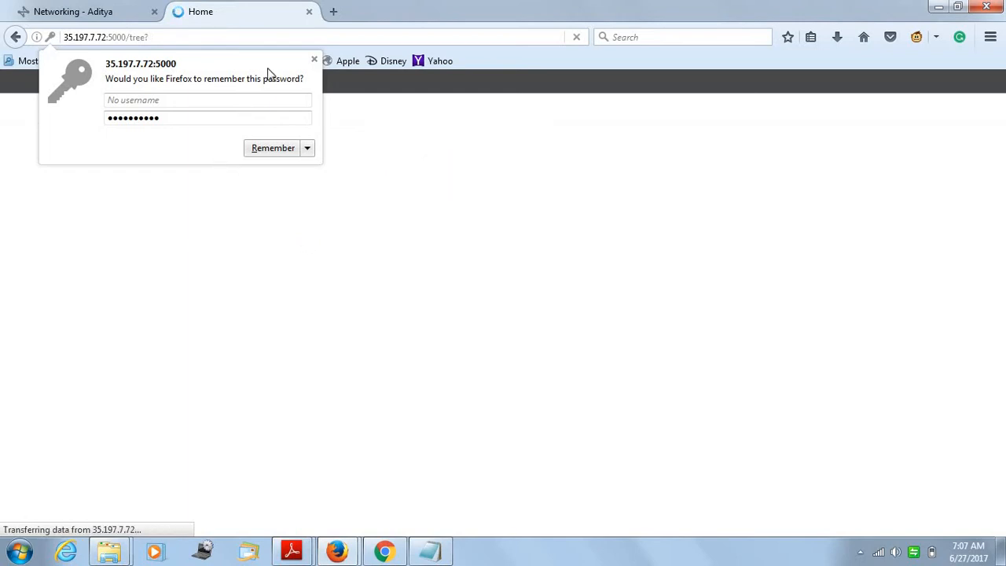
click(315, 59)
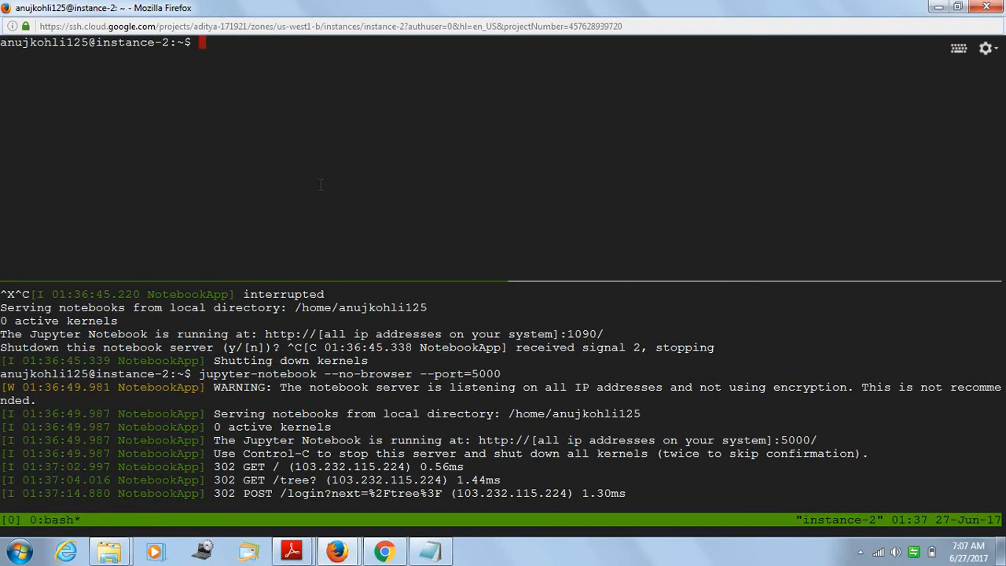
Step: Run sudo pip install tensorflow on the VM, then return to the Jupyter browser window
text(sudo pip install tenso)
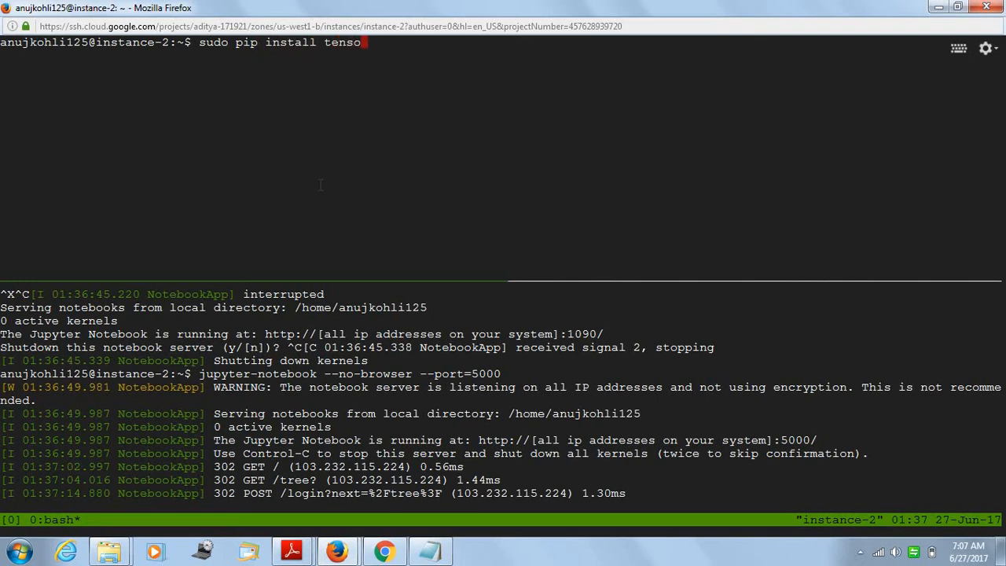
text(rflow)
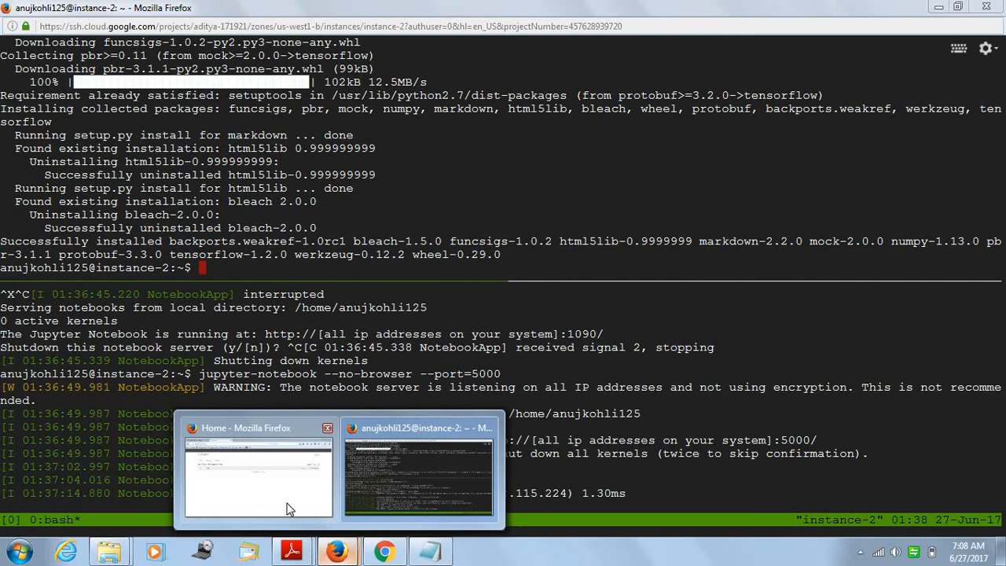
click(257, 471)
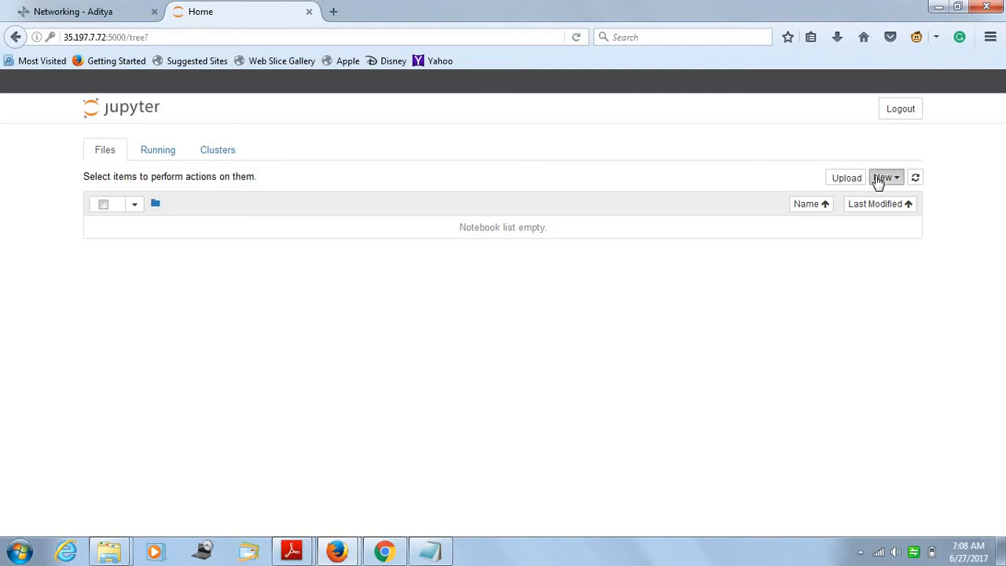
Step: Create a new Python 2 notebook from the New menu
click(884, 176)
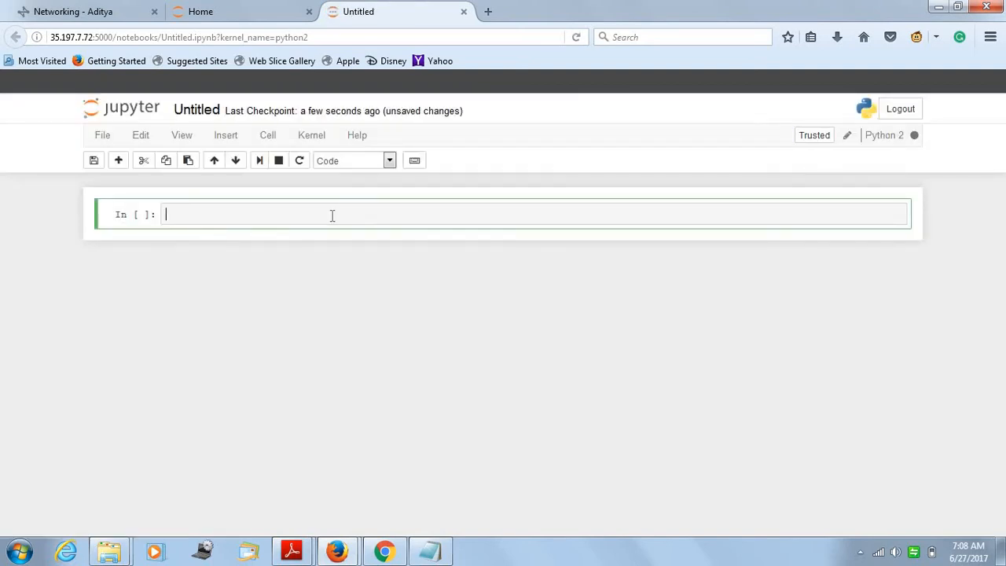
Step: Write the import cell: import tensorflow as tf
text(import)
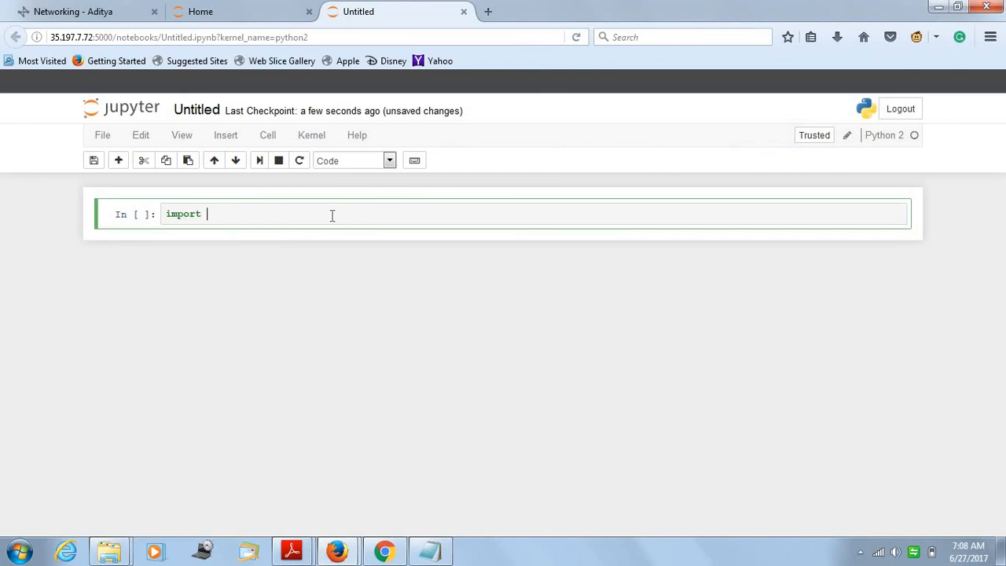
text(tensorflow)
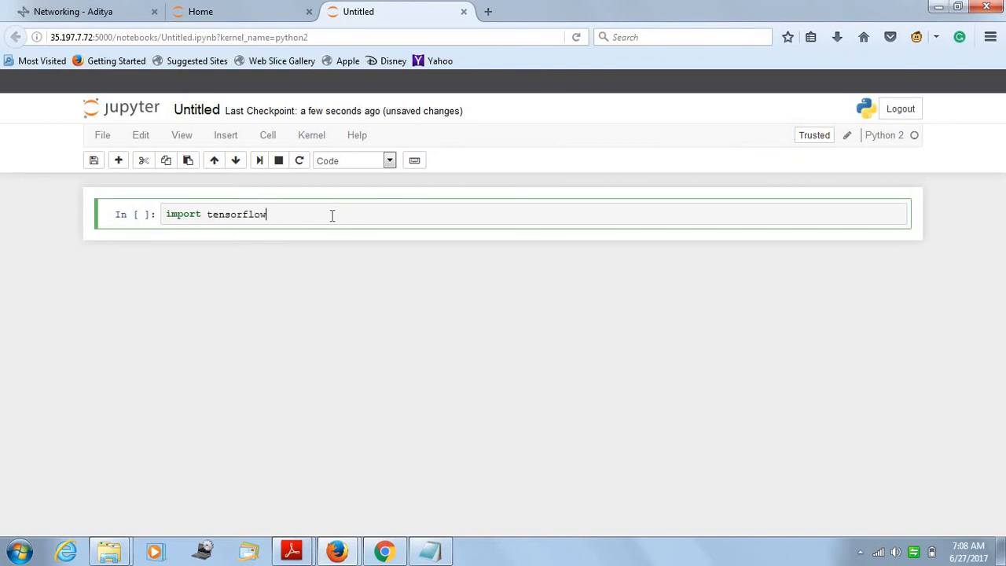
text(as tf)
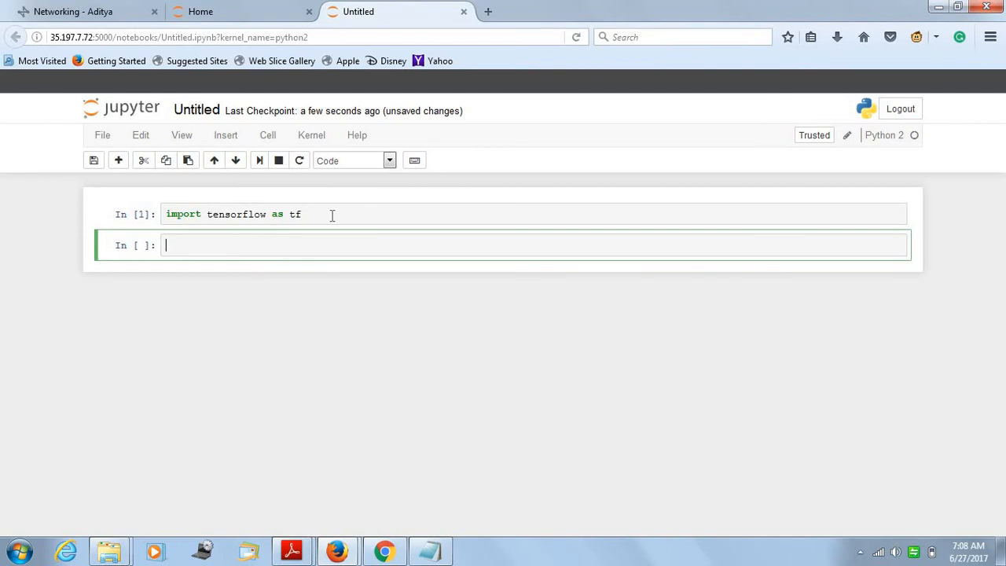
Step: Define hello = tf.constant("Hello, World!") and run the cell
text(hello)
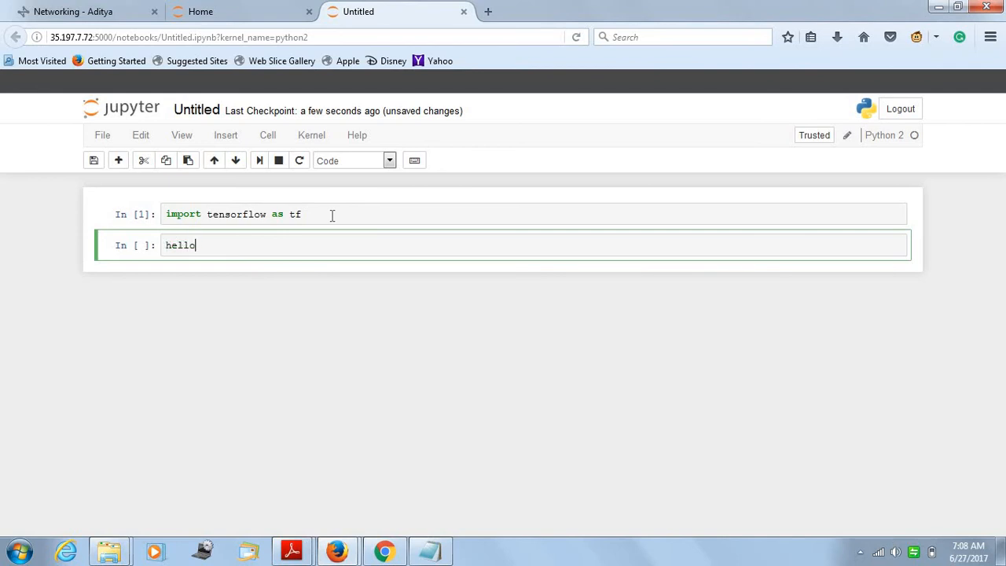
text(= tf.)
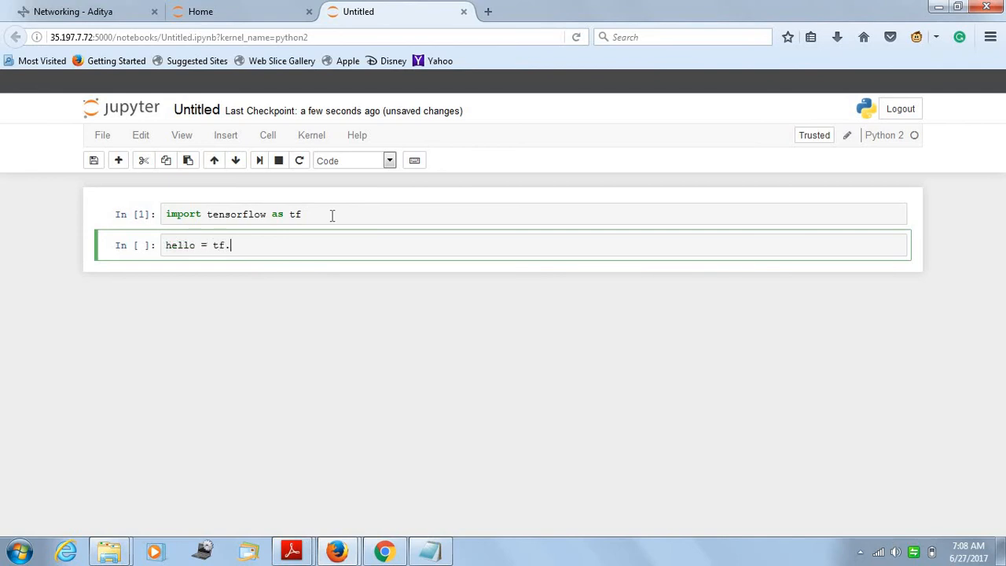
text(c)
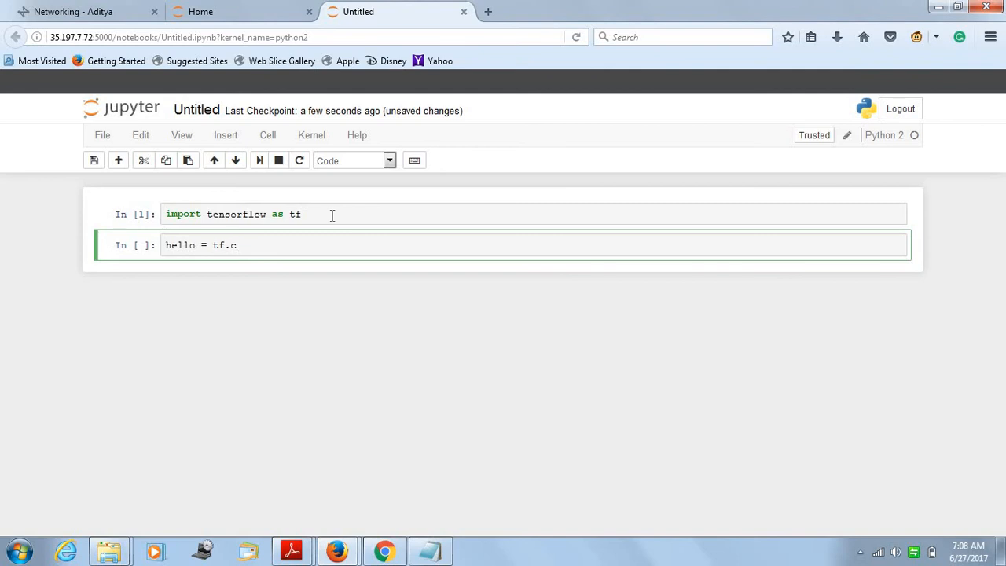
text(onstant ()
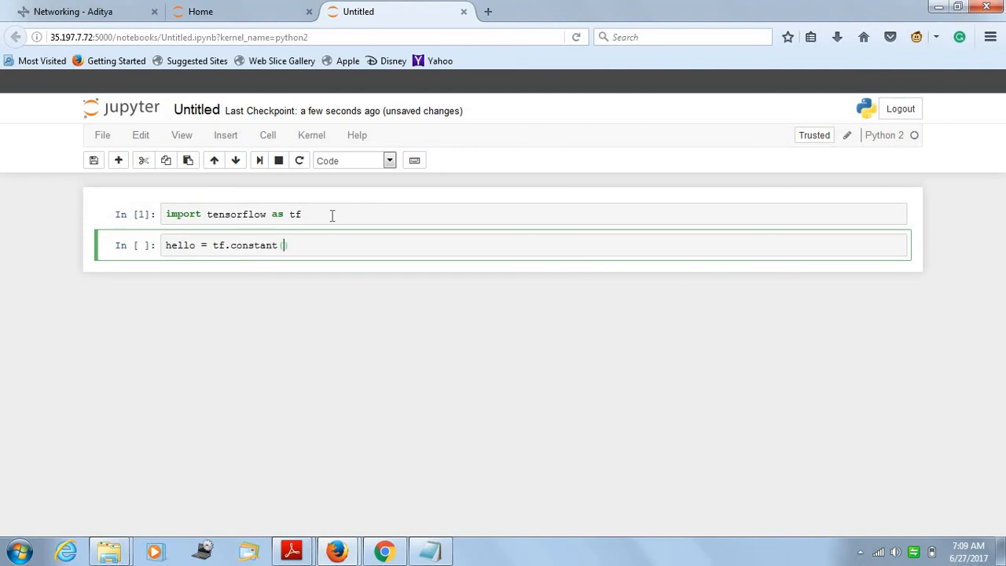
text("Helo"))
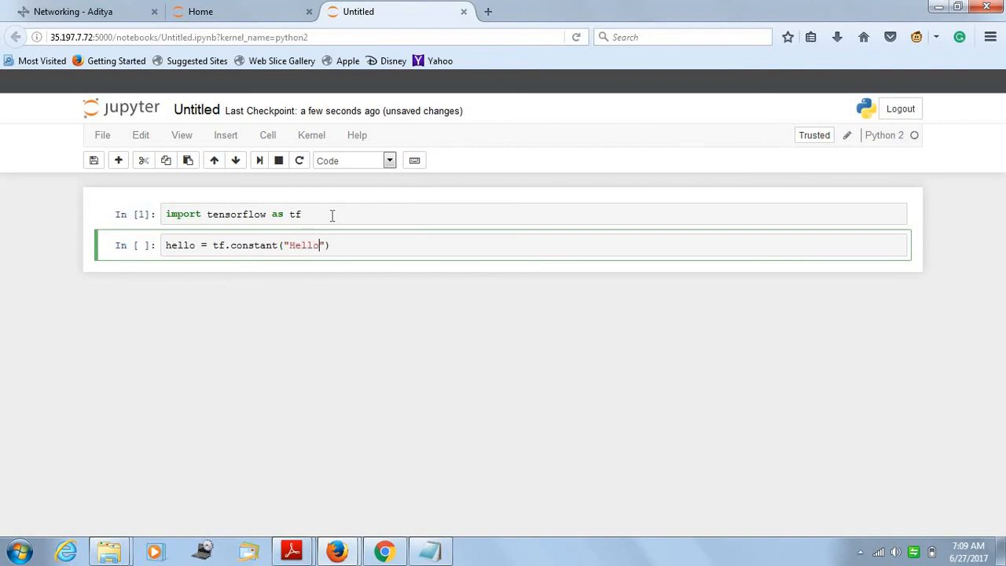
text(, World)
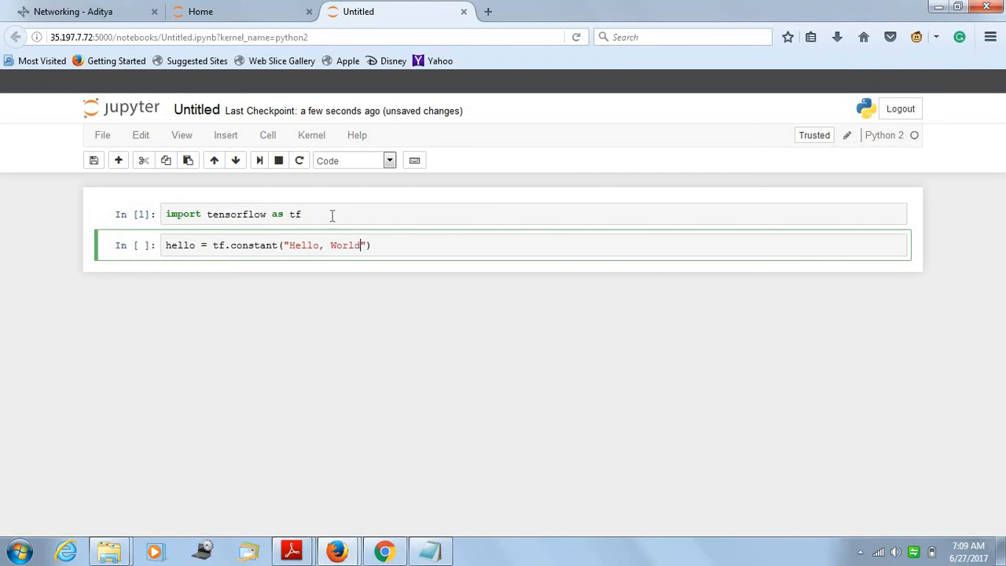
text(!)
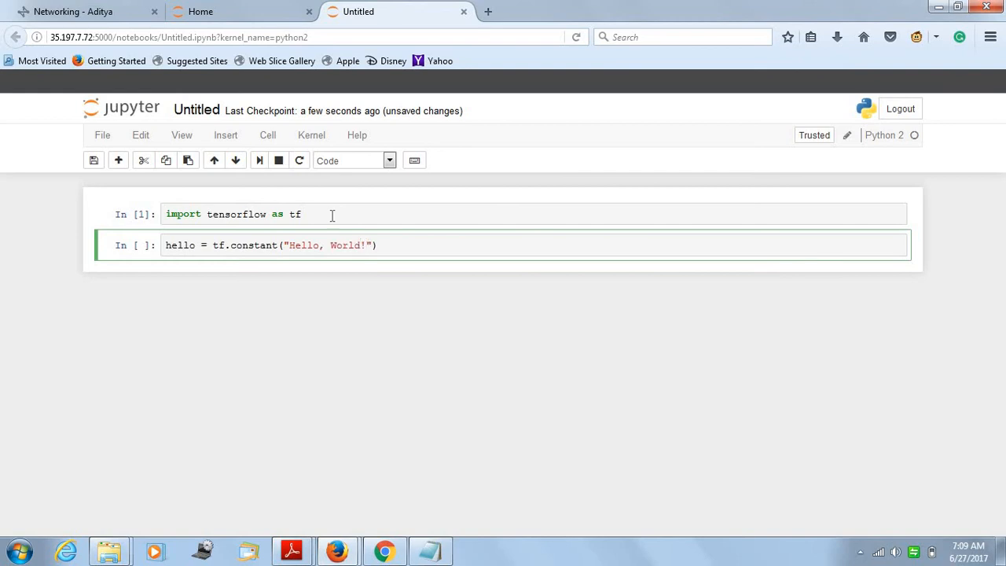
key(Shift+Enter)
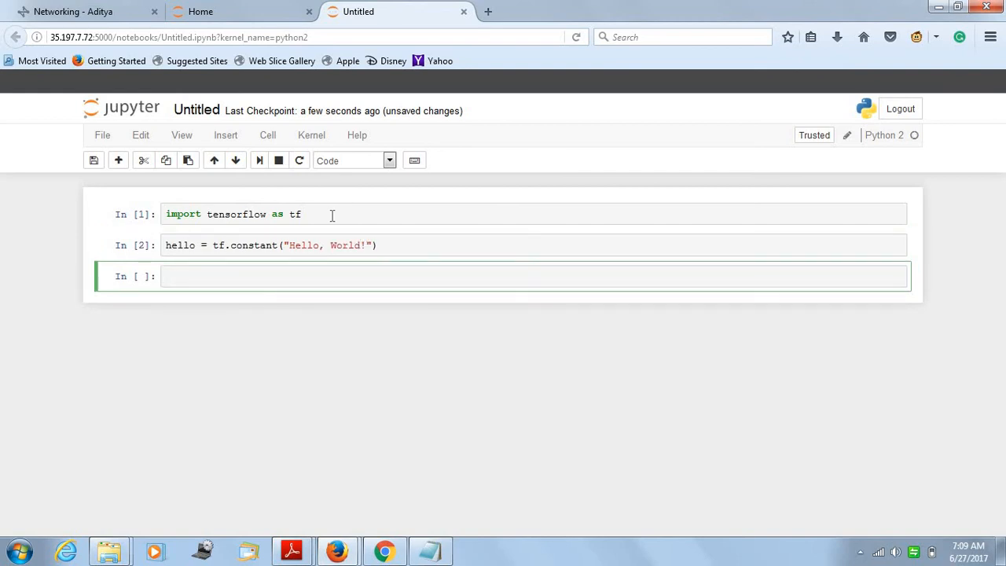
Step: Create the session with sess = tf.Session()
text(sess =)
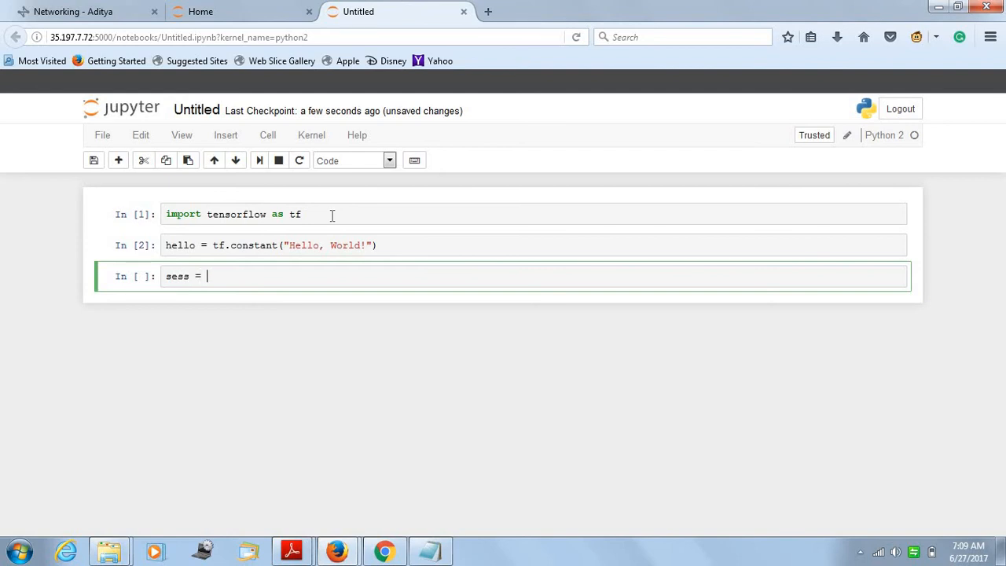
text(tf.)
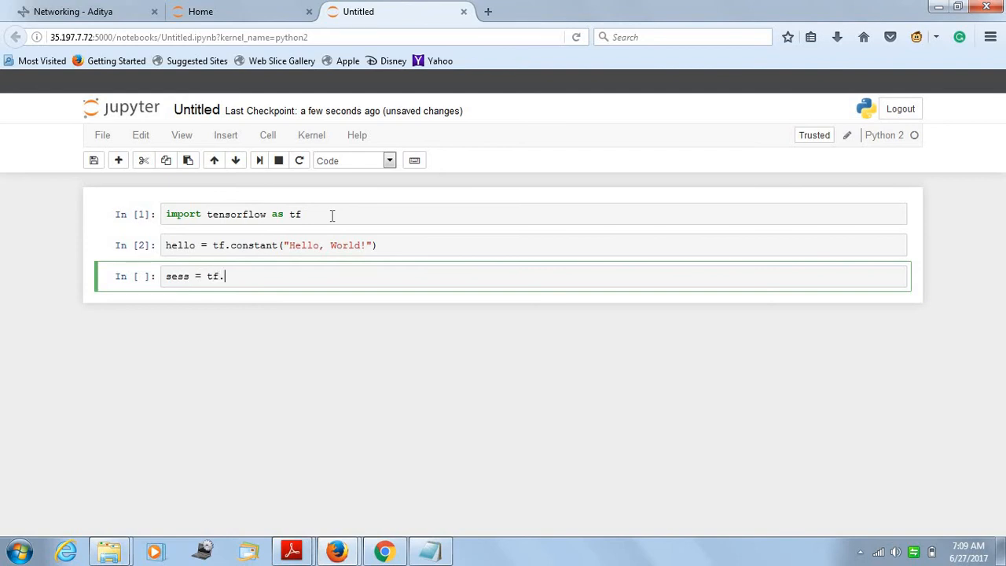
text(s)
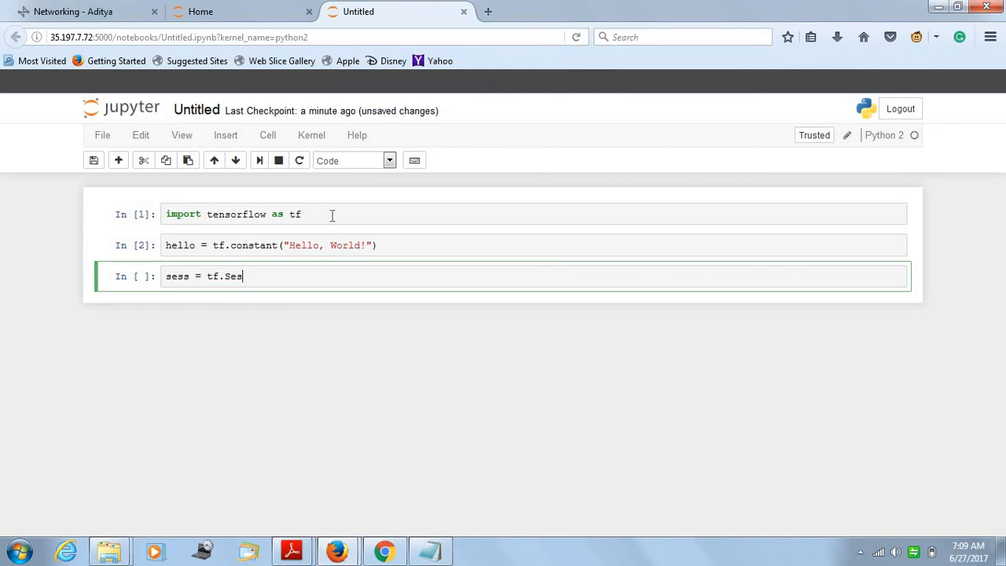
text(sion)
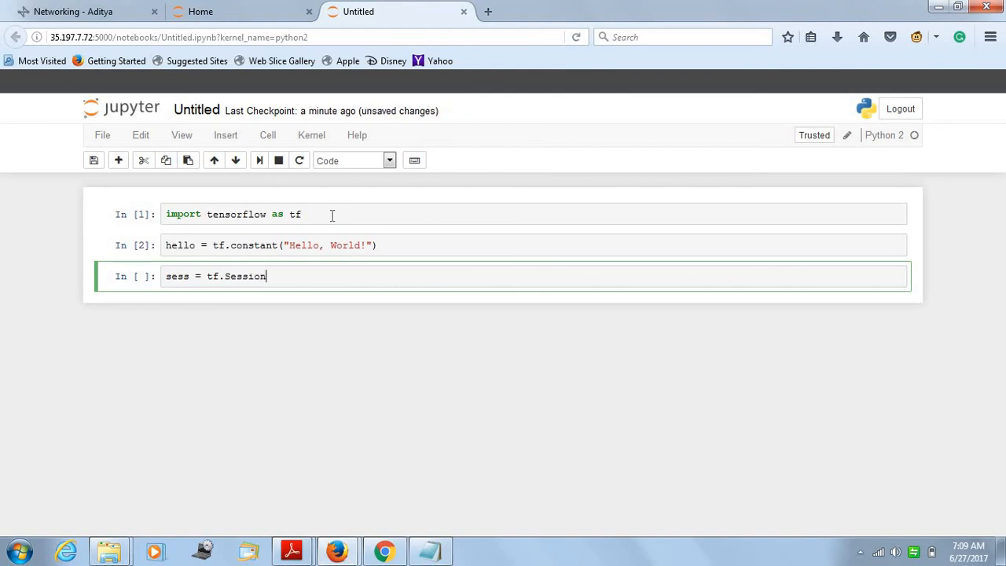
text(())
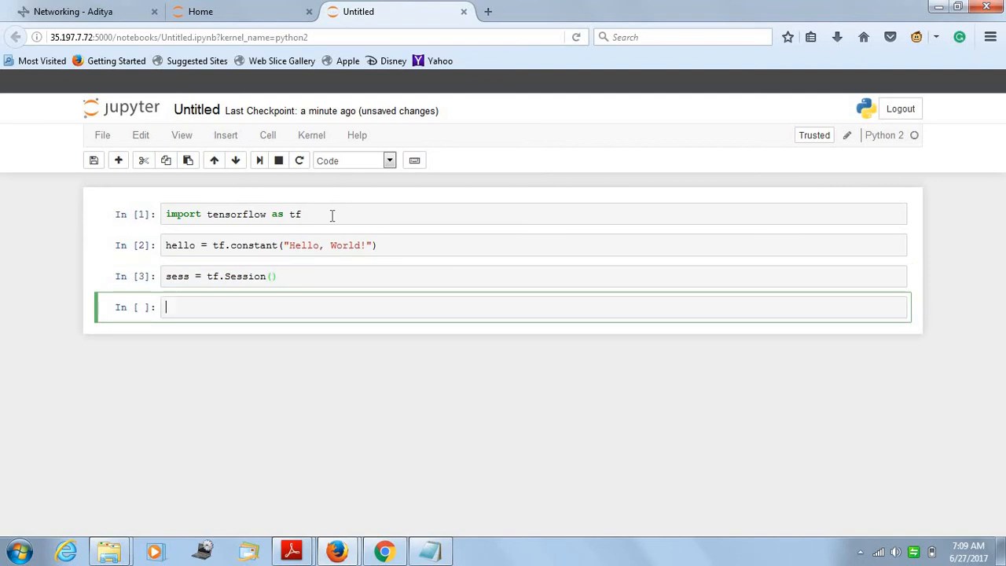
Step: Write print(sess.run(hello)) so the session's result prints Hello, World!
text(print)
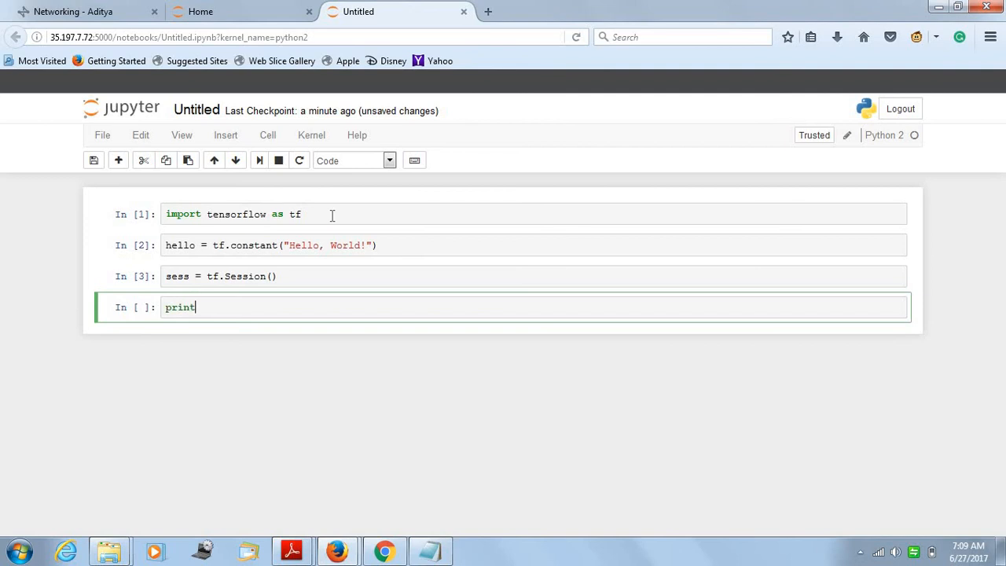
text((sess))
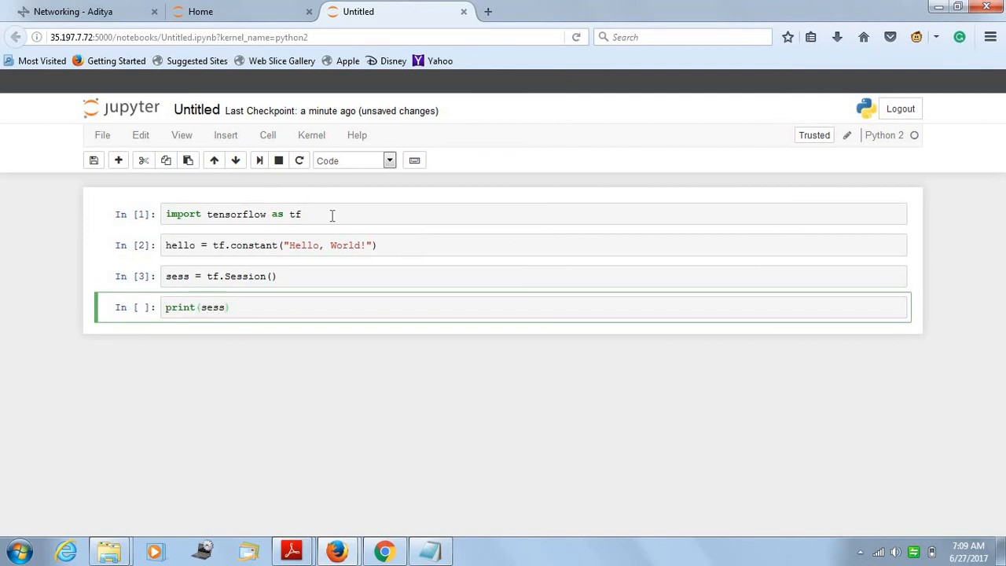
text(.run)
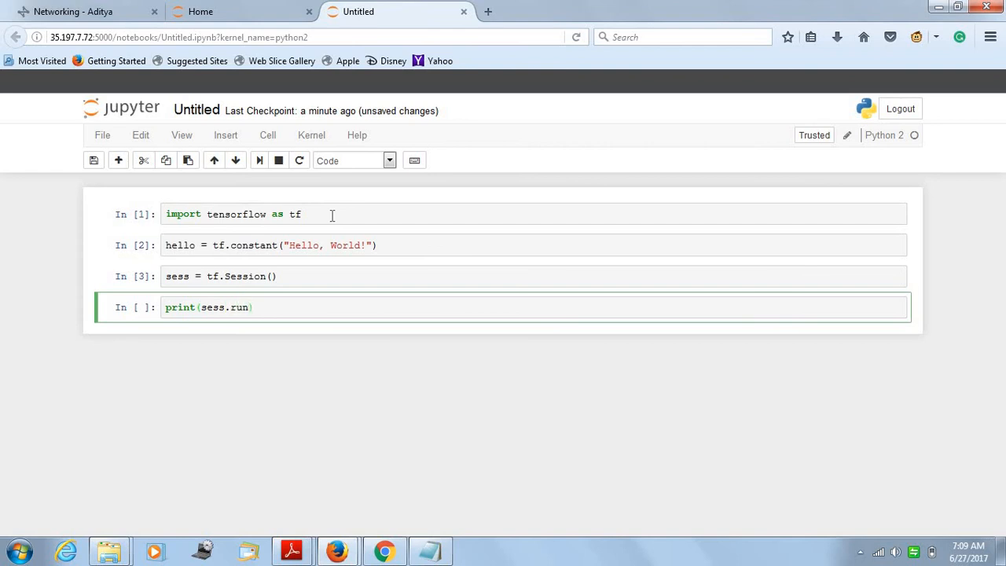
text((hell)
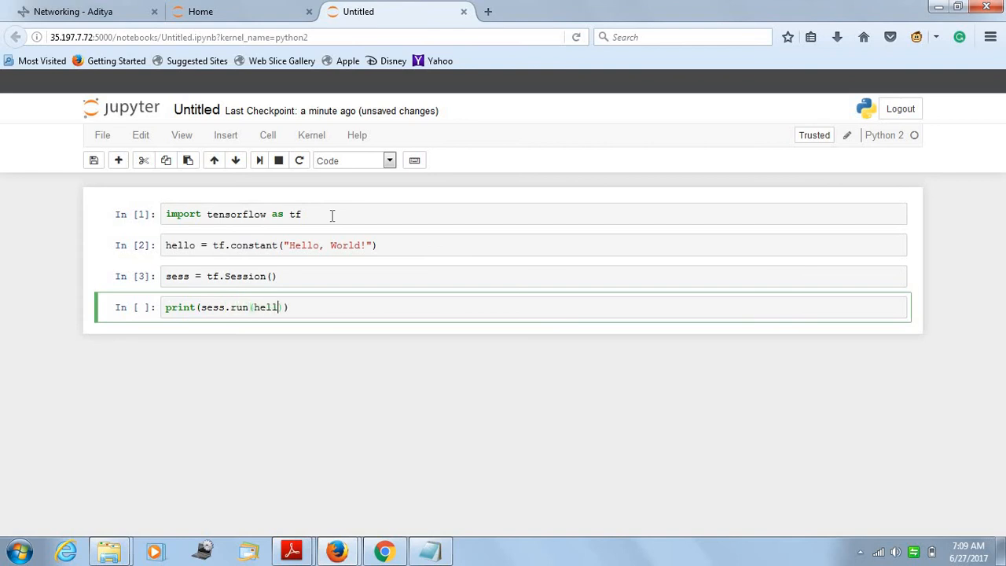
text(o))
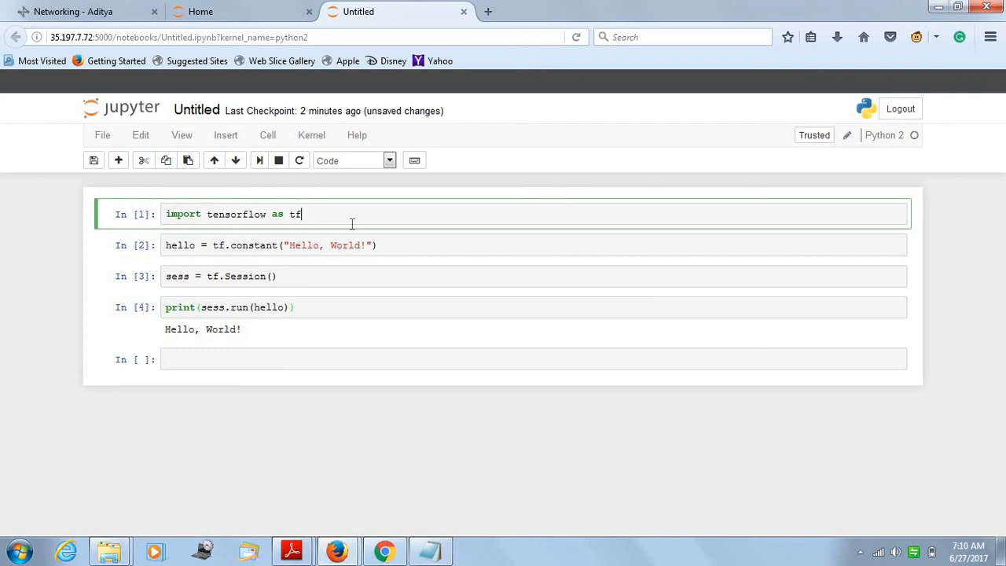
Step: Rerun the import cell, change its alias to tfl, and rerun the hello constant cell
key(Shift+Enter)
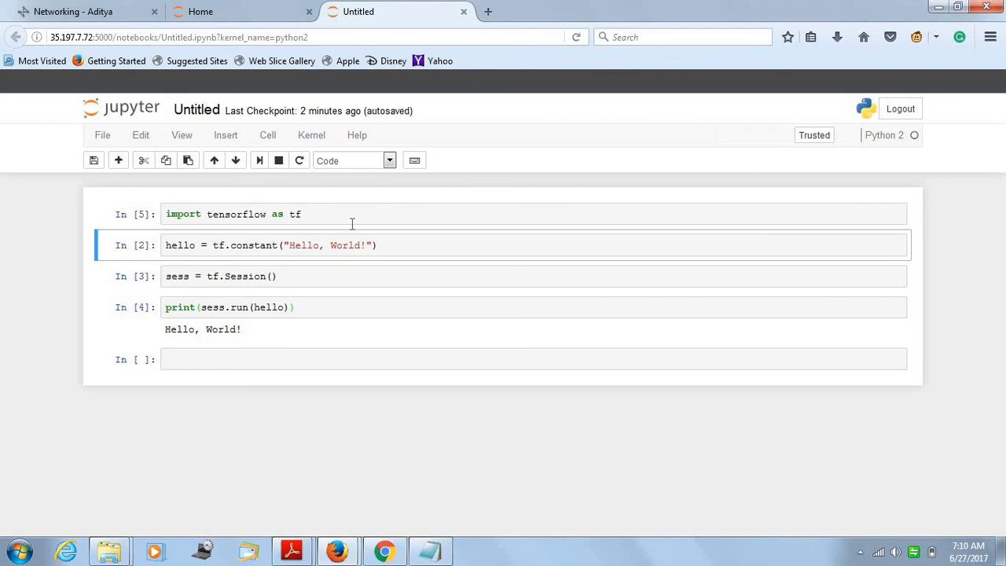
click(333, 213)
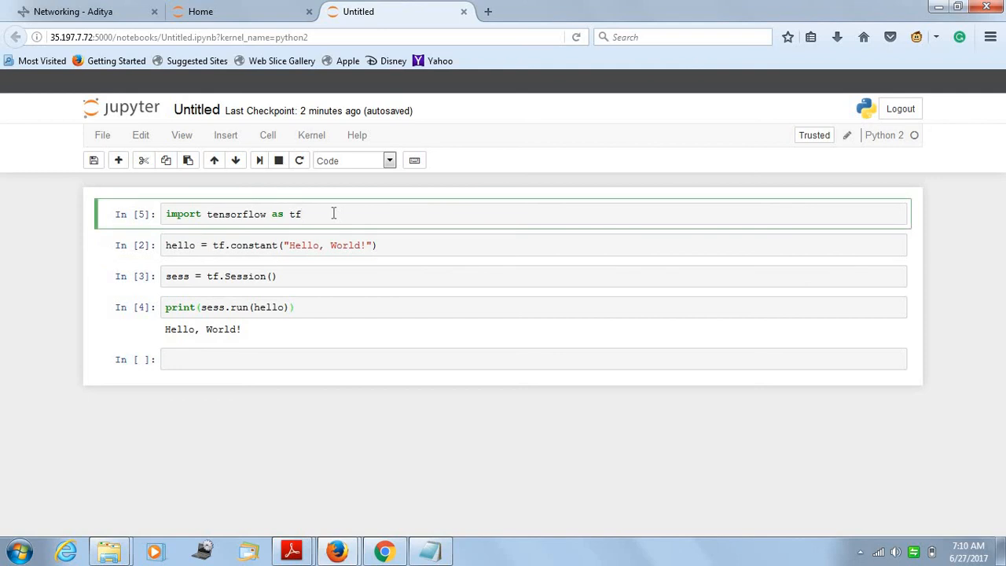
mouse_move(330, 214)
text(1)
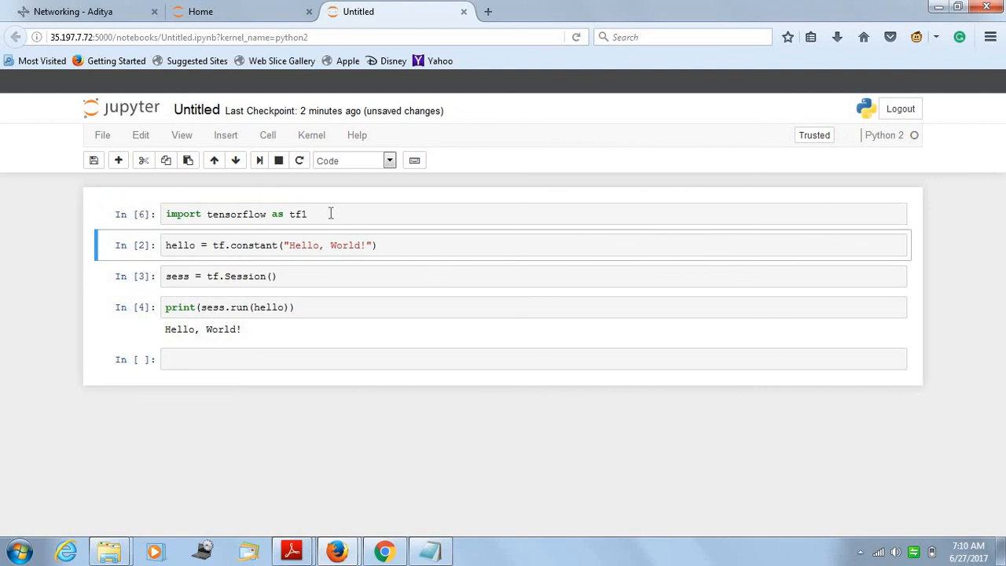
mouse_move(298, 239)
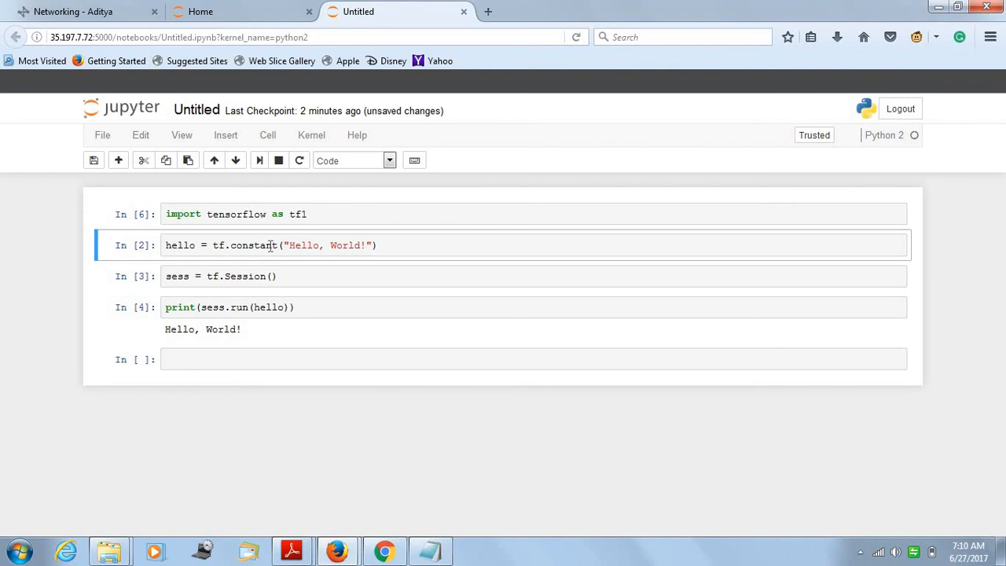
click(271, 245)
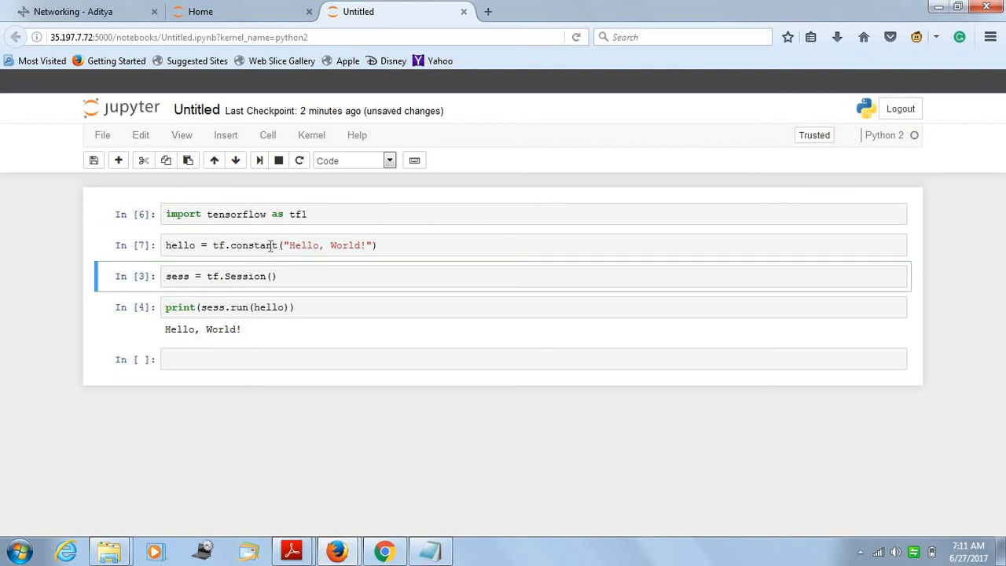
click(297, 214)
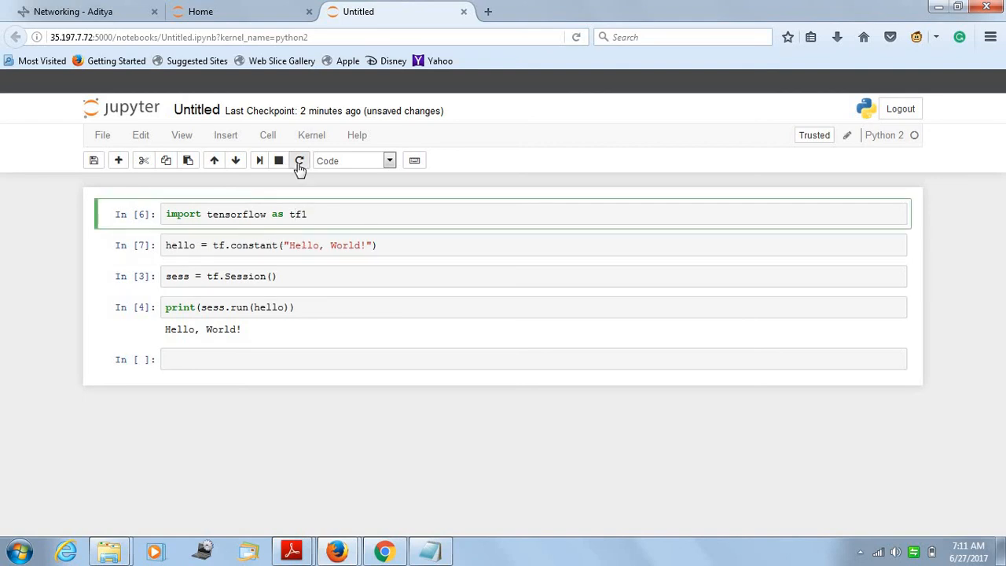
Step: Restart the kernel, discarding all variables, before rerunning the first two cells
click(299, 161)
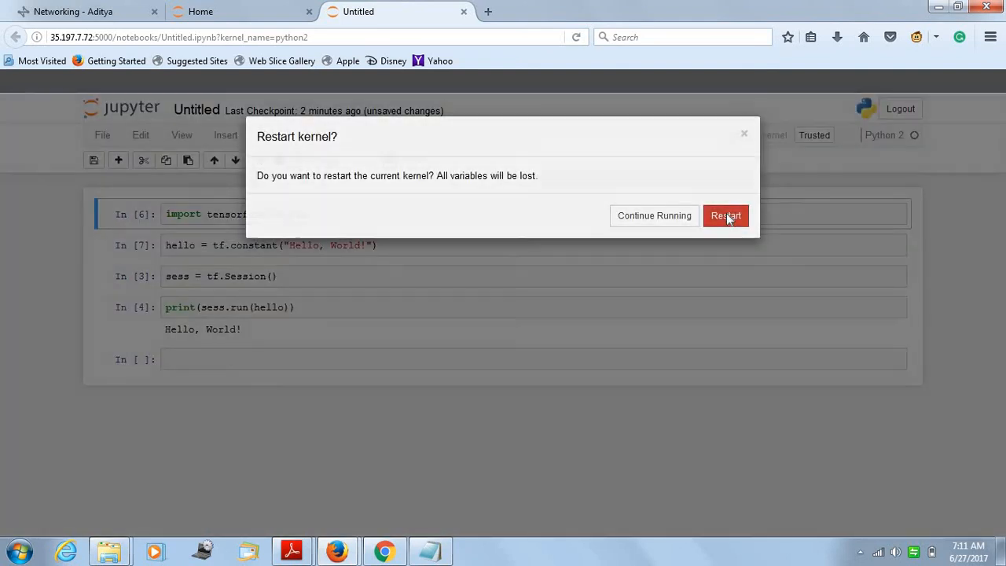
click(726, 215)
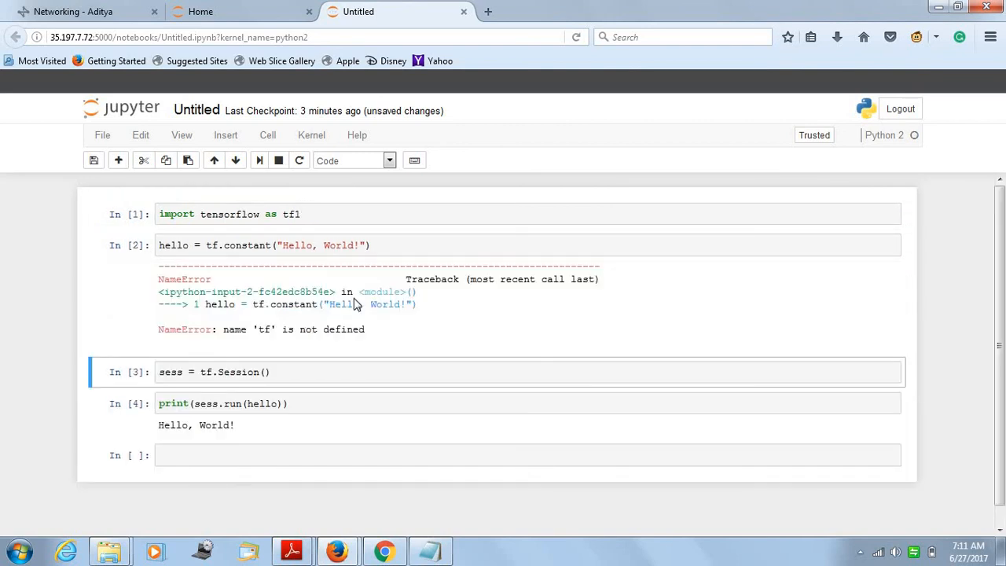
mouse_move(381, 330)
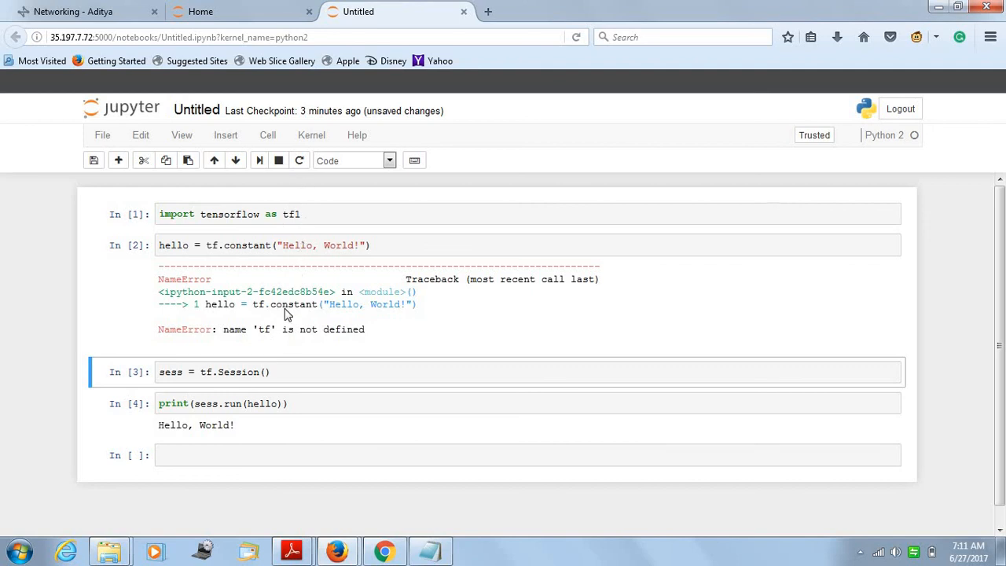
mouse_move(271, 330)
text(1)
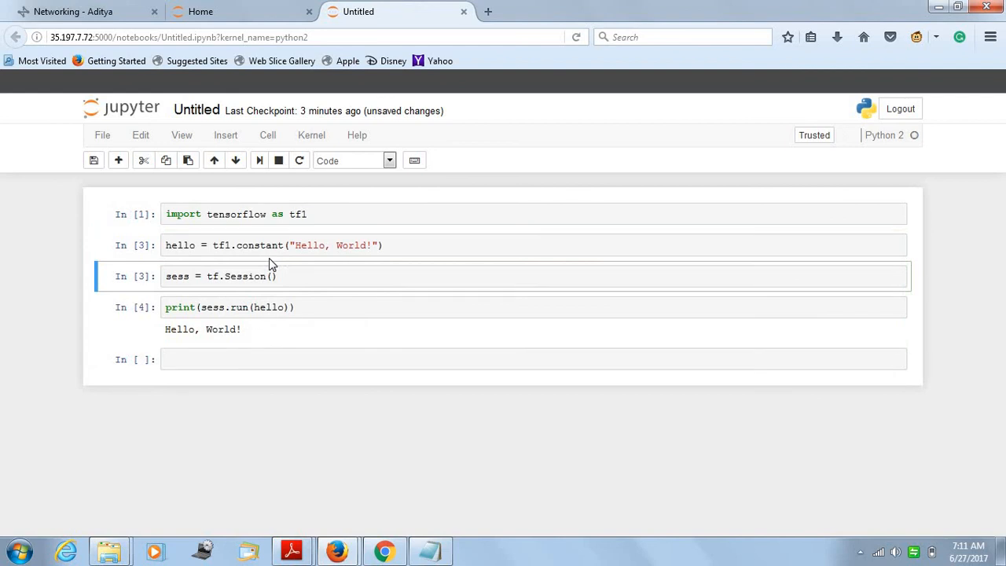
Step: Run the tf.Session() cell, hit the NameError for tf, and begin editing it to tfl
key(Shift+Enter)
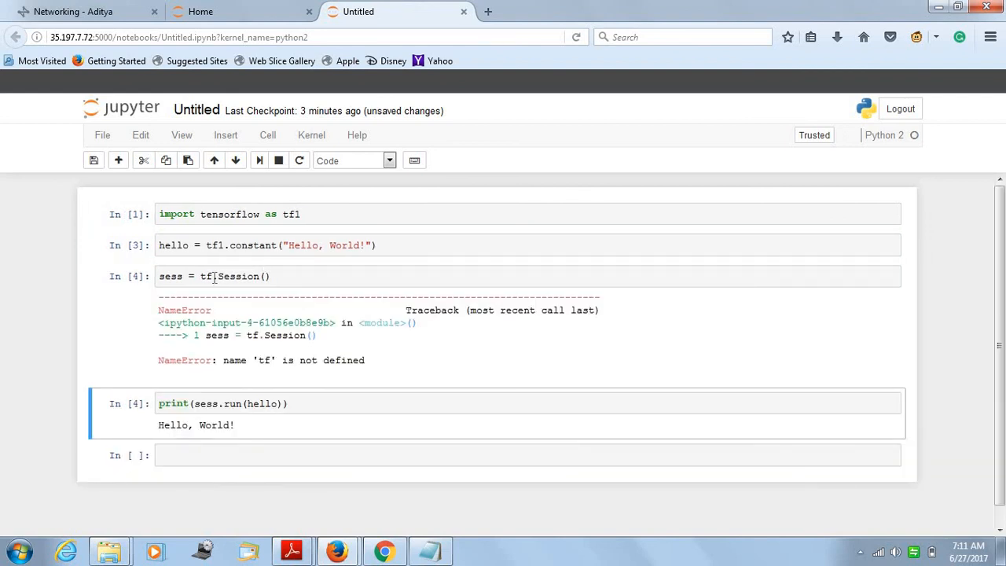
click(212, 276)
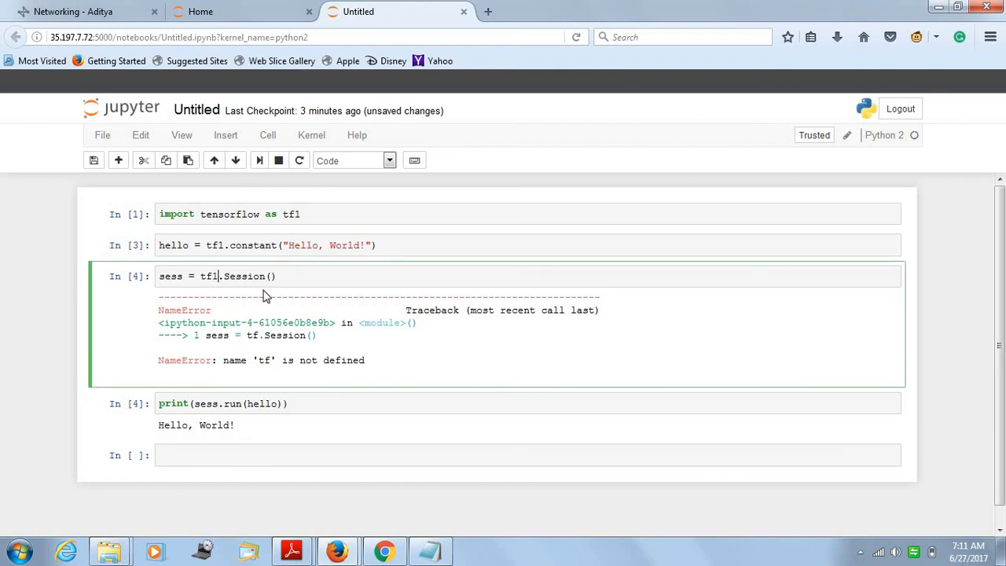